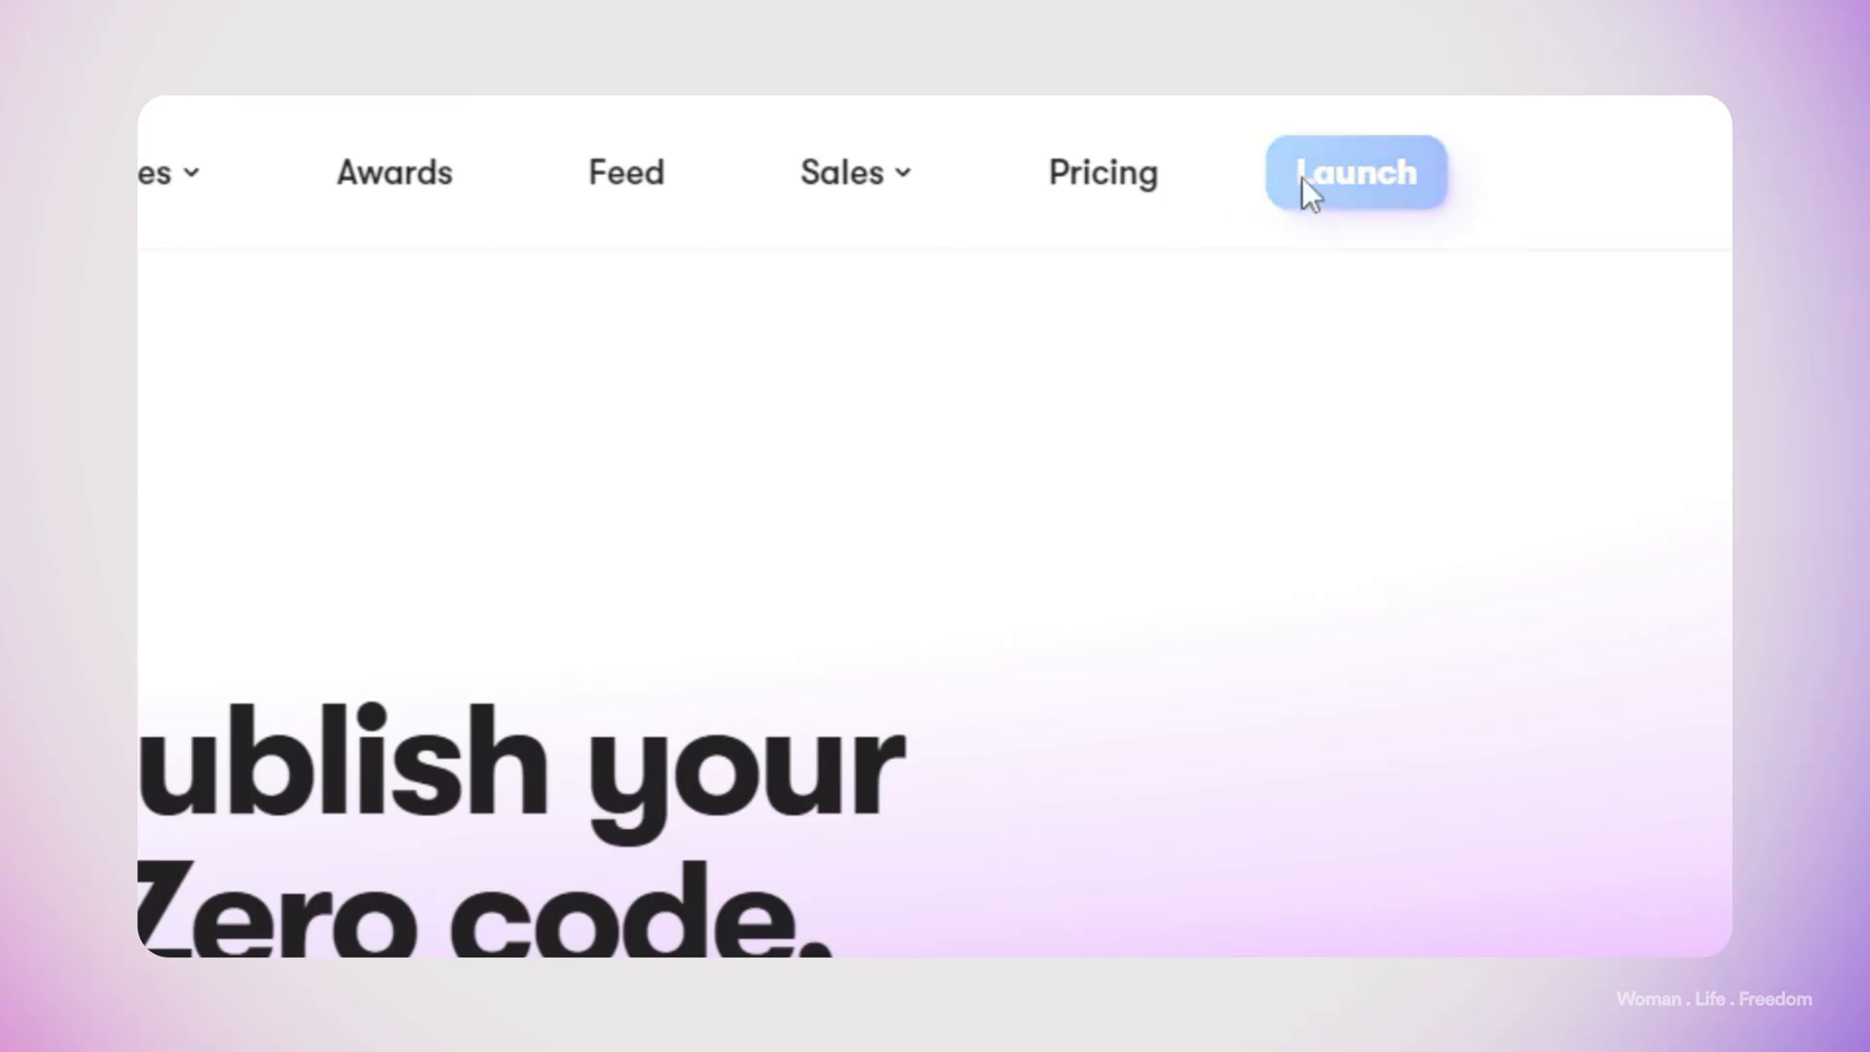
Launch a new blank Framer project and rename it 'Text banner'
click(1354, 173)
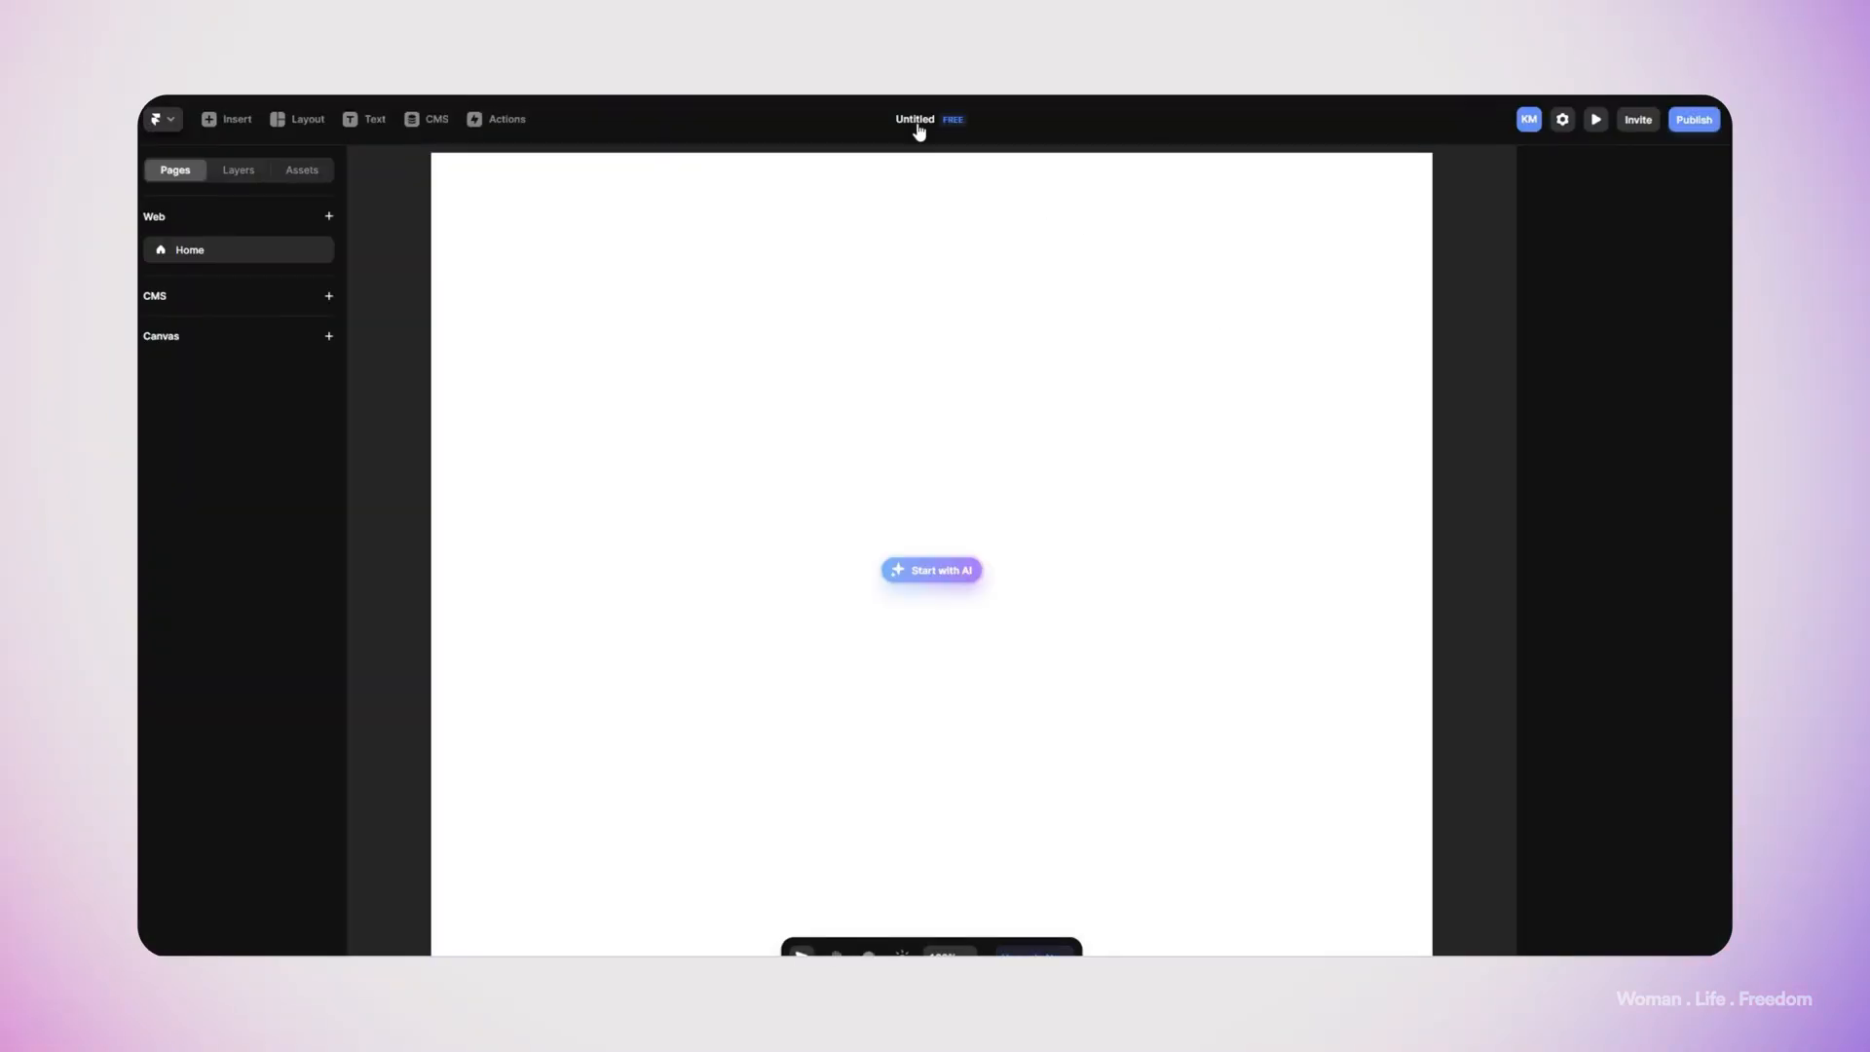
click(914, 120)
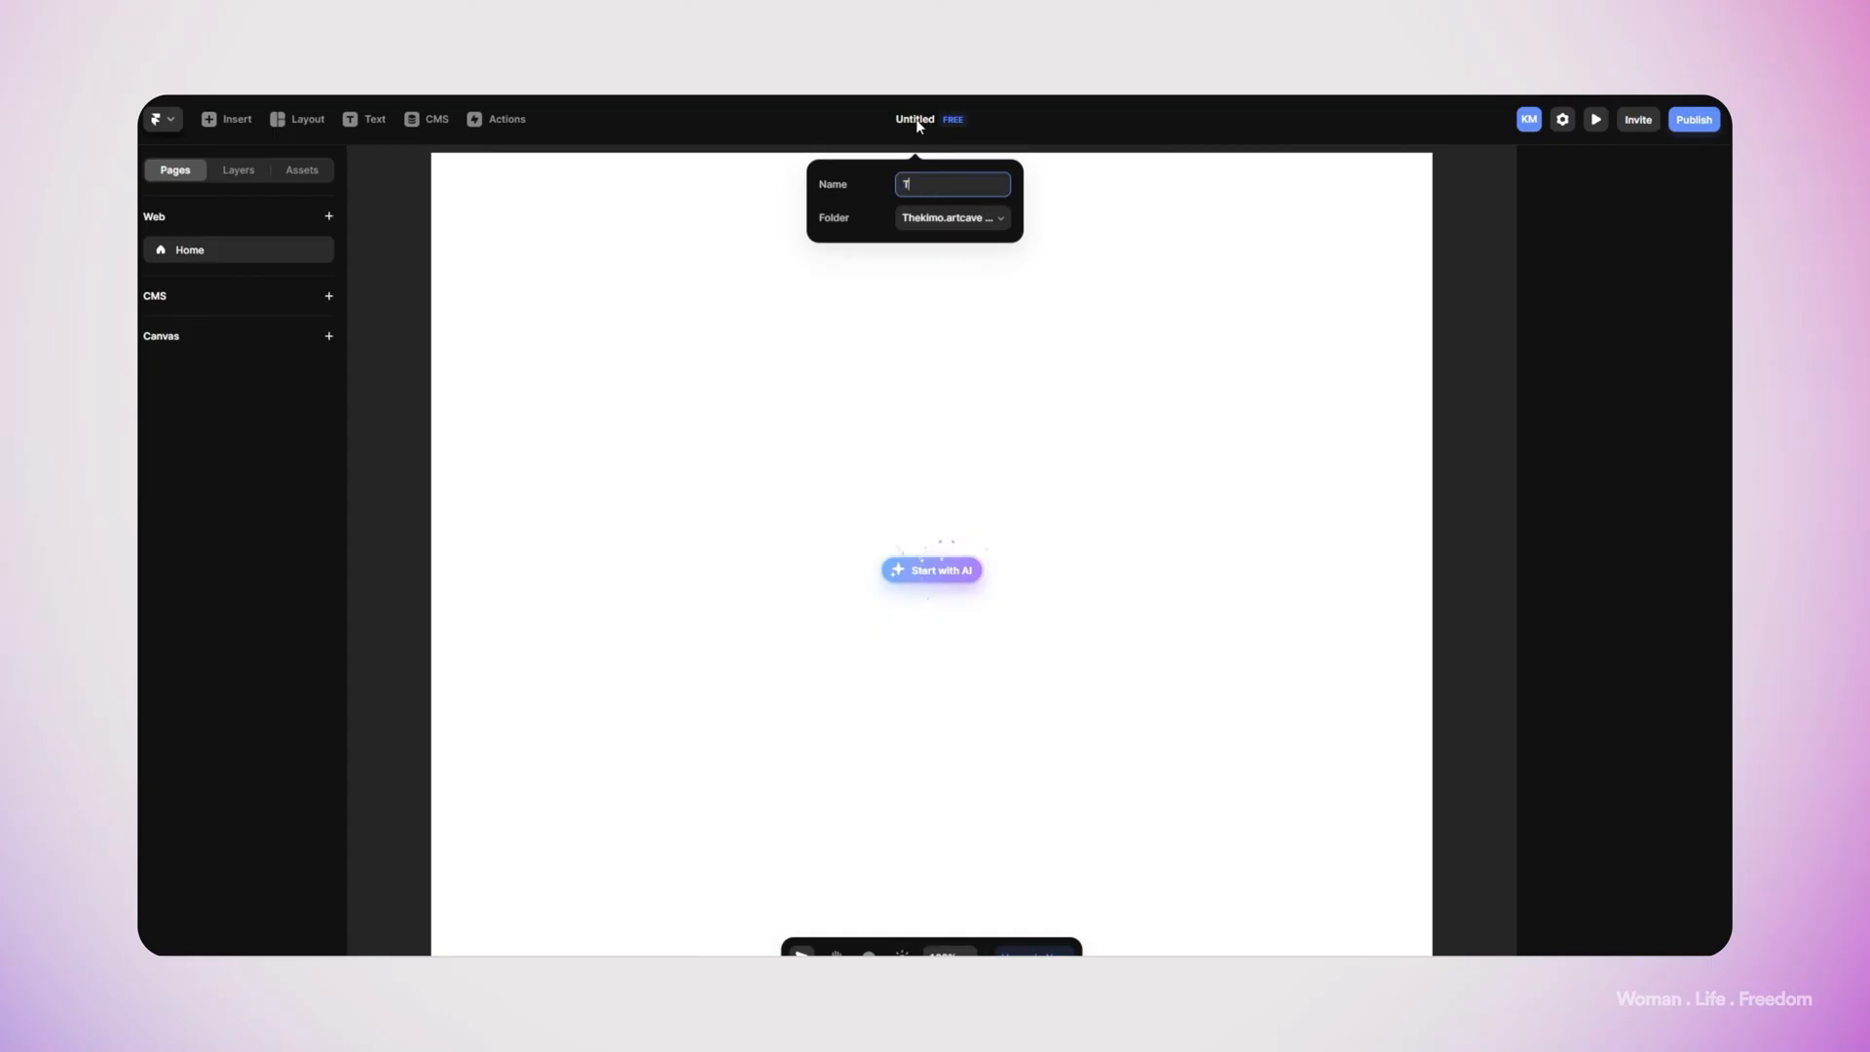
text(Text banner)
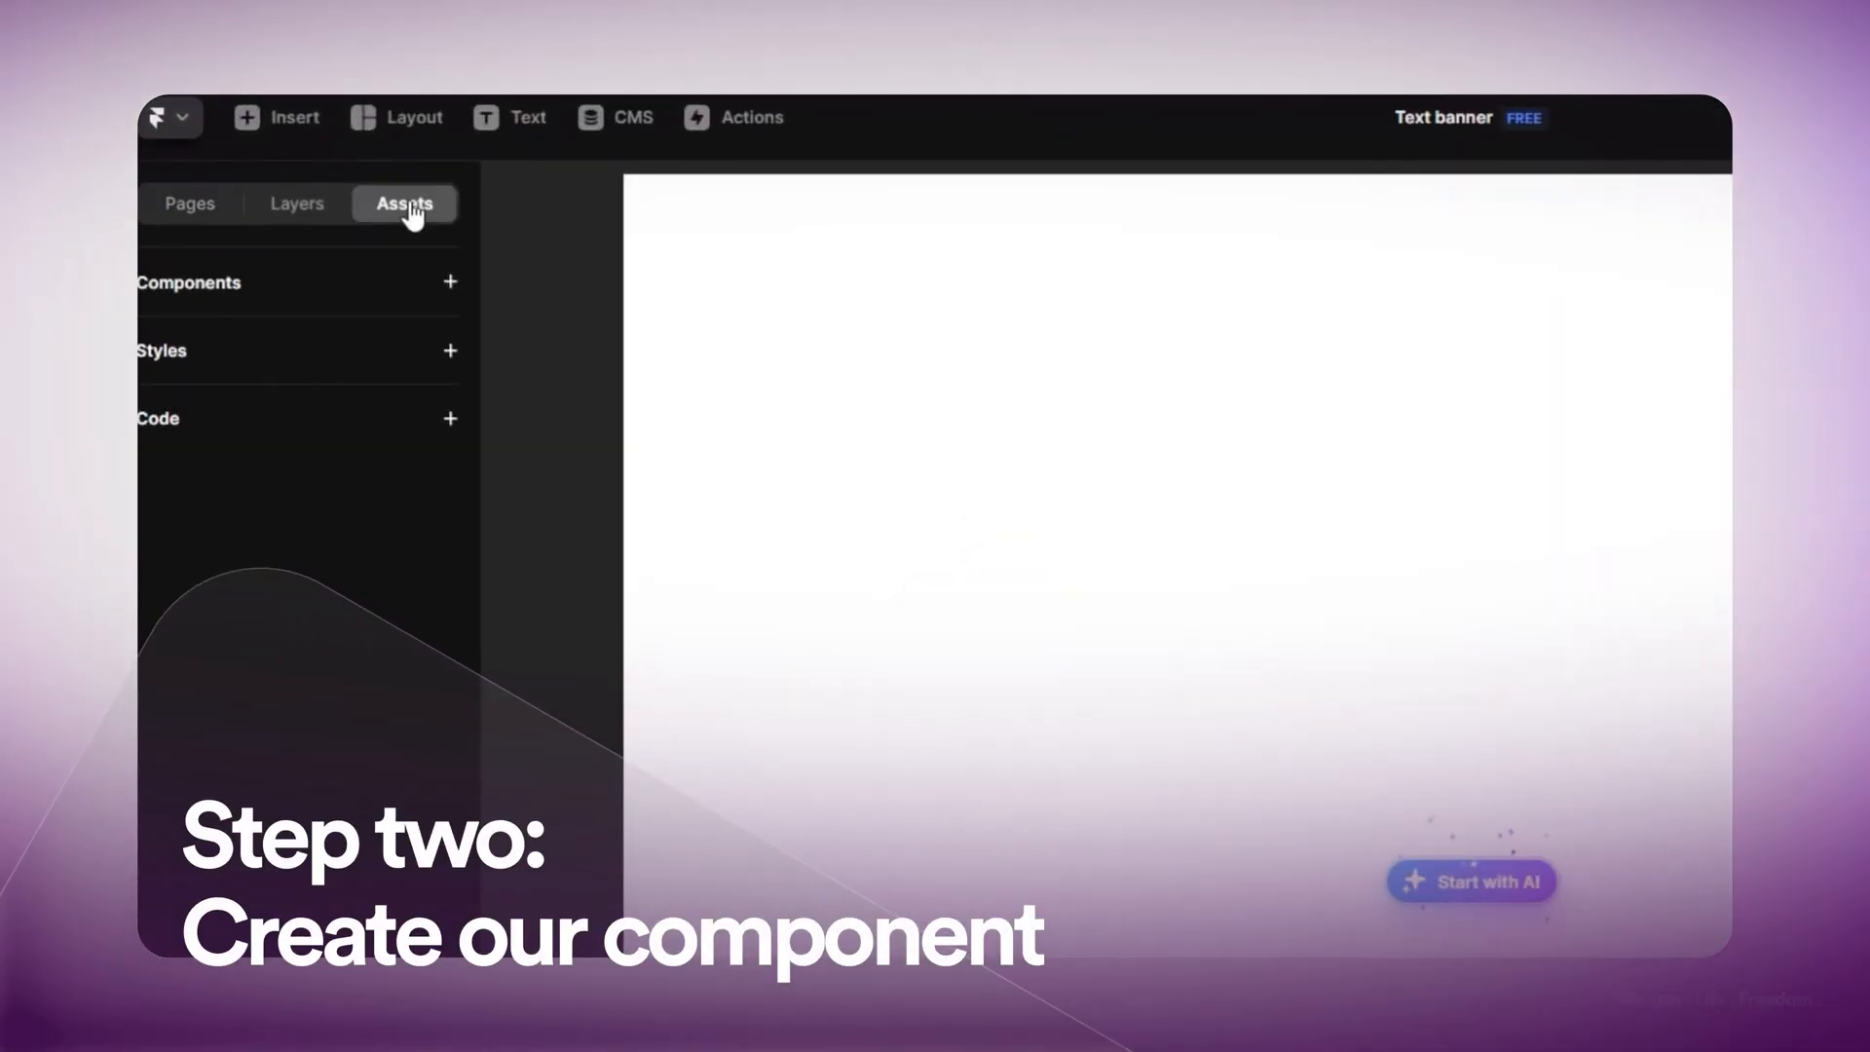
Create the 'Text banner' component with a 1920-wide black primary variant
click(450, 283)
text(Text ba)
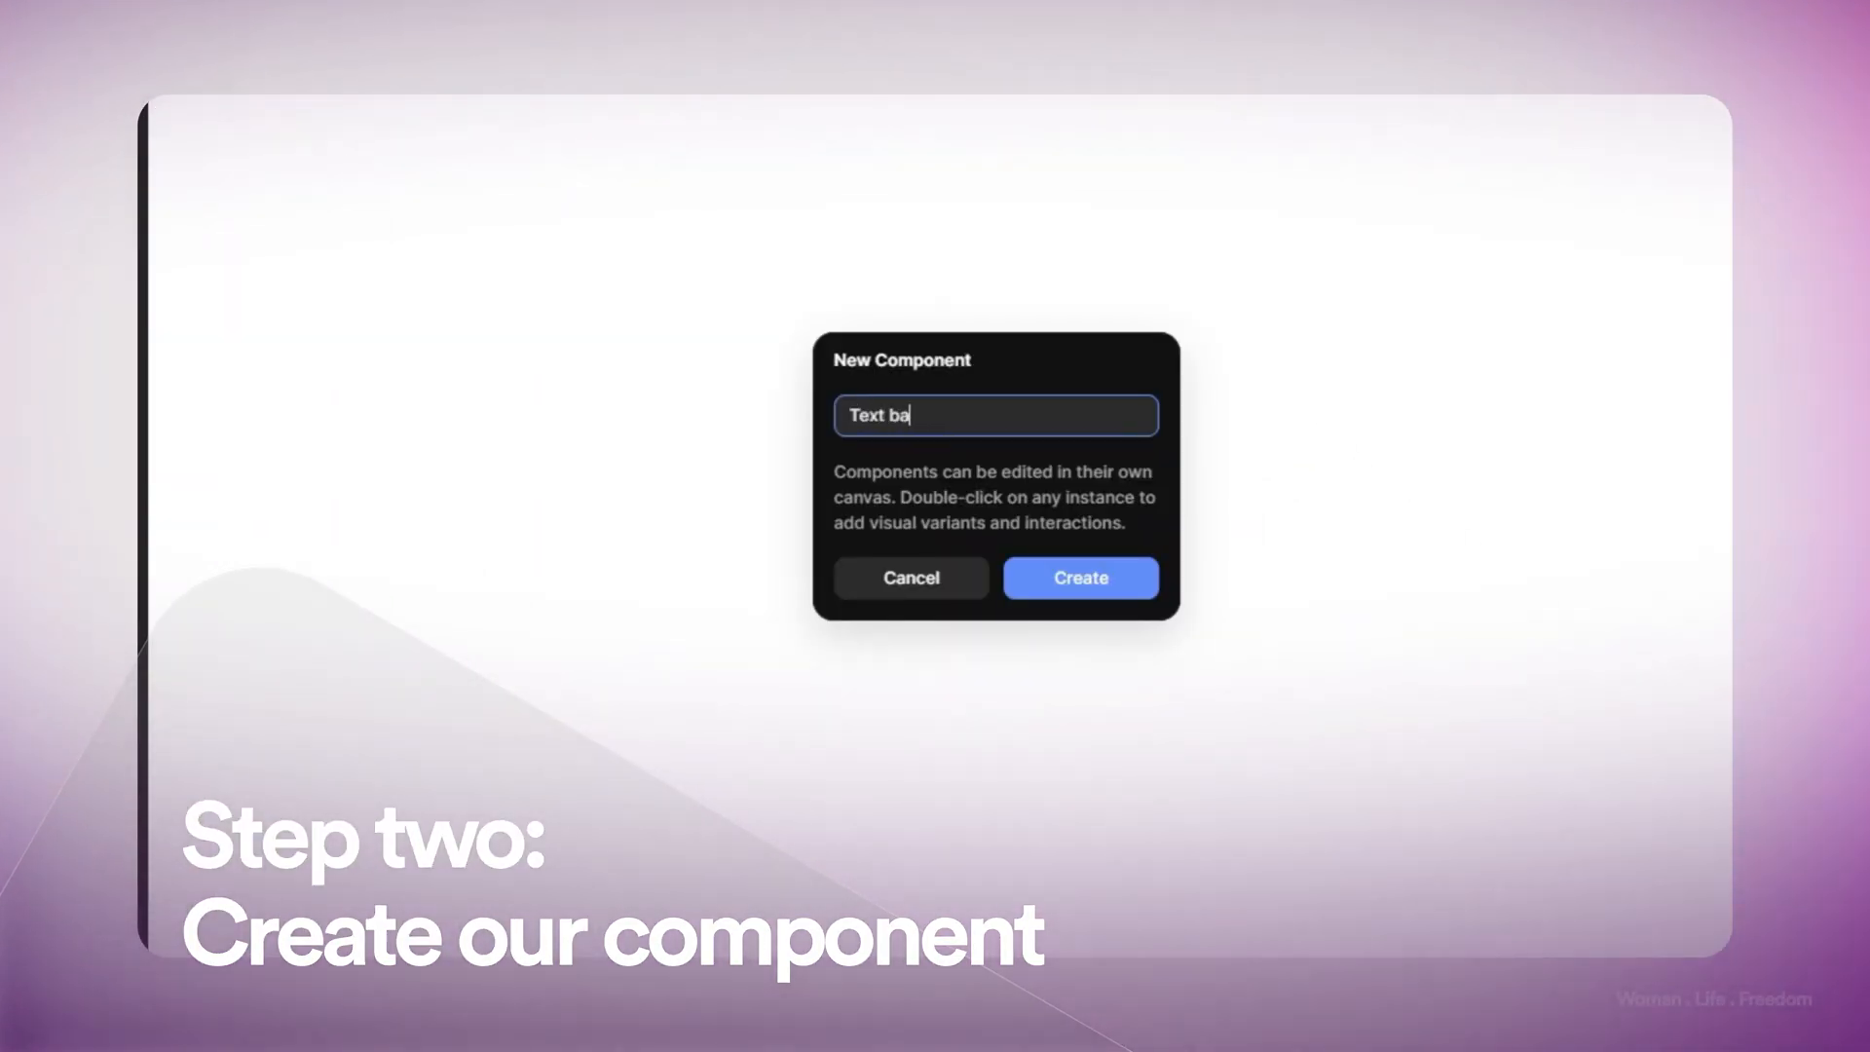
click(1080, 577)
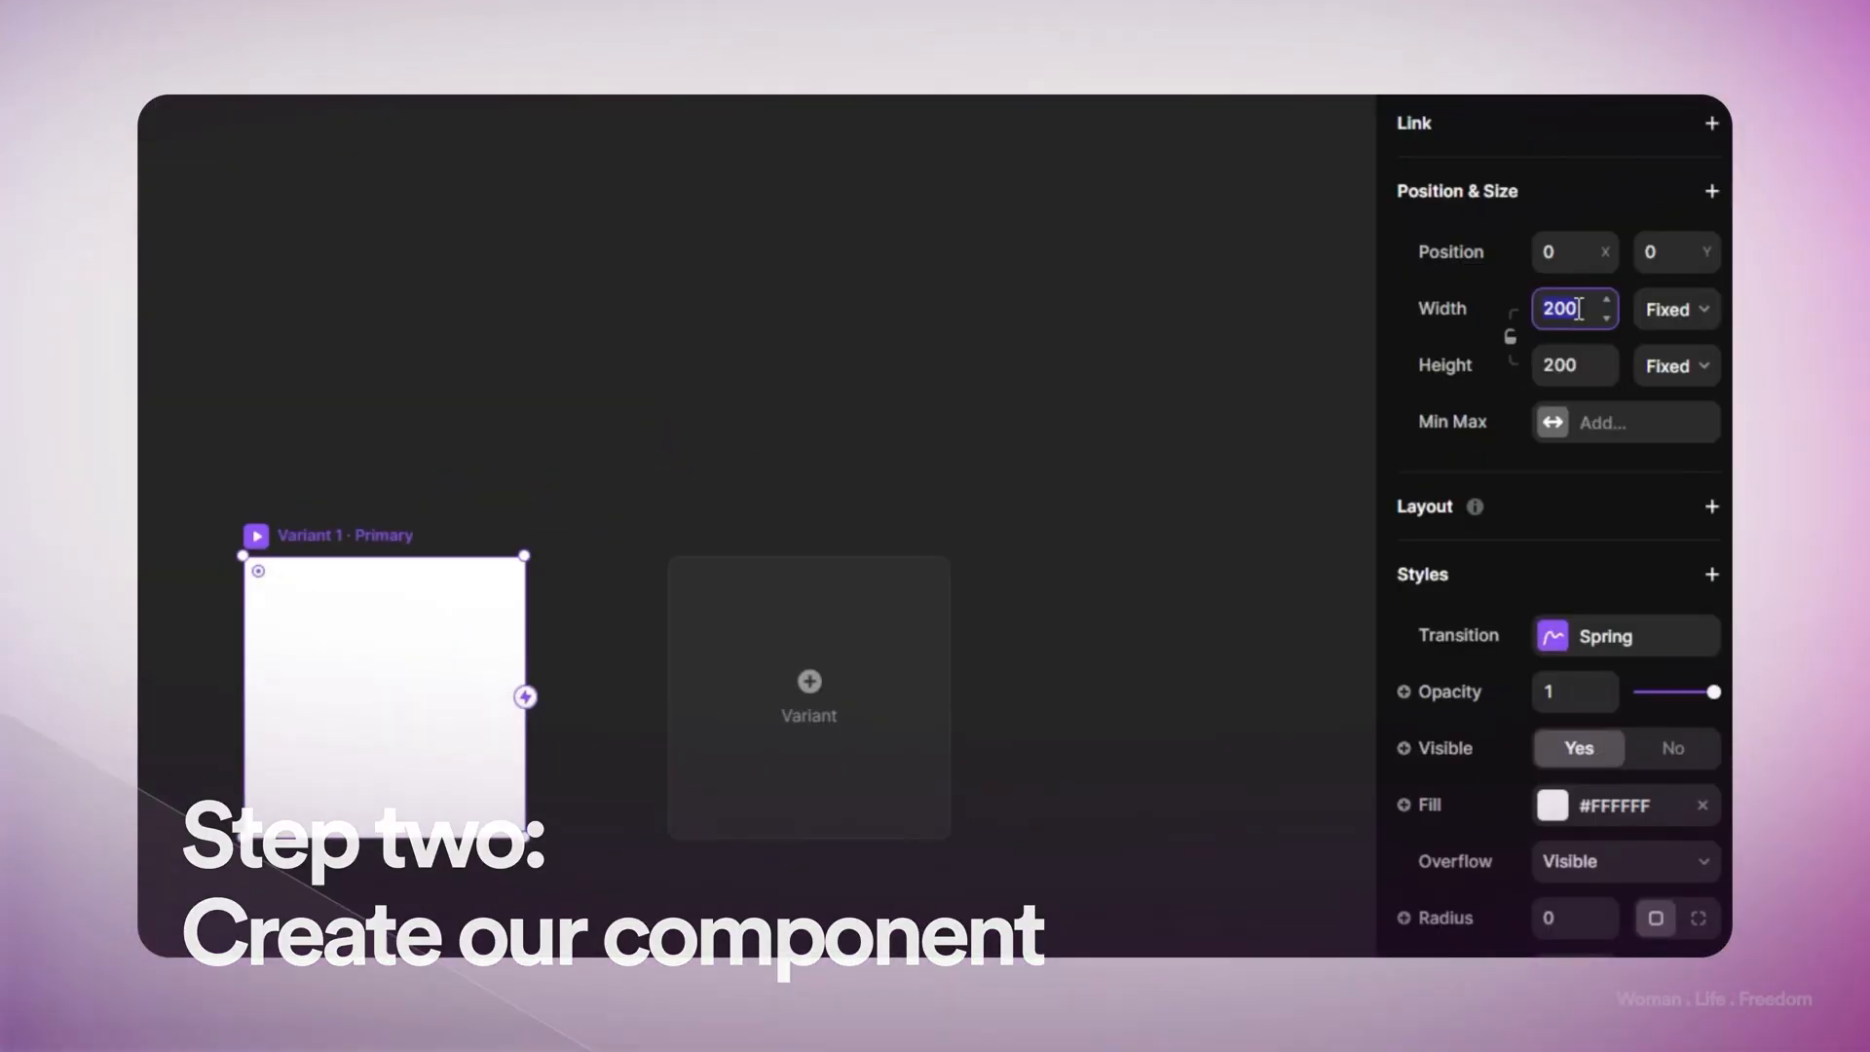
text(1920)
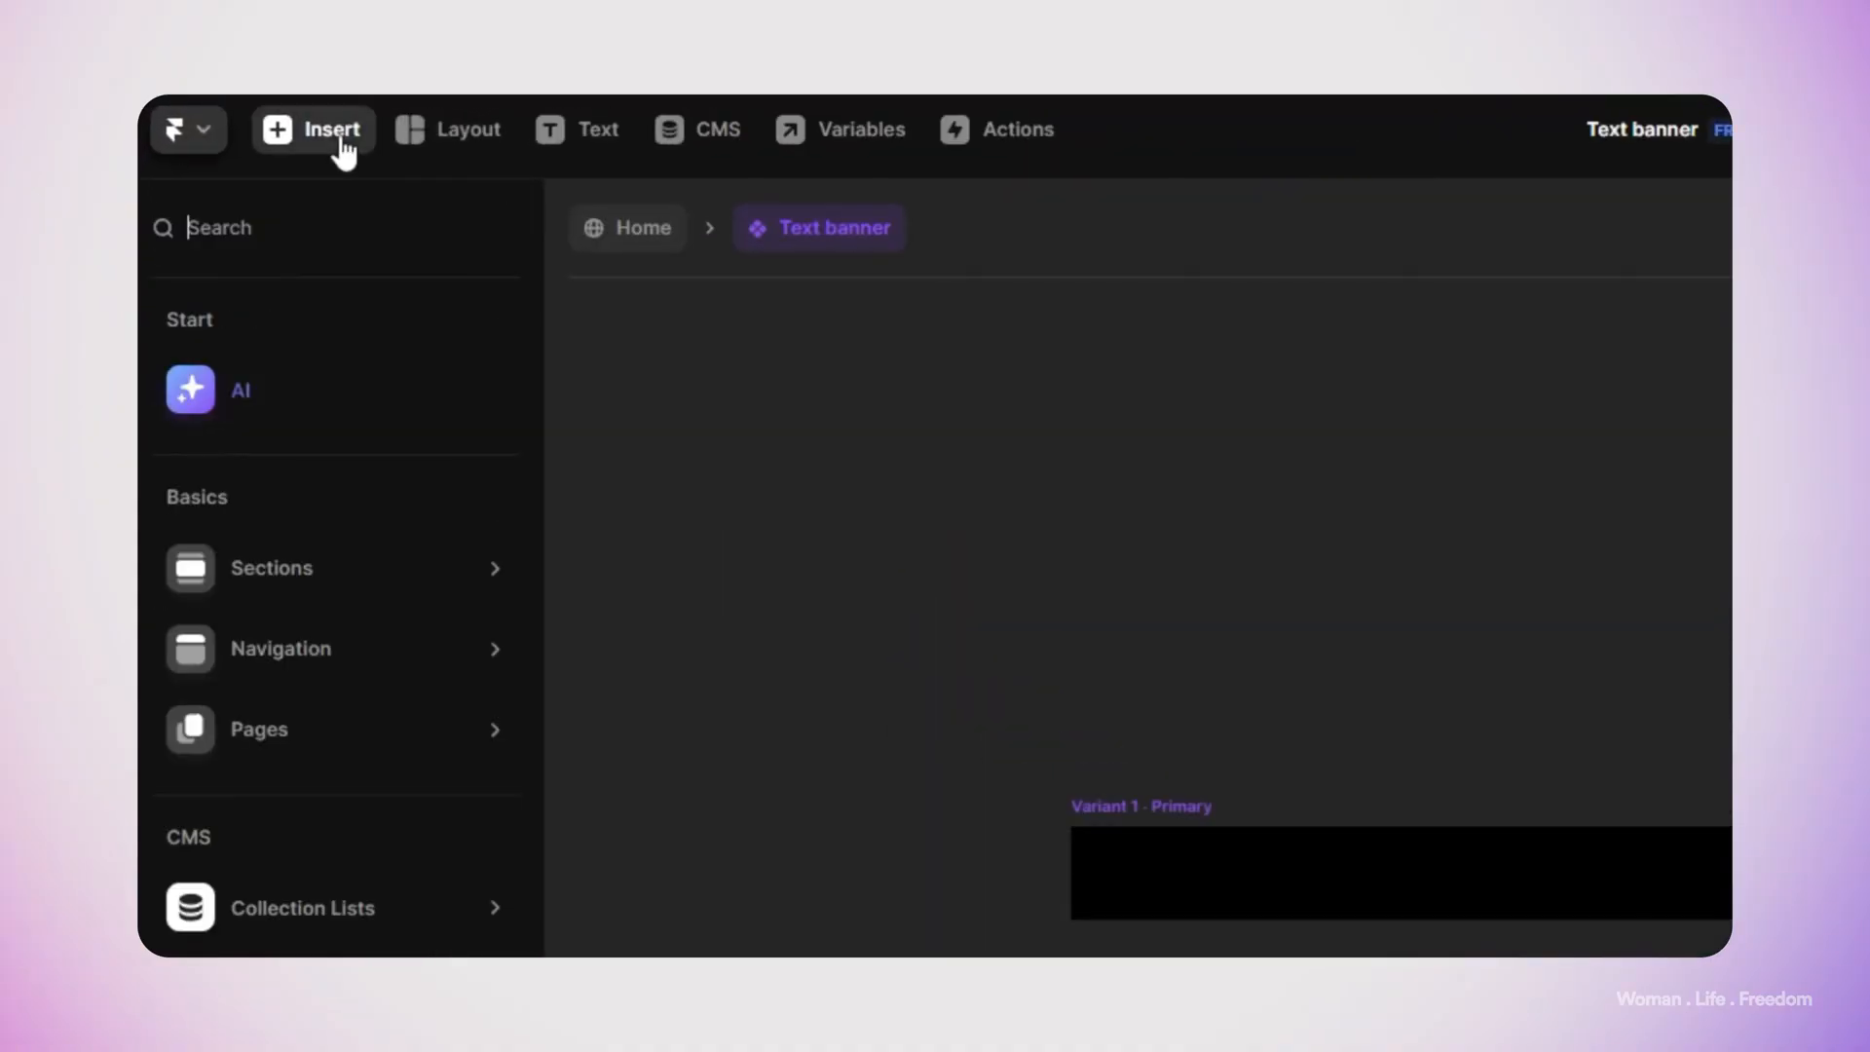
Add a Text layer and insert a Ticker into Variant 1 of the banner
text(T)
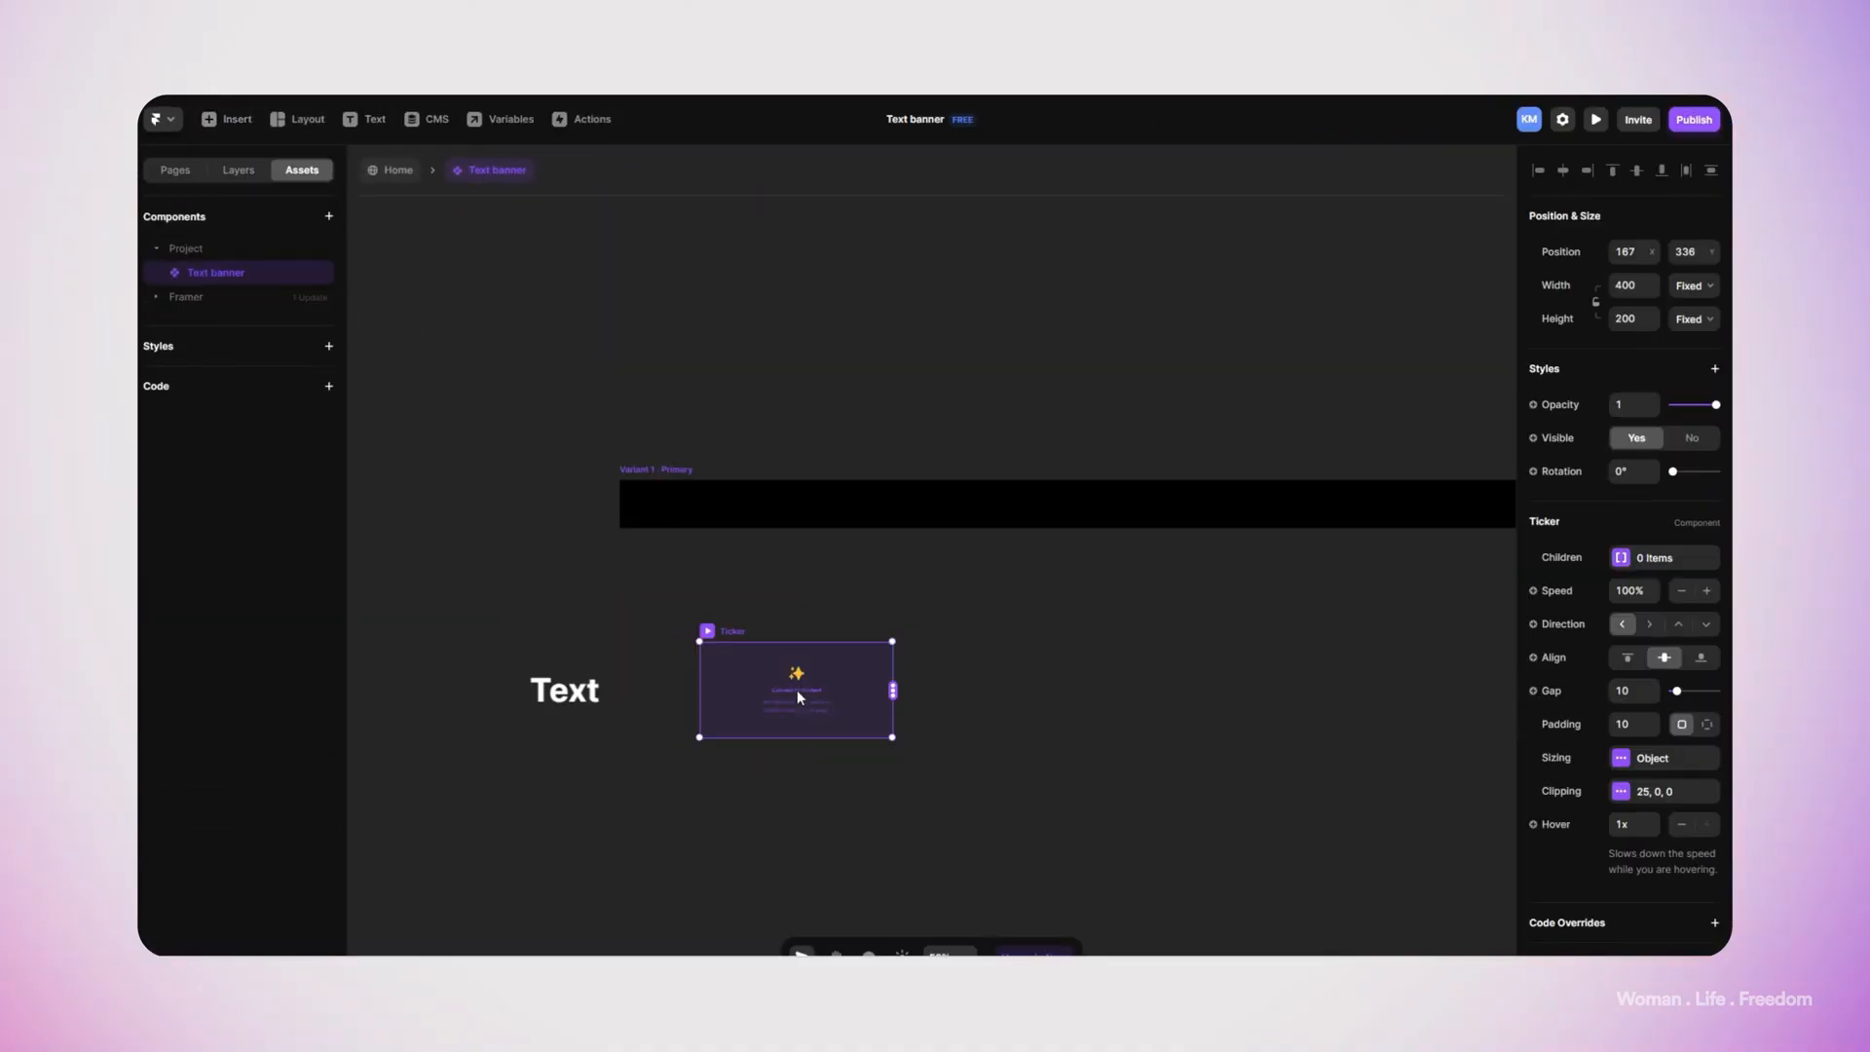
click(237, 170)
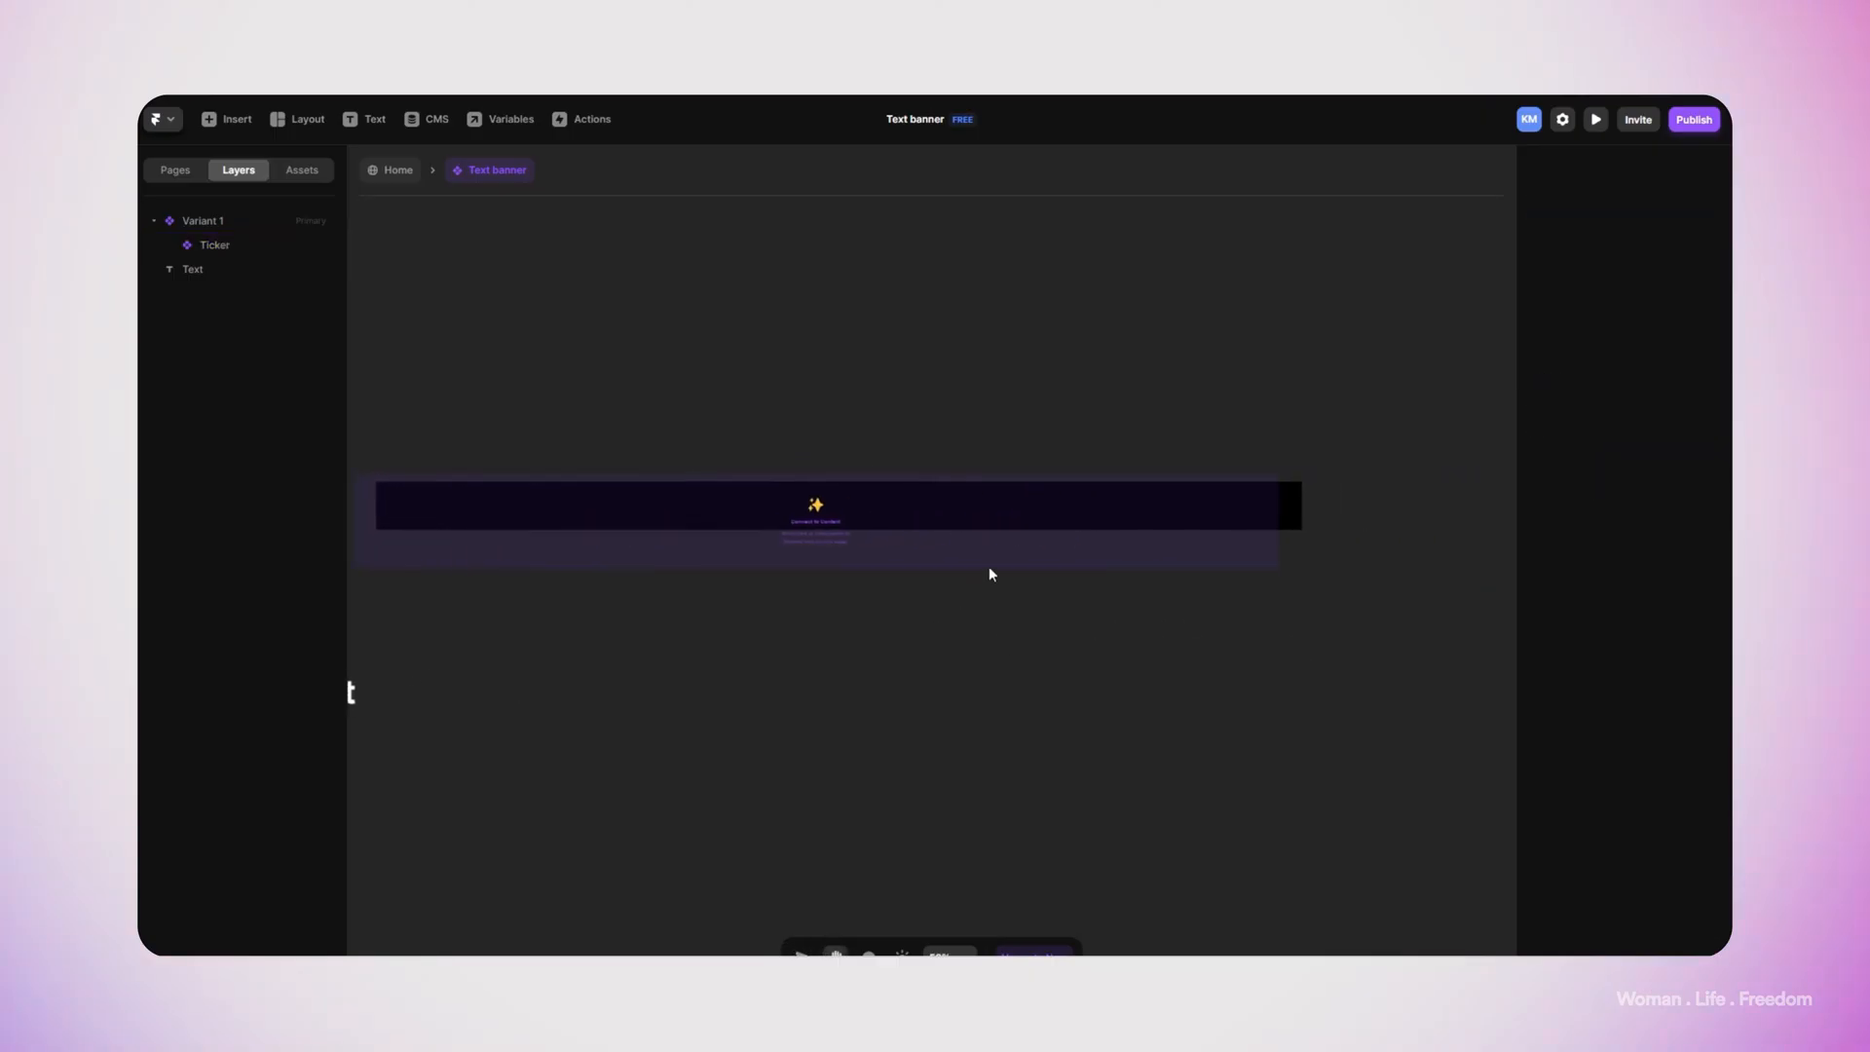
click(213, 245)
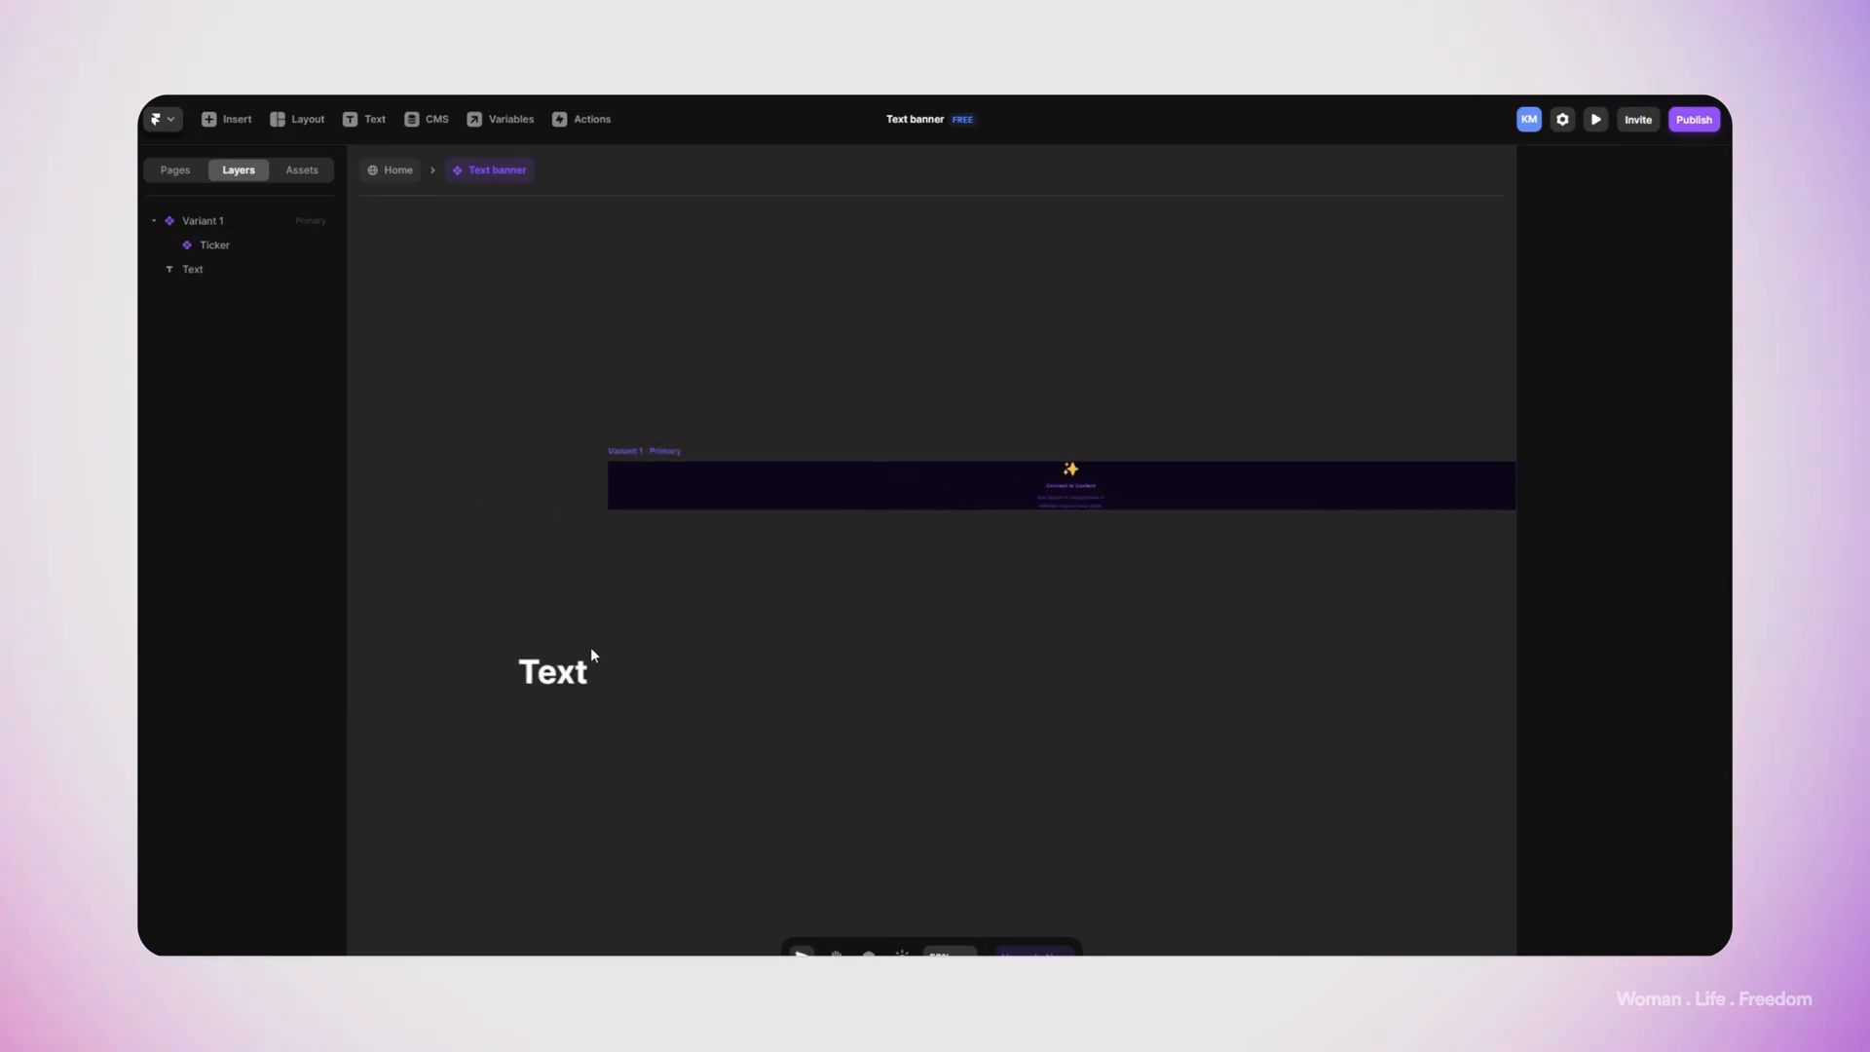
Wrap the Text layer in a Frame using Add Frame
click(192, 268)
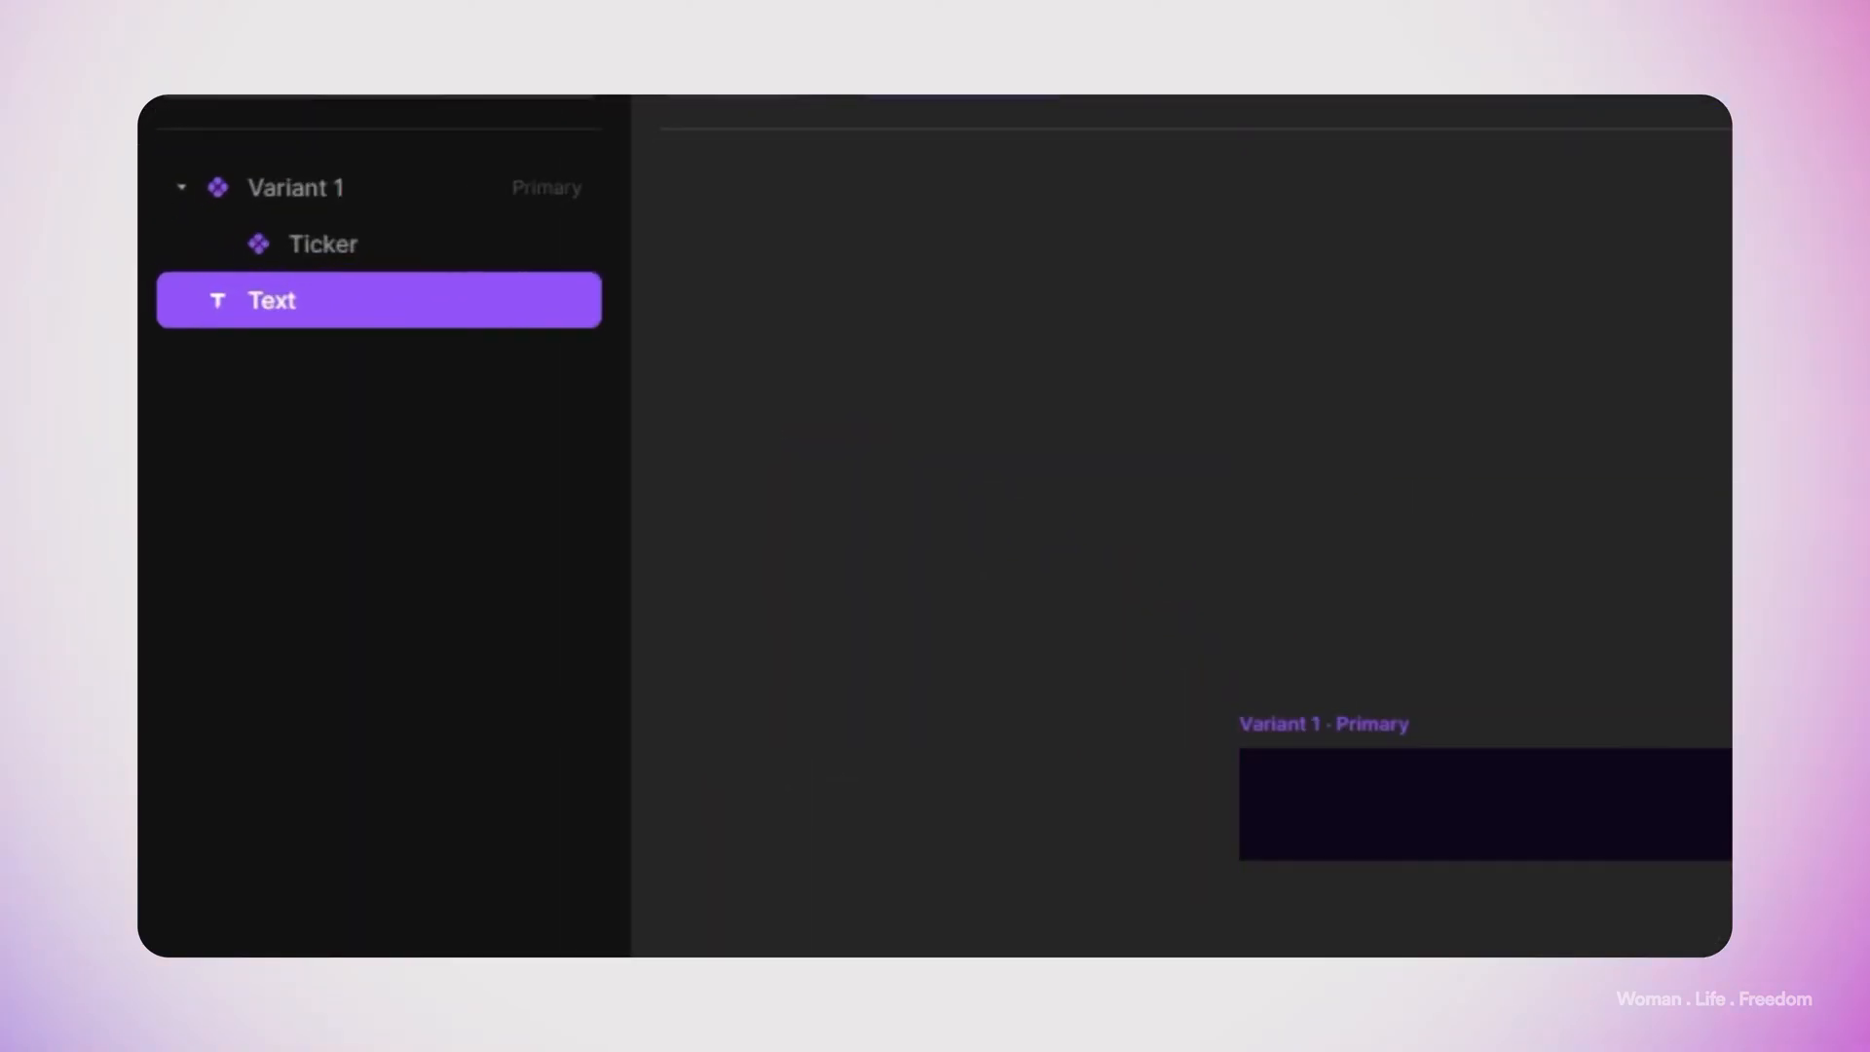
right_click(270, 300)
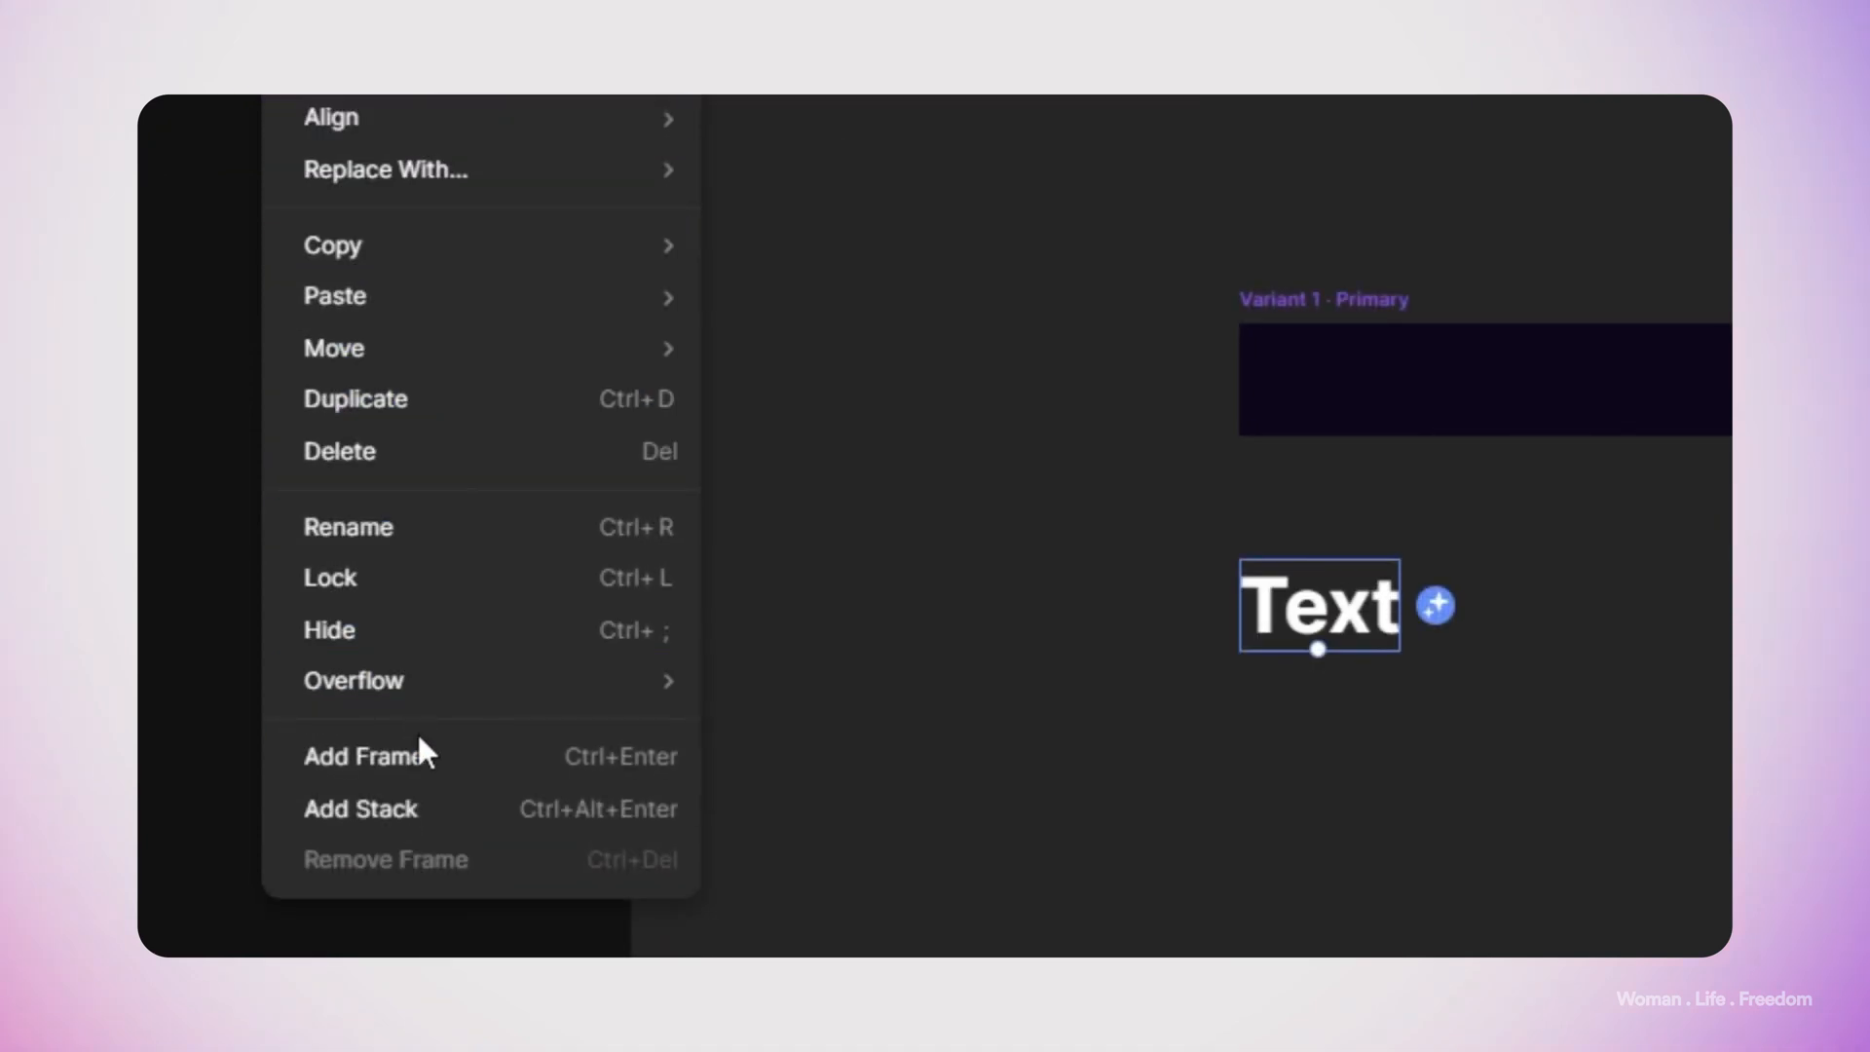
click(365, 756)
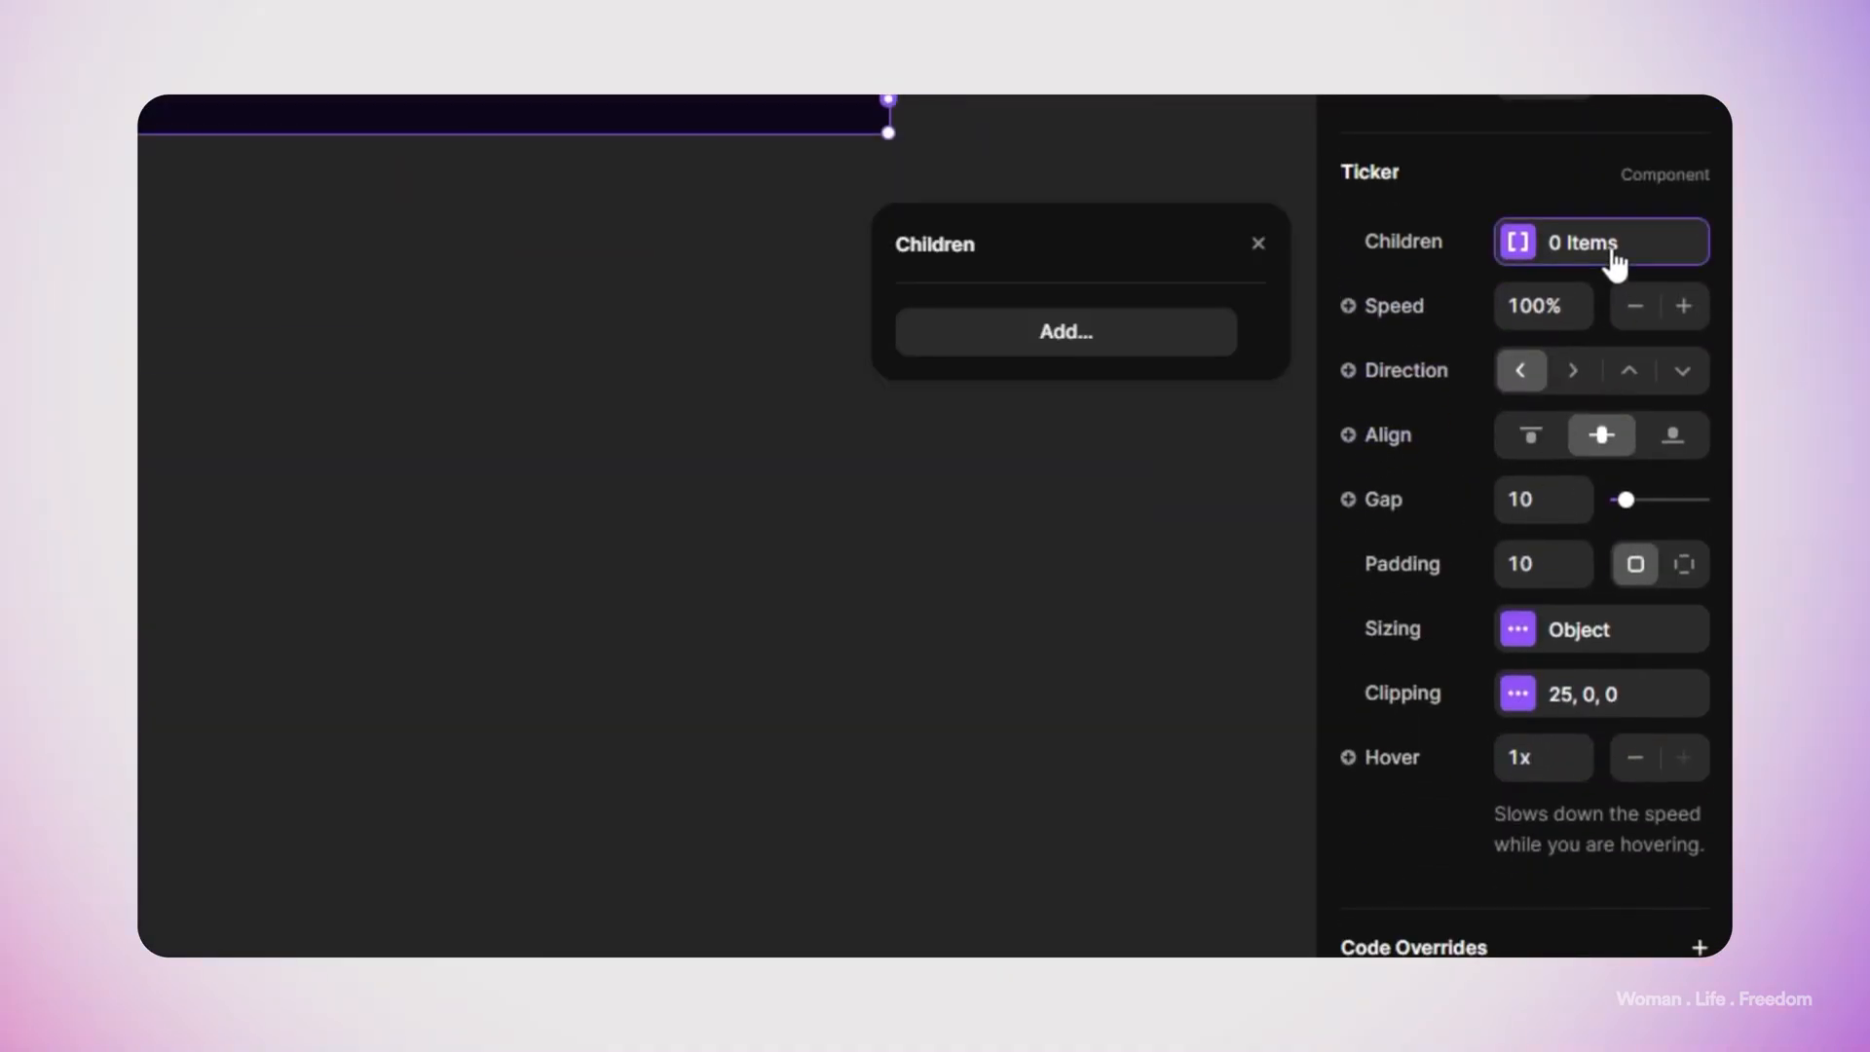
Set the Frame as the Ticker's repeating child and open the preview
click(1065, 331)
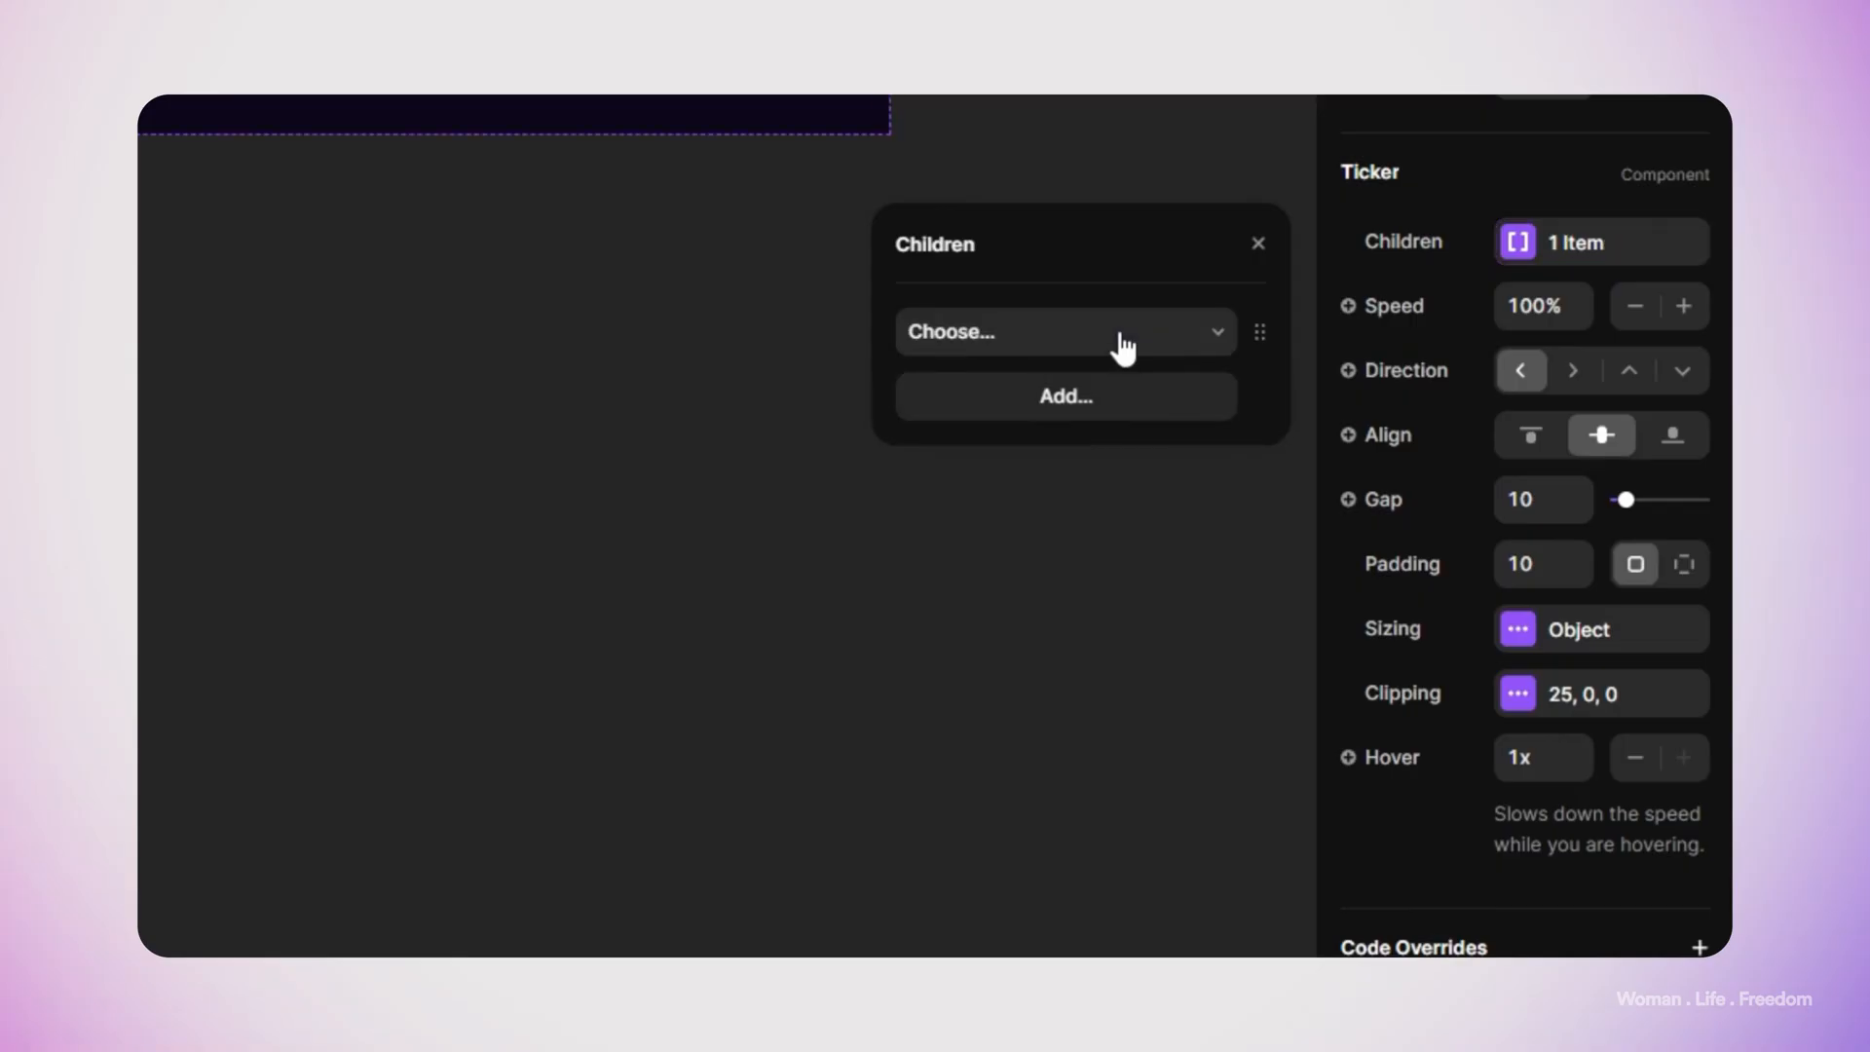
click(1066, 332)
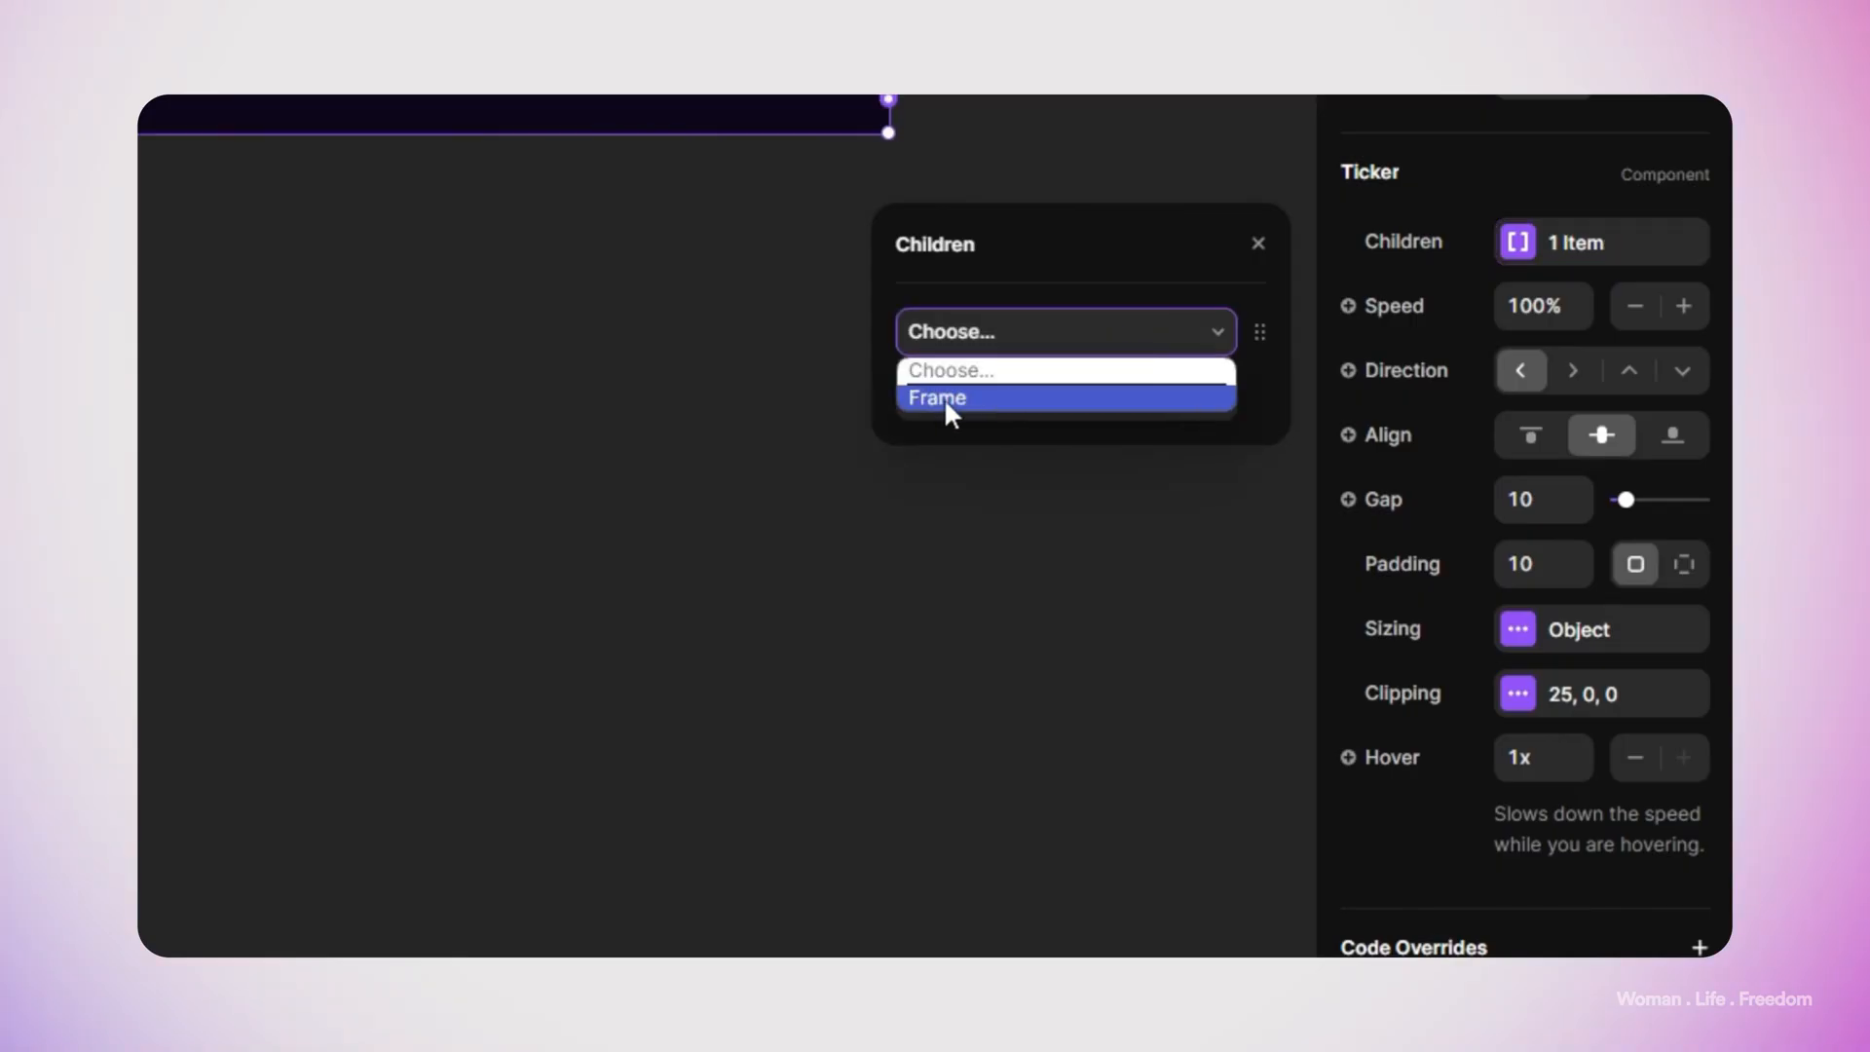
click(937, 398)
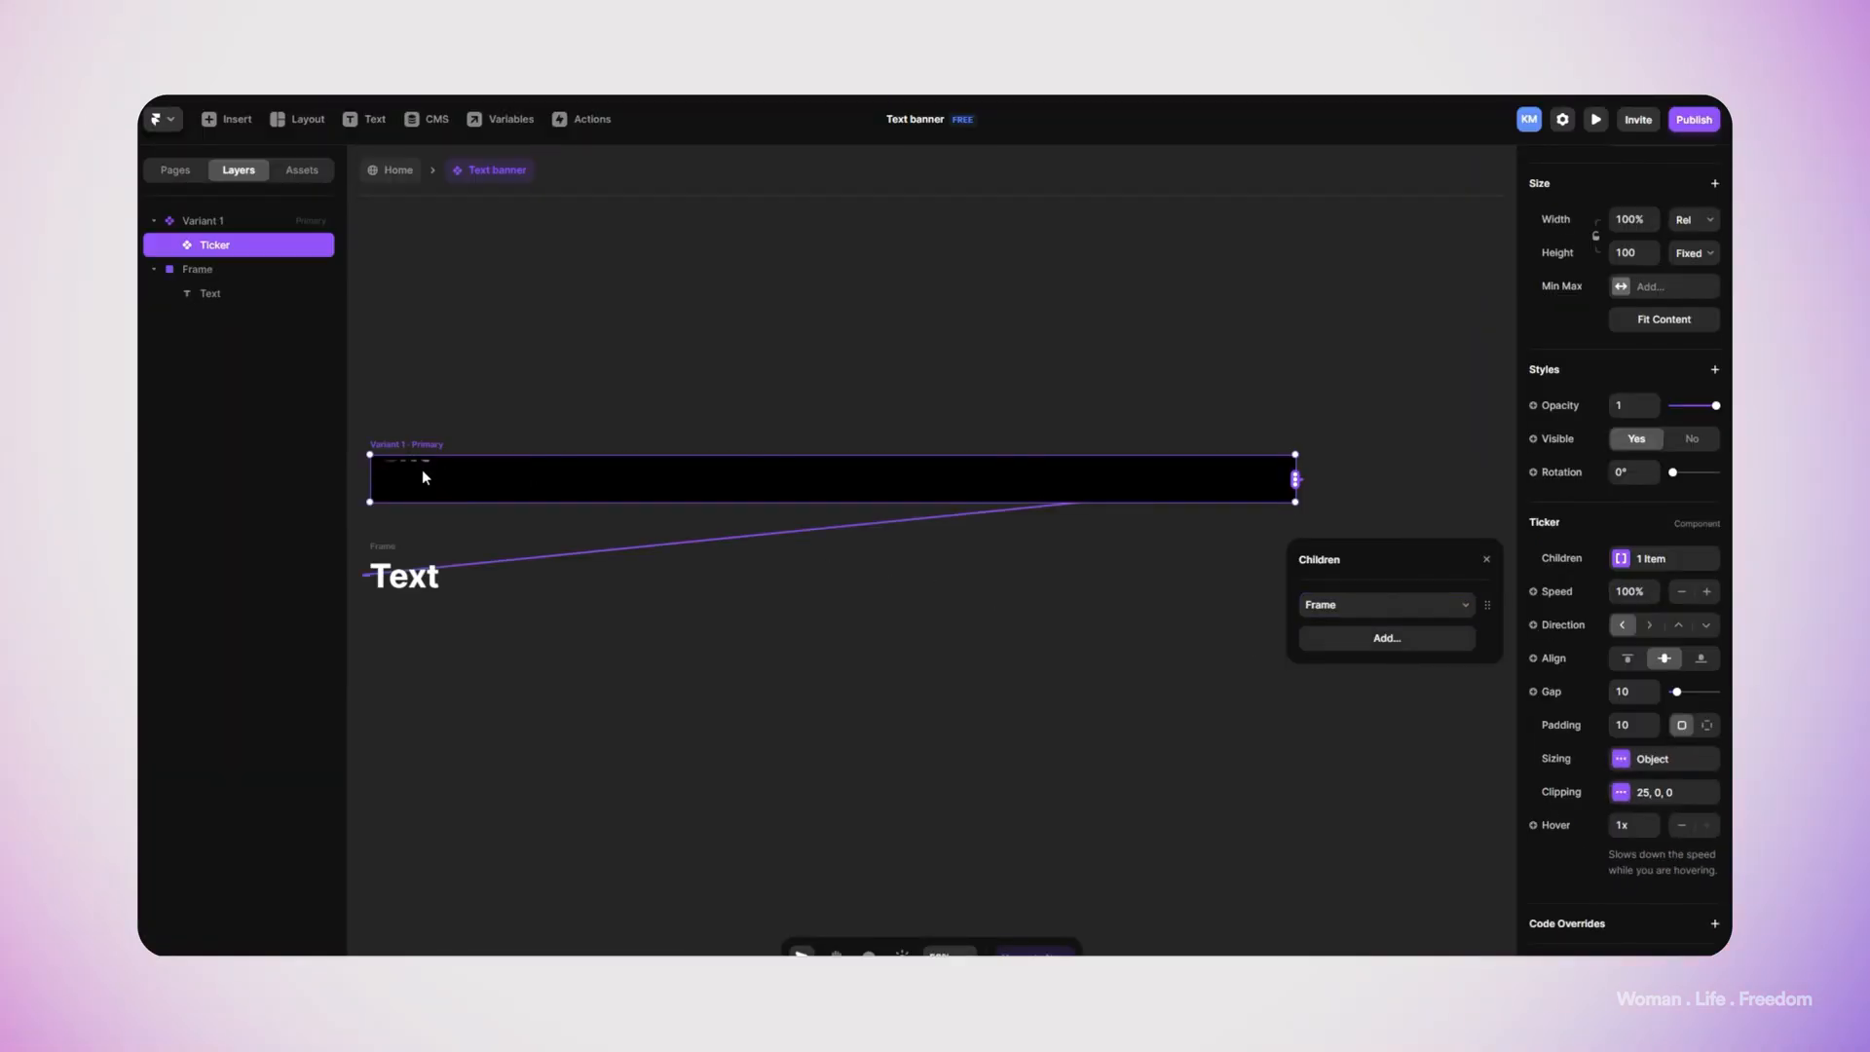
click(1594, 119)
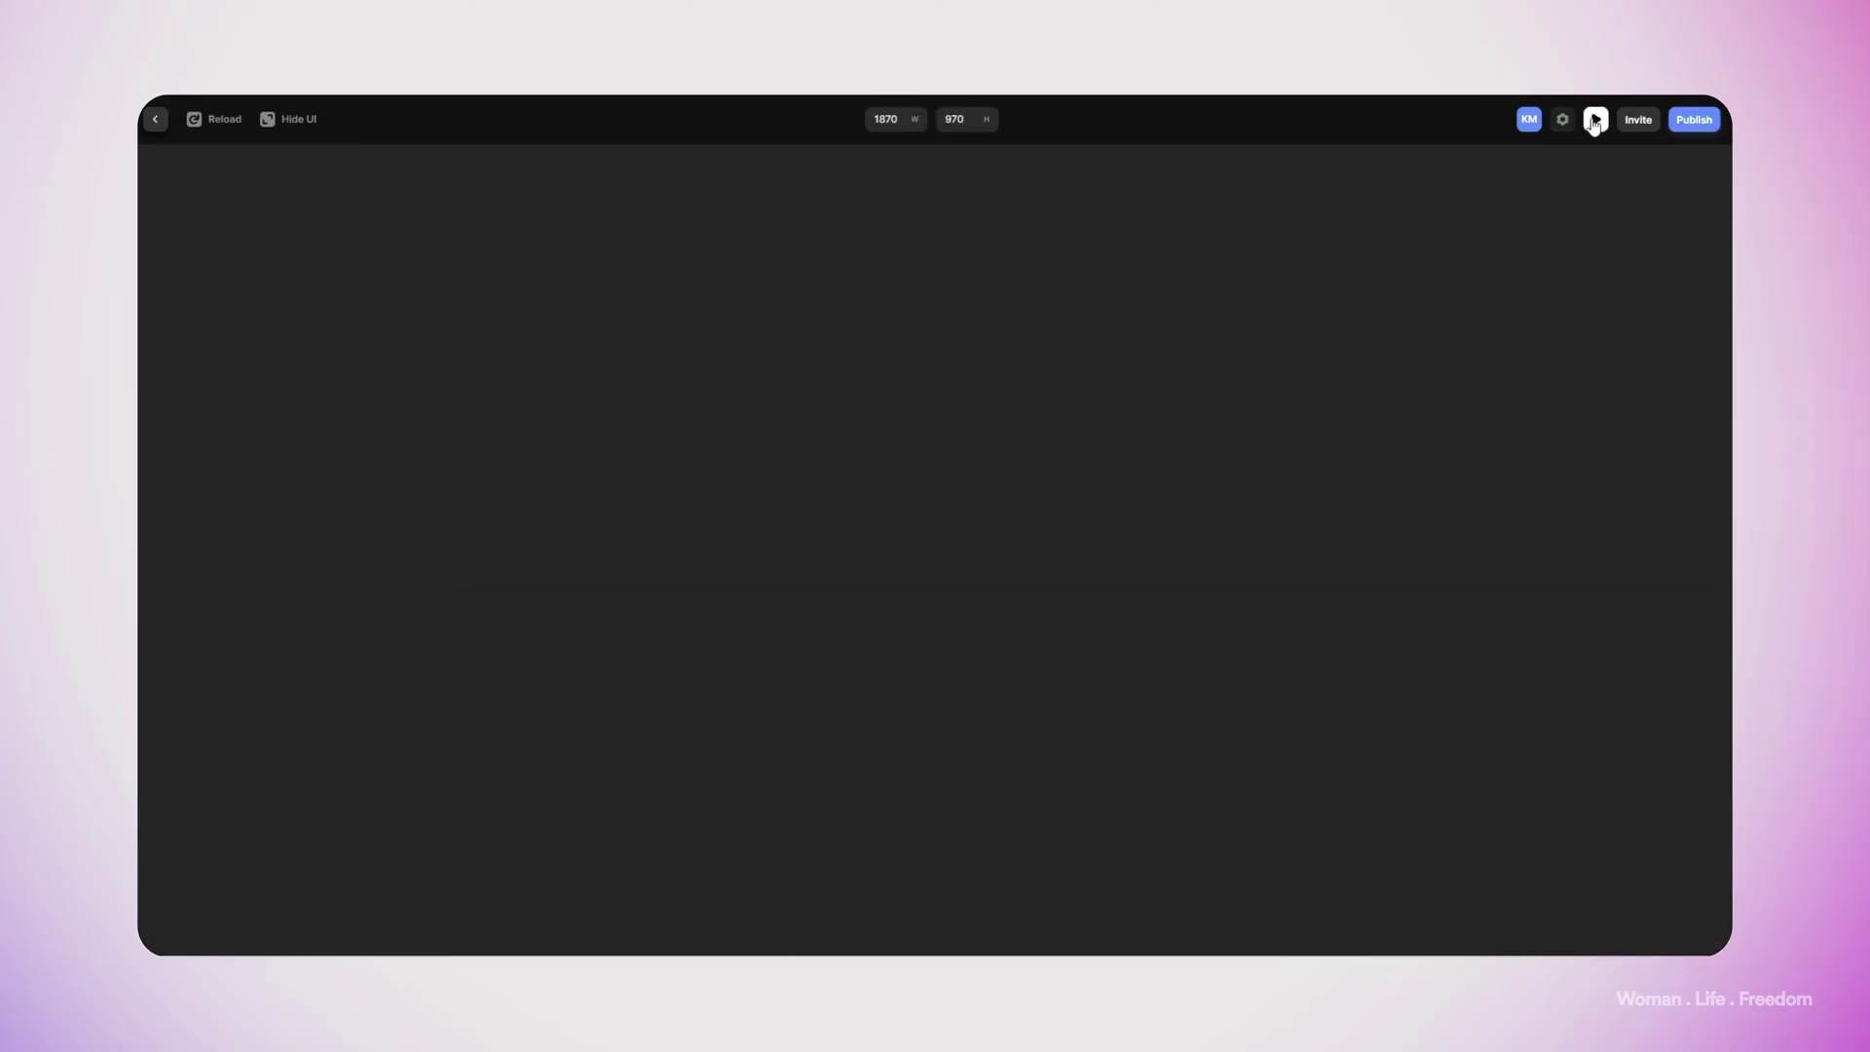
Close the banner preview and lower the Ticker speed to 95%
click(1595, 118)
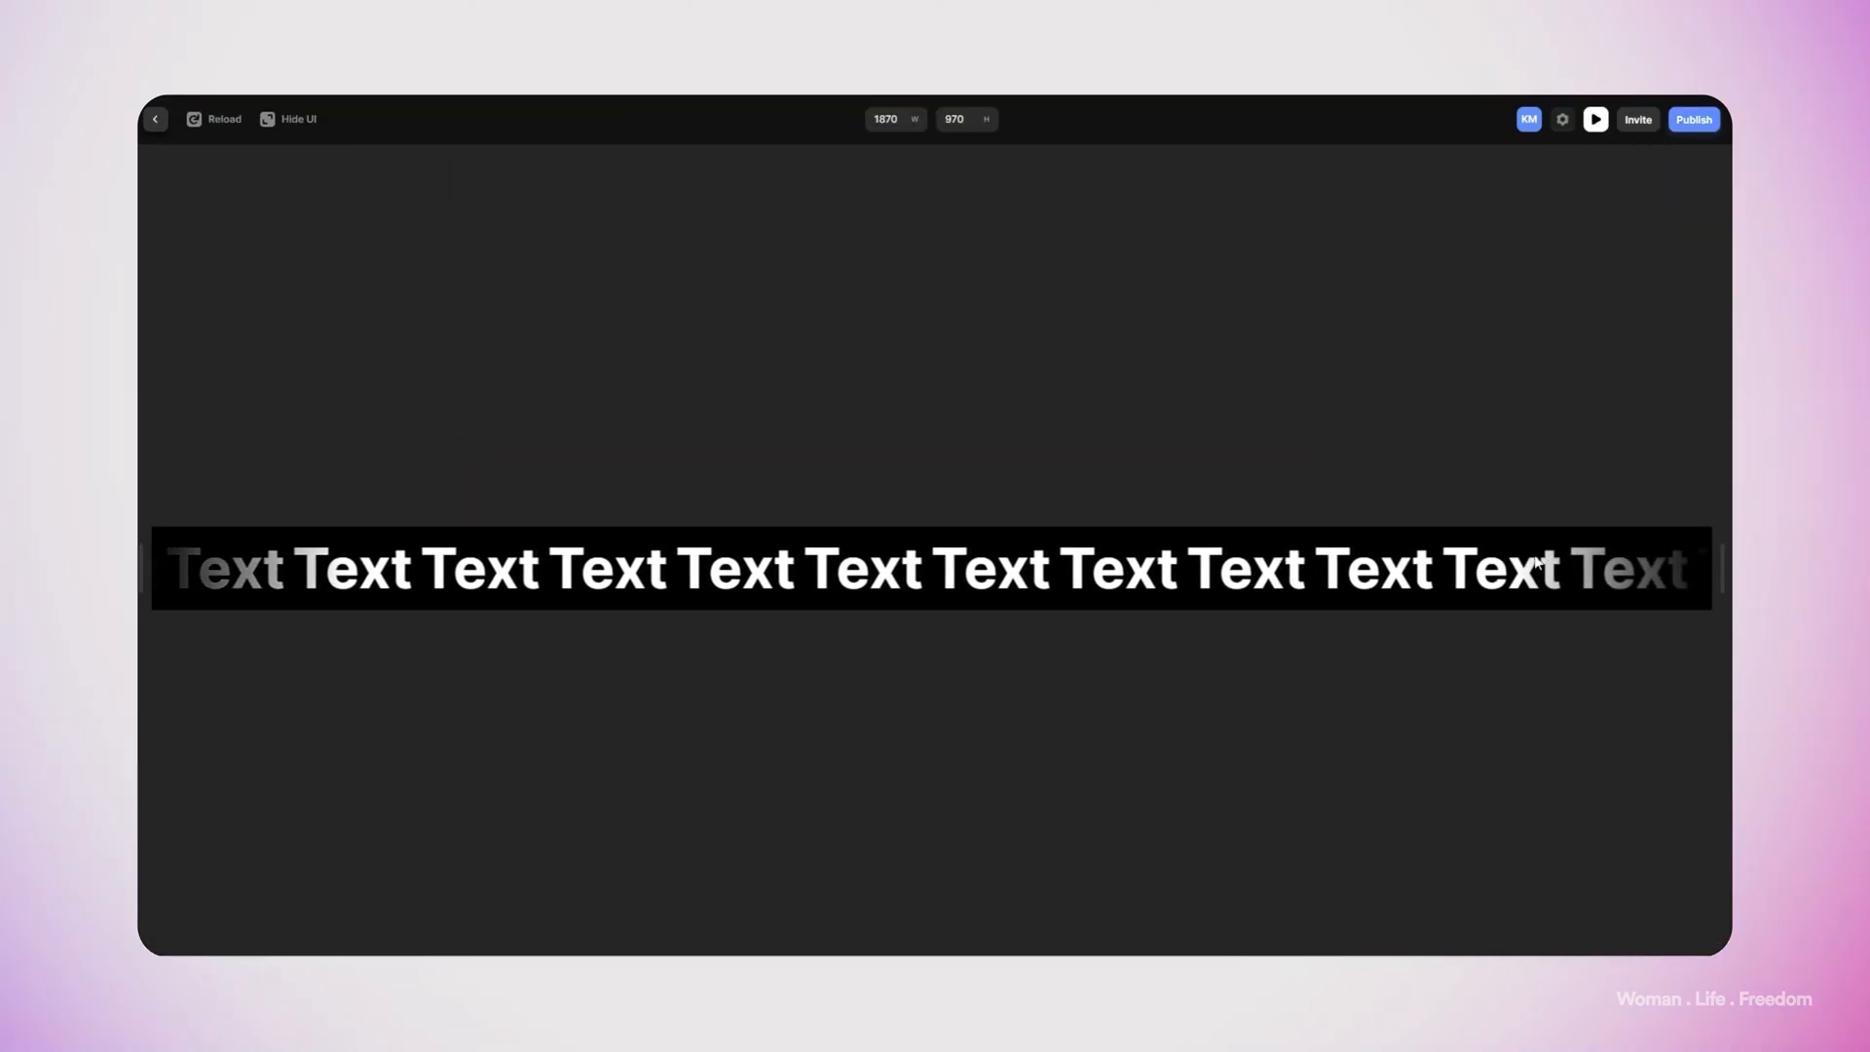
drag(1707, 568, 1652, 557)
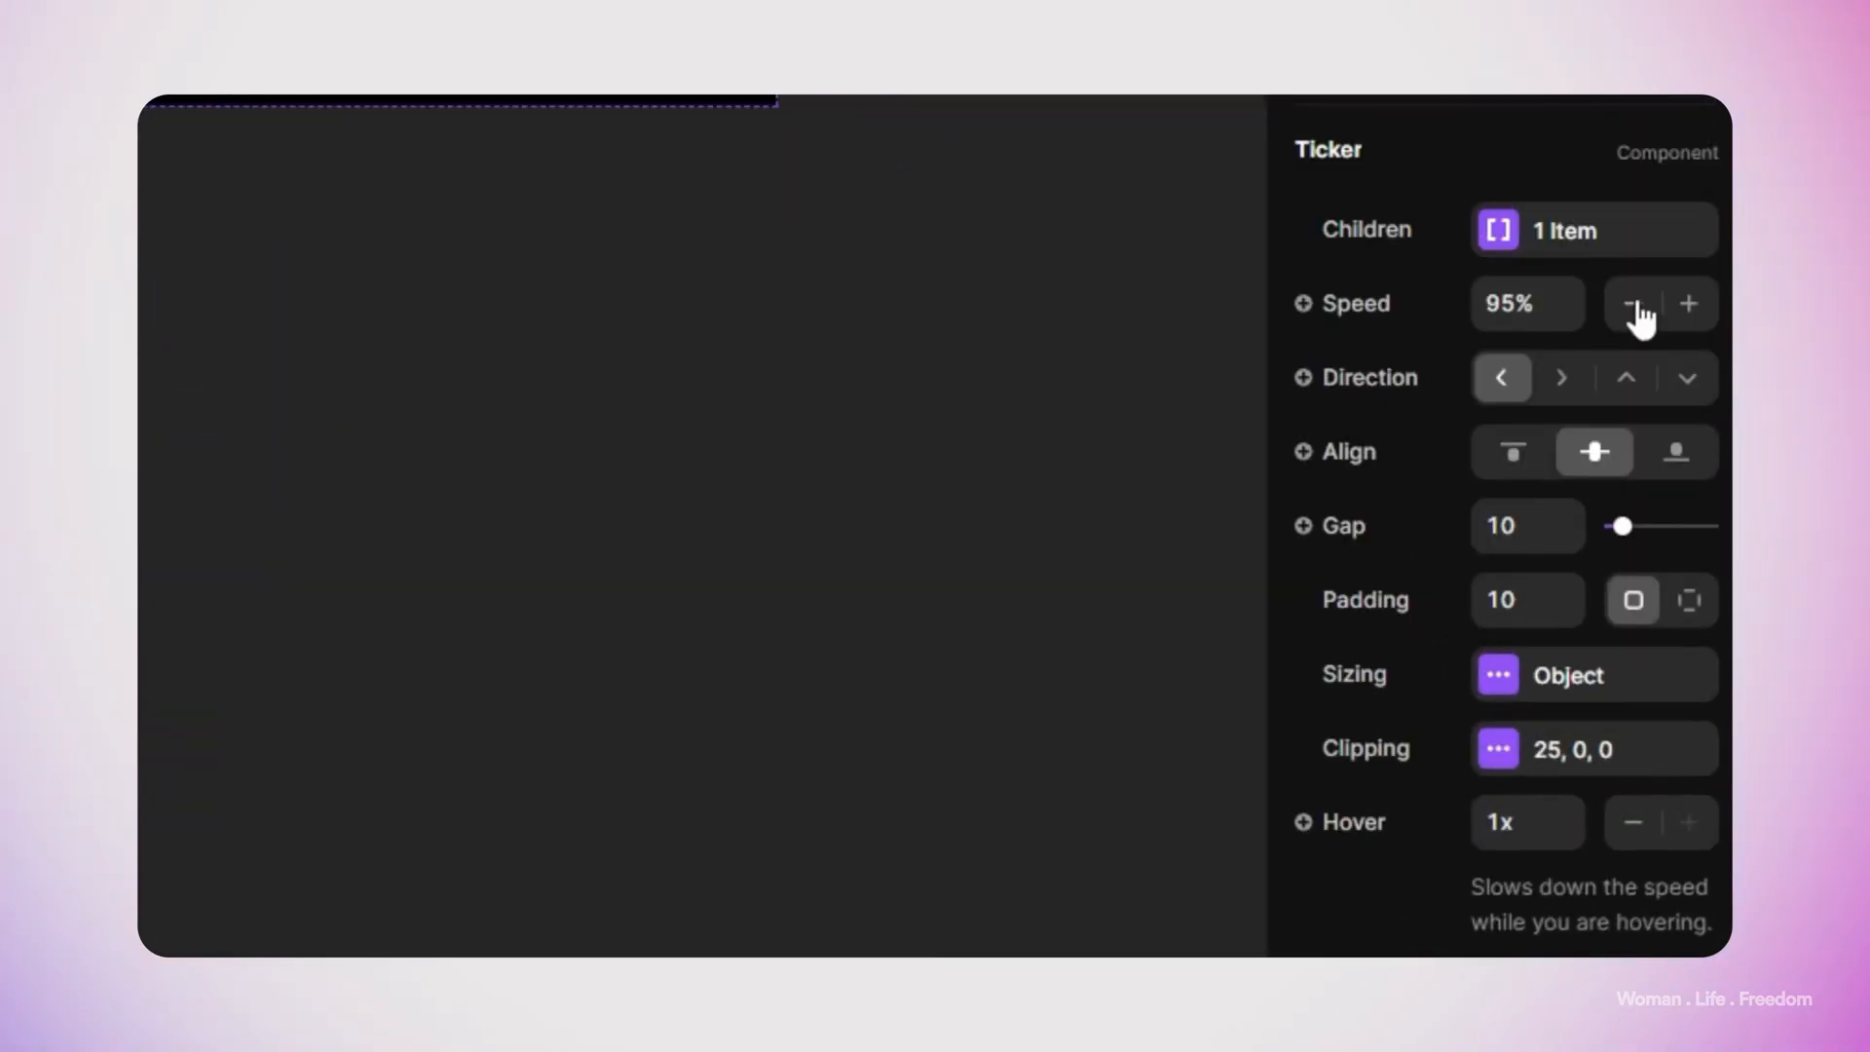
Slow the Ticker to 70% speed and widen its gap to 52
click(1629, 303)
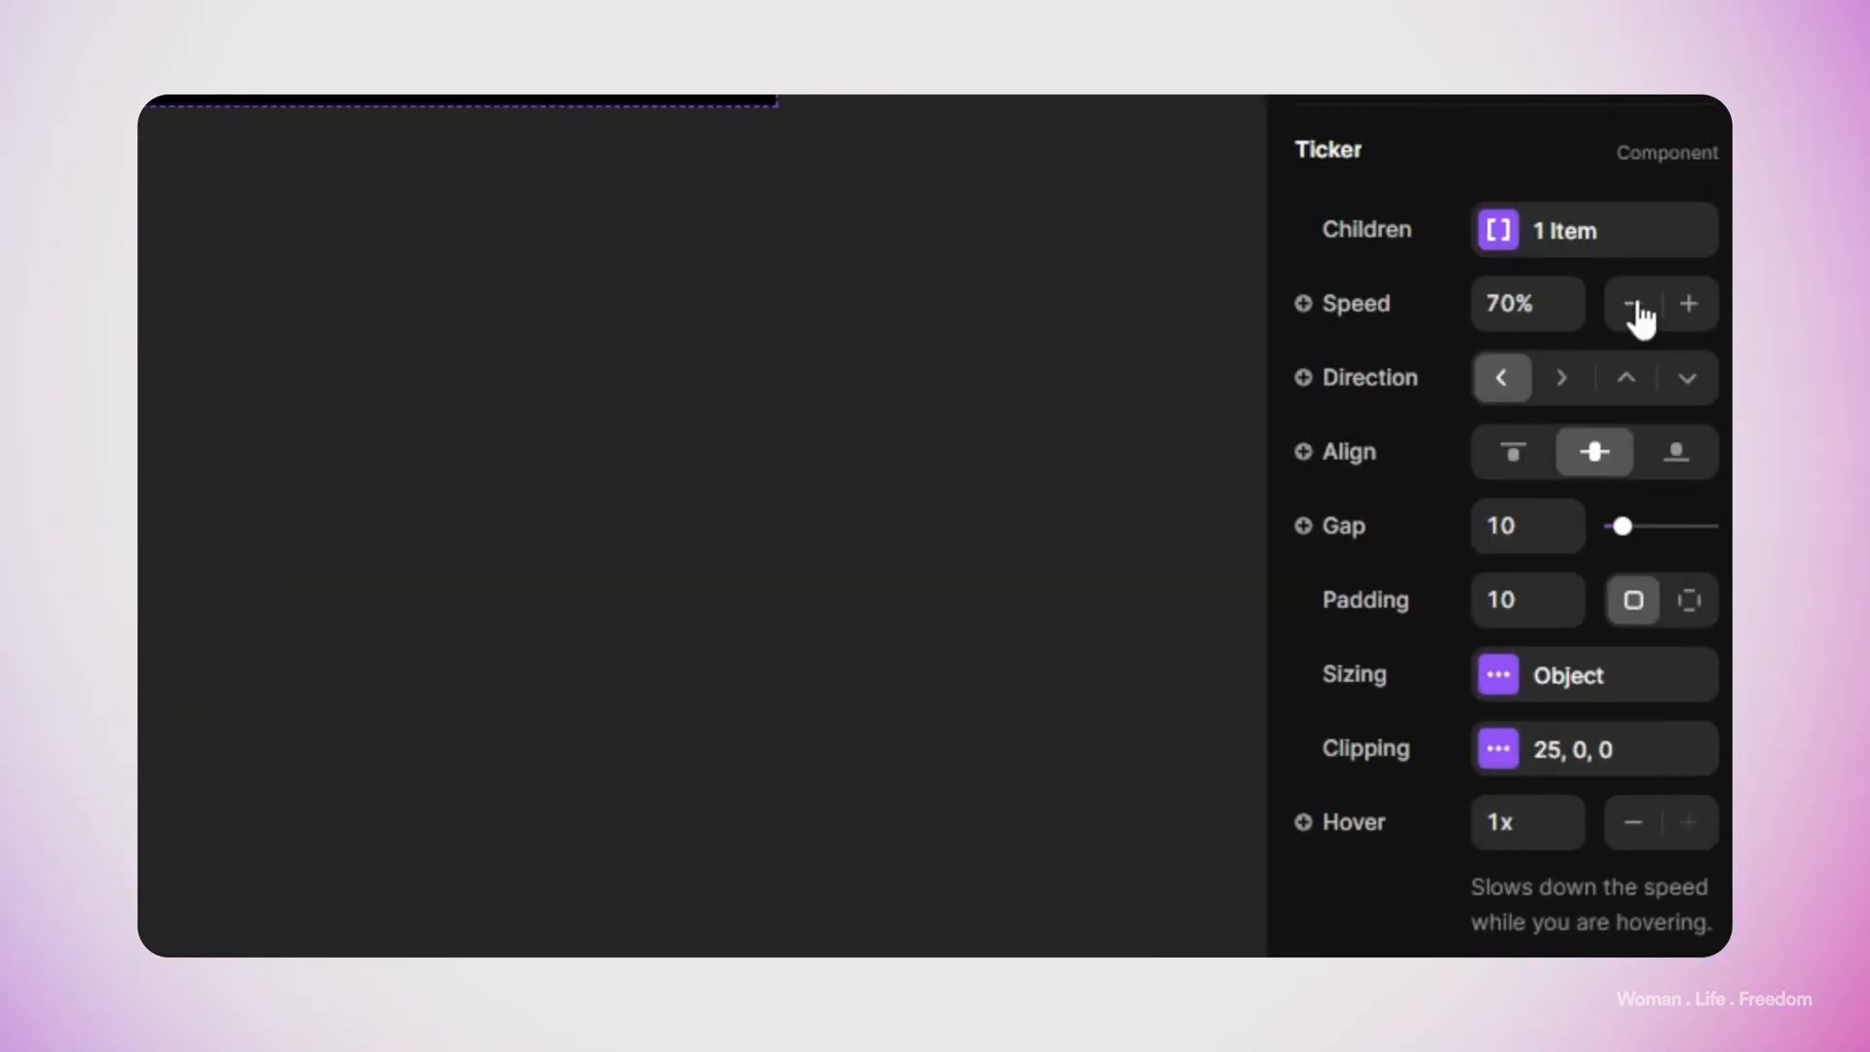
drag(1622, 526, 1639, 526)
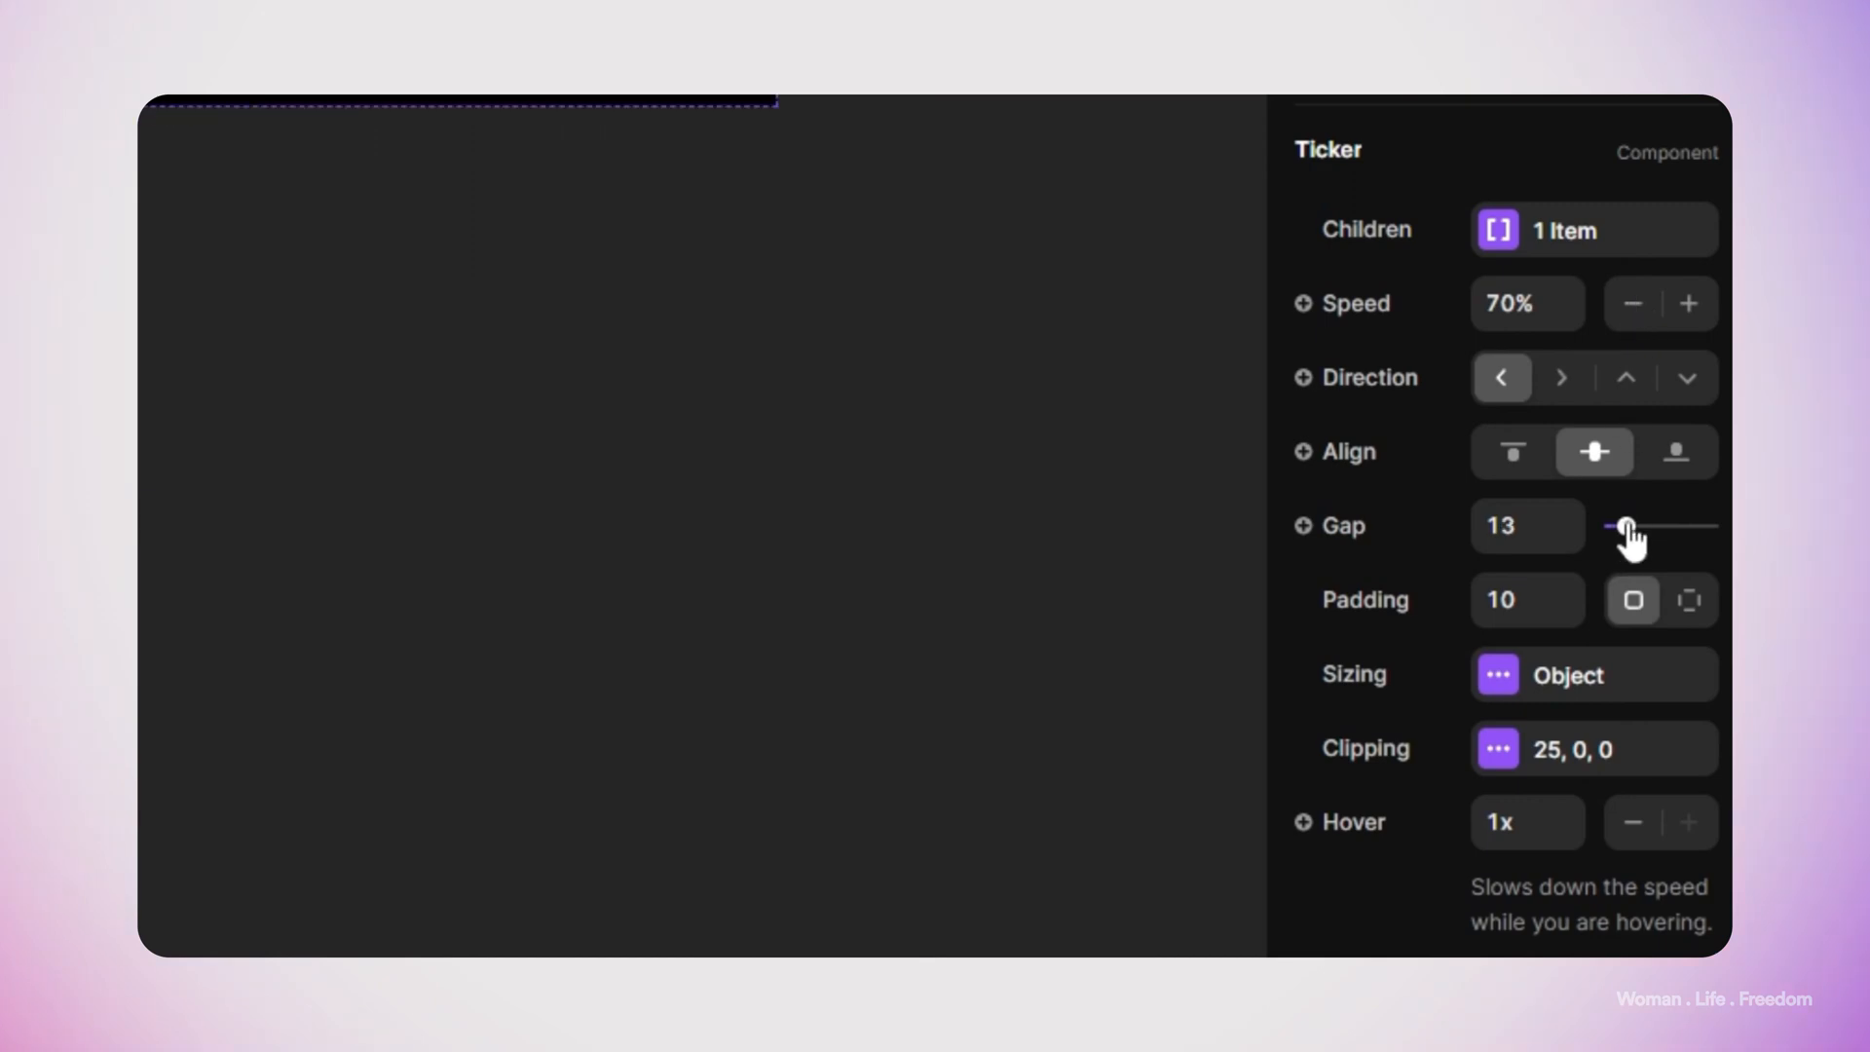
drag(1625, 526, 1667, 526)
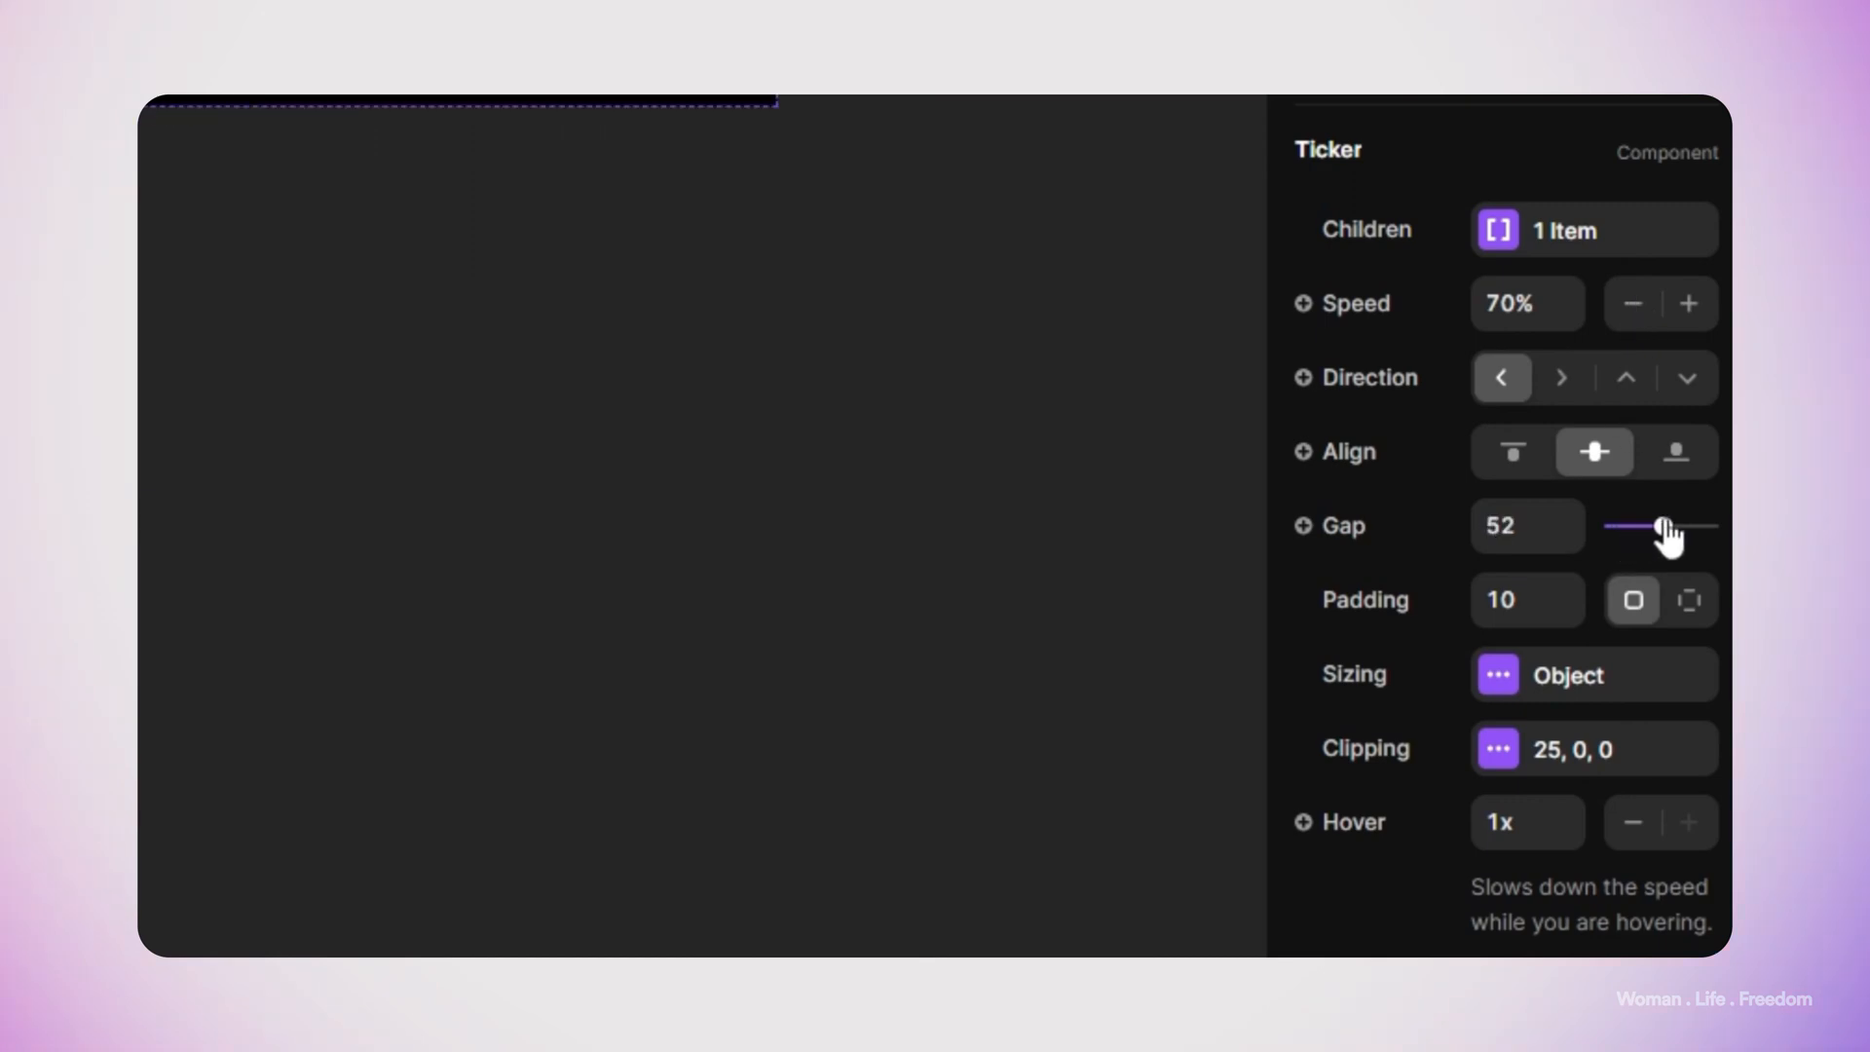
drag(1651, 526, 1675, 526)
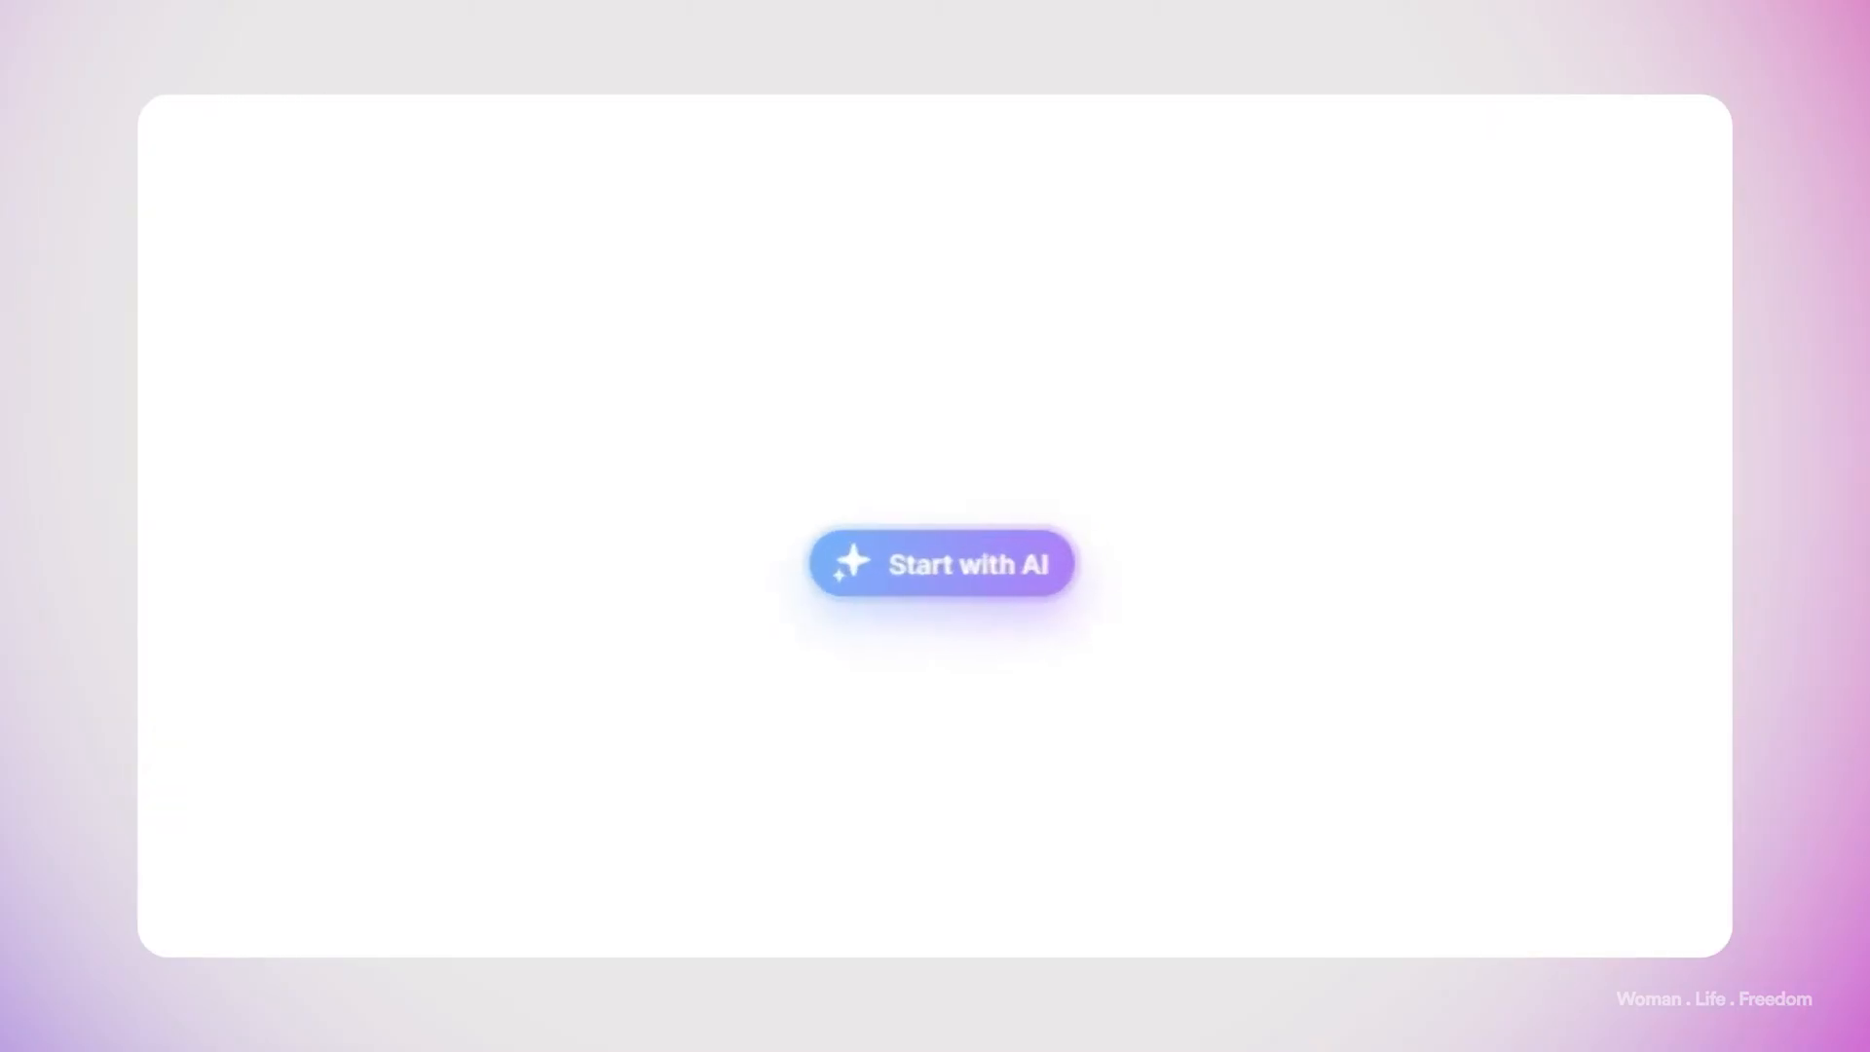
Generate a page from the prompt 'a minimal landing page, including hero section and blog section and gallery'
click(943, 564)
text(a)
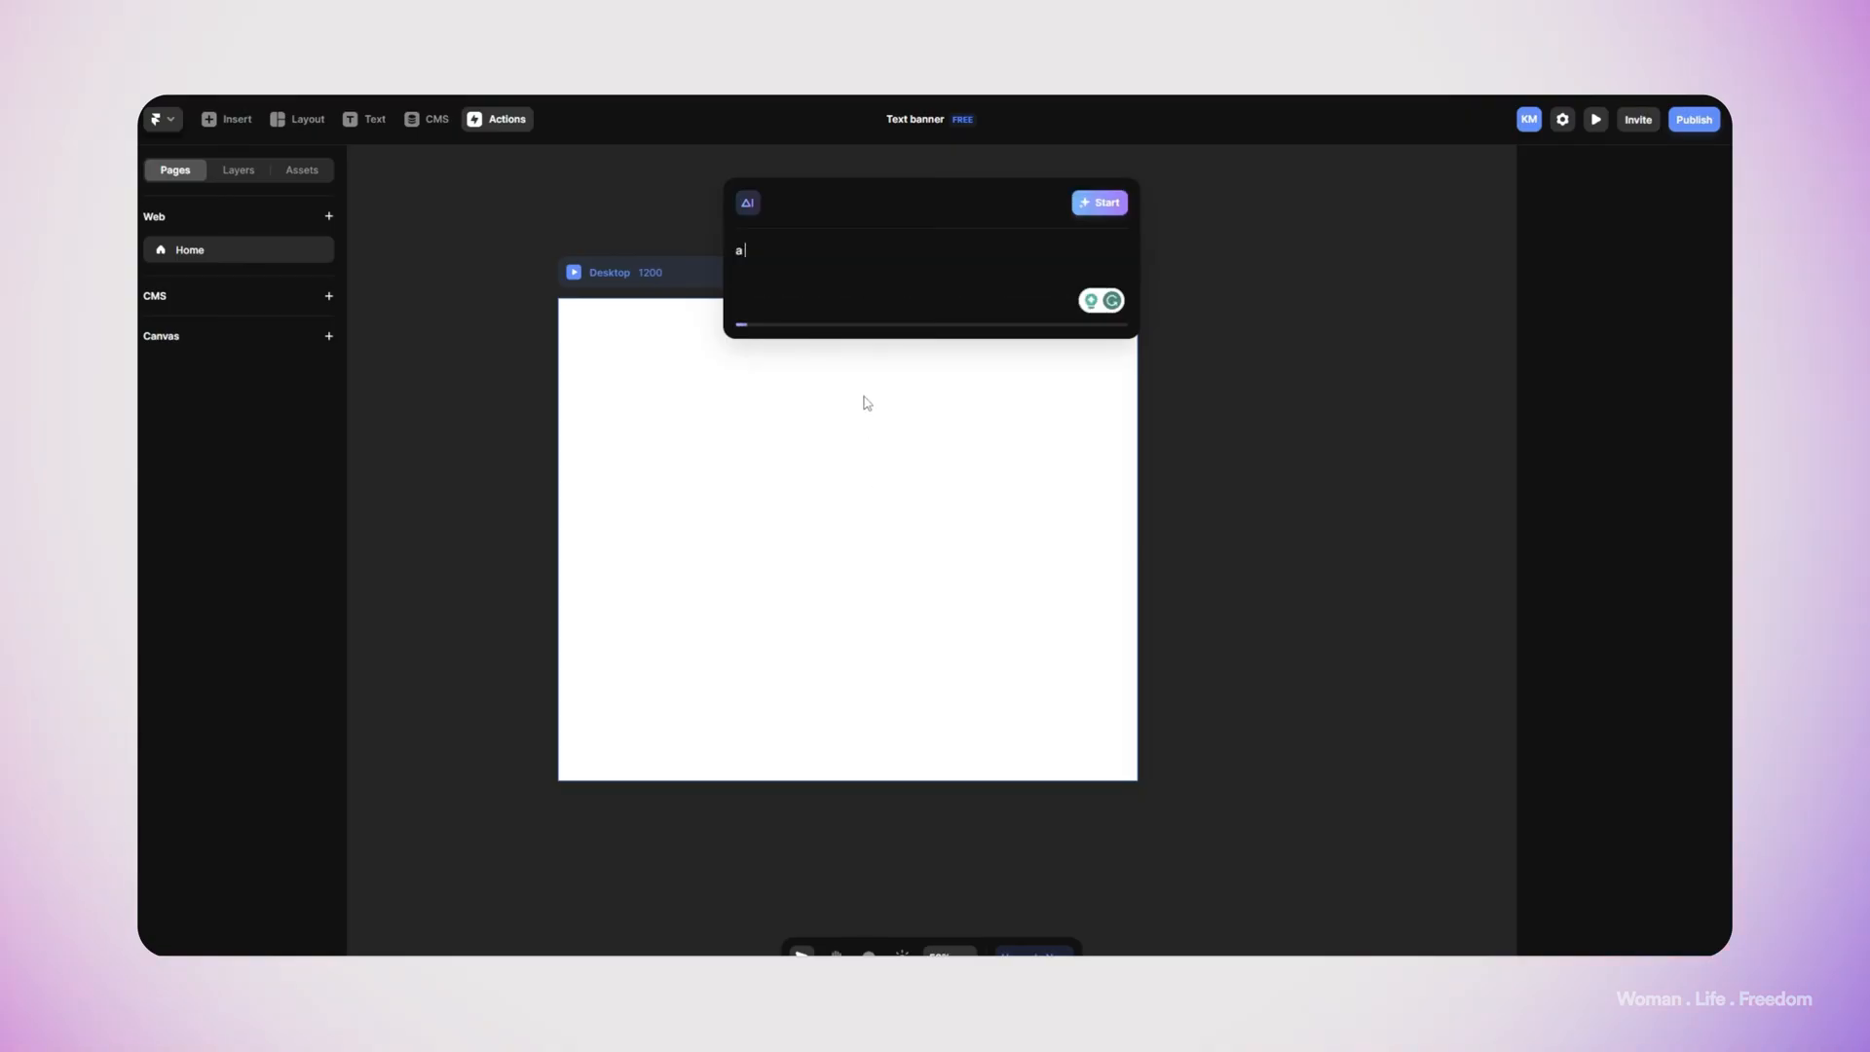
text(minimal landing page, includ)
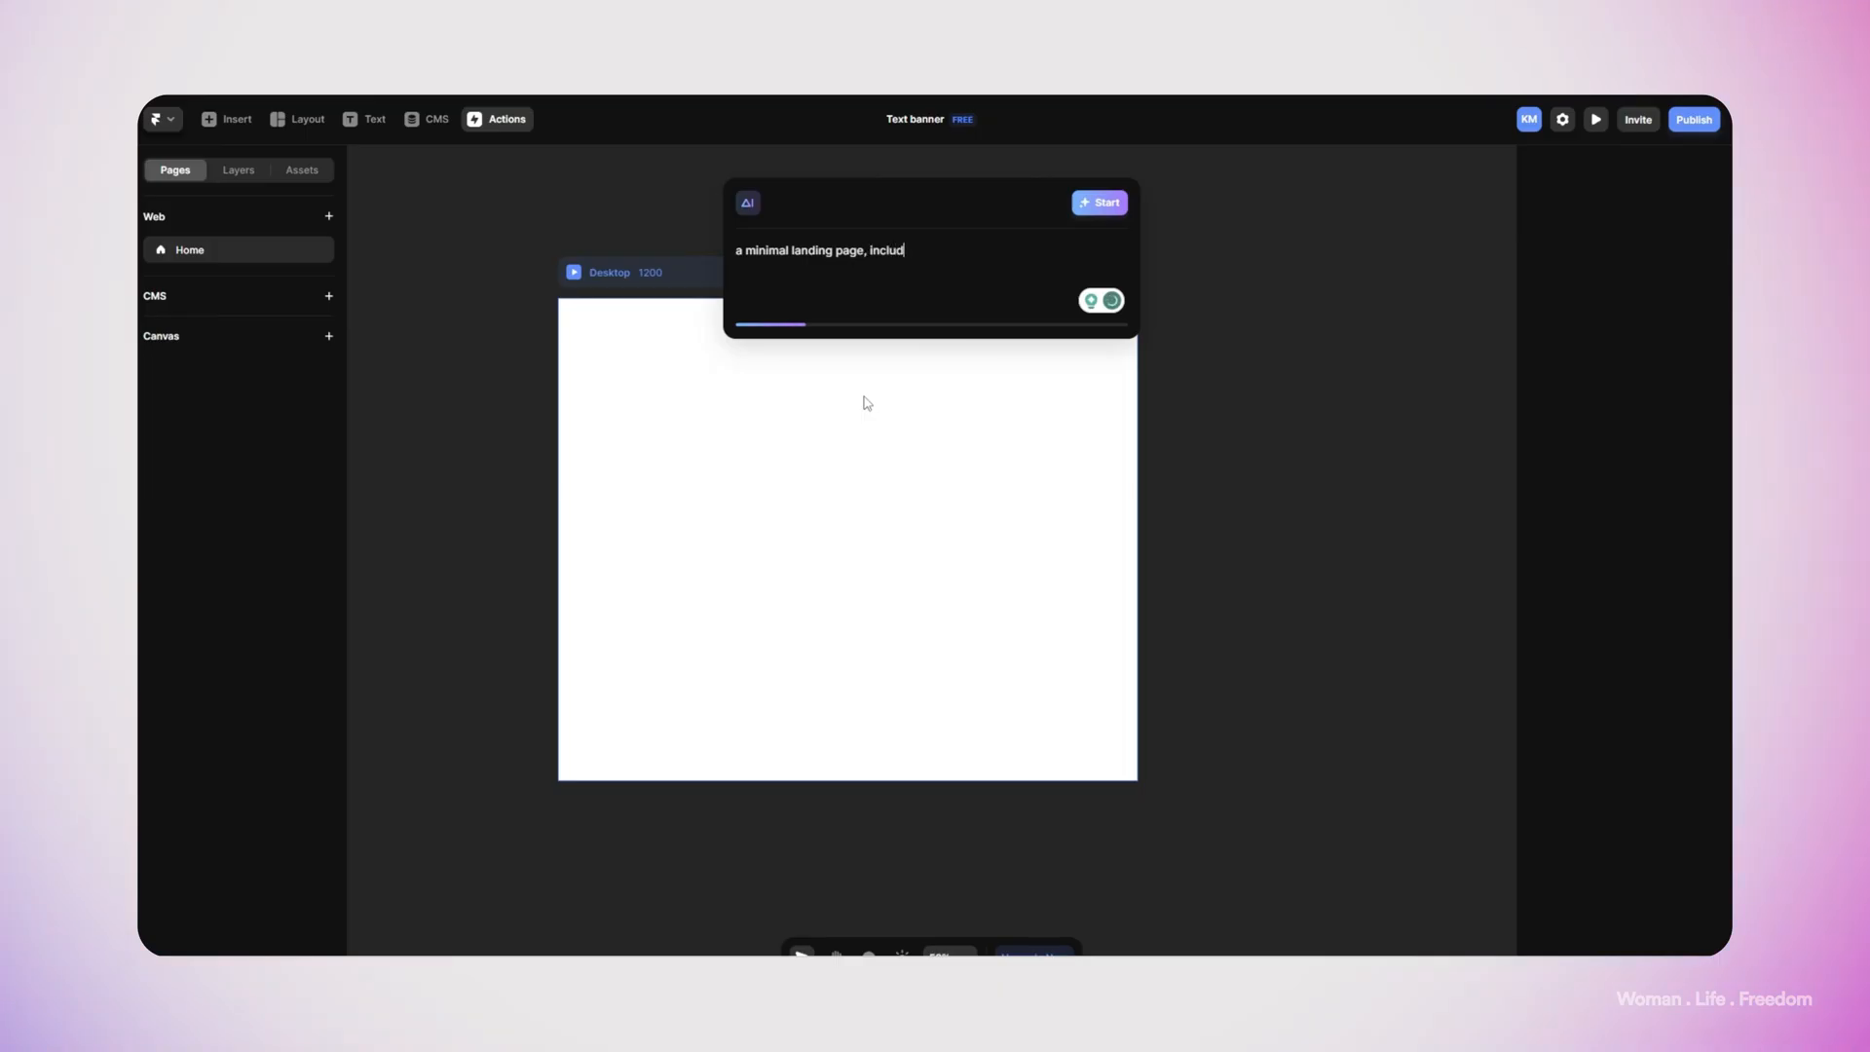
text(ing hero)
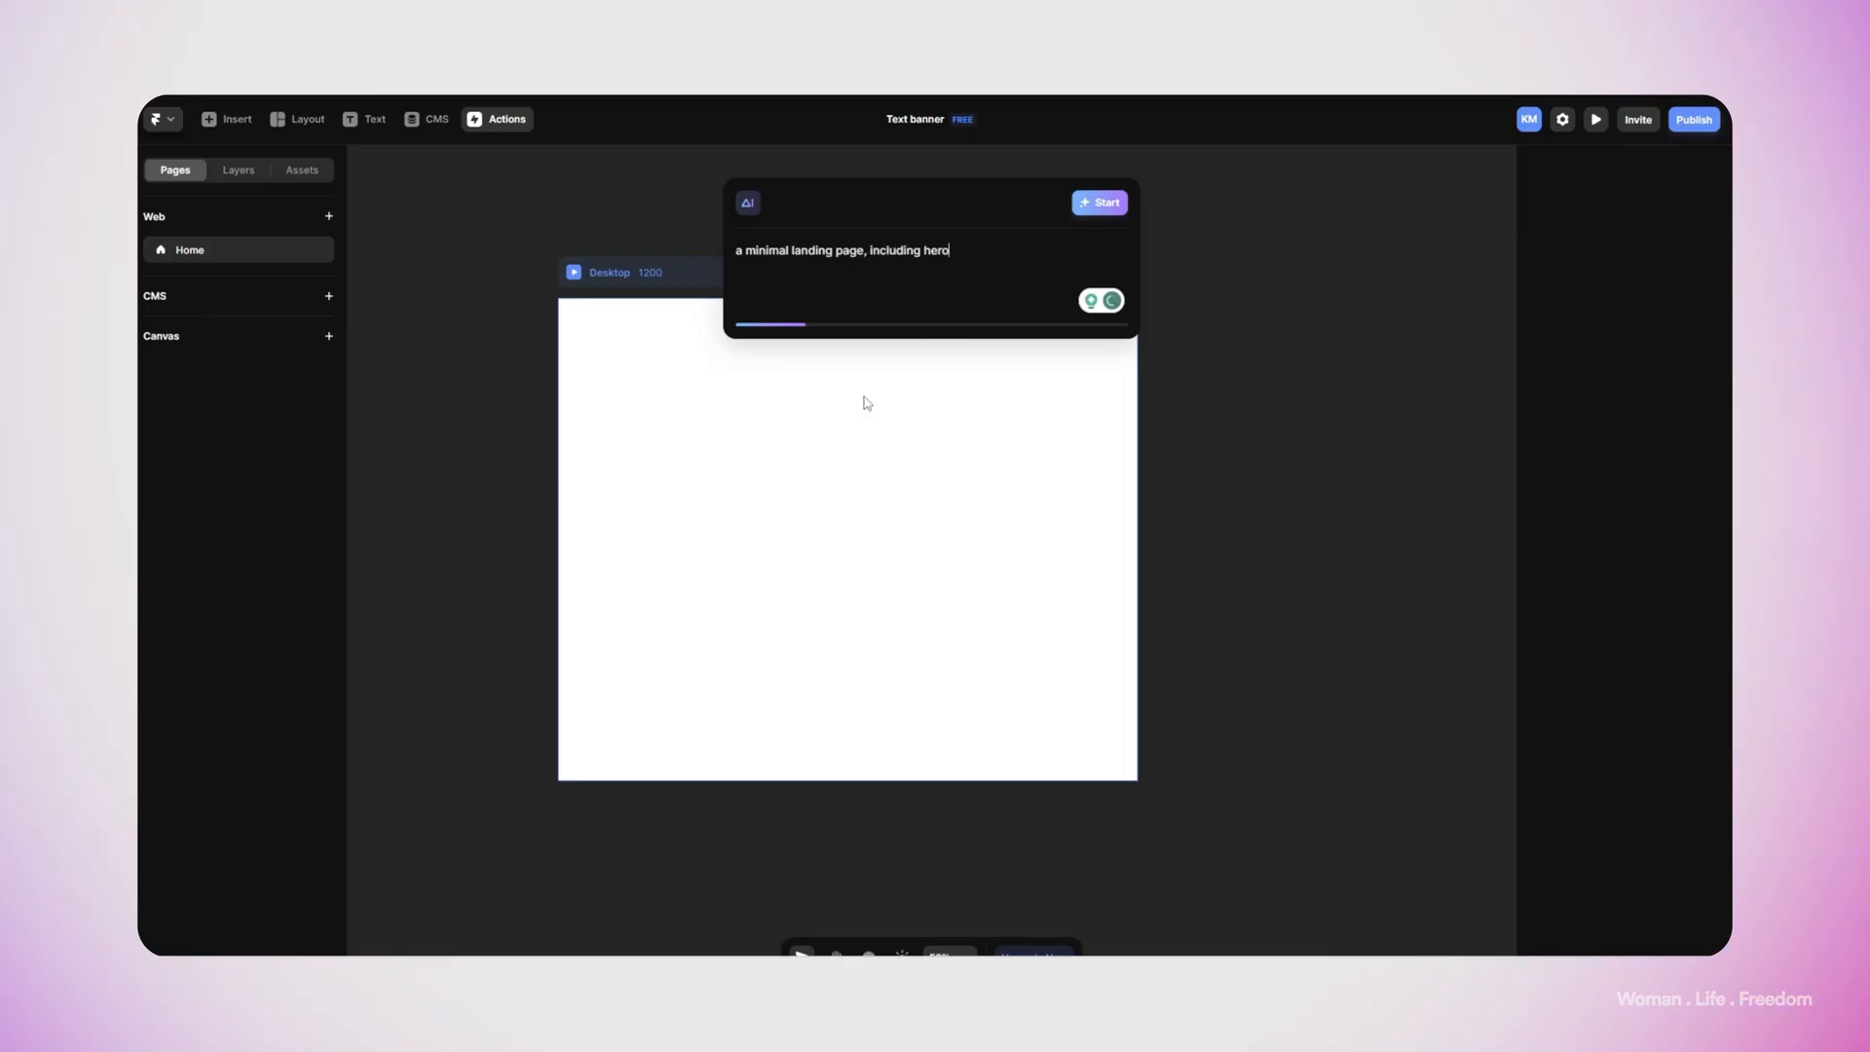
text(section and blog section a)
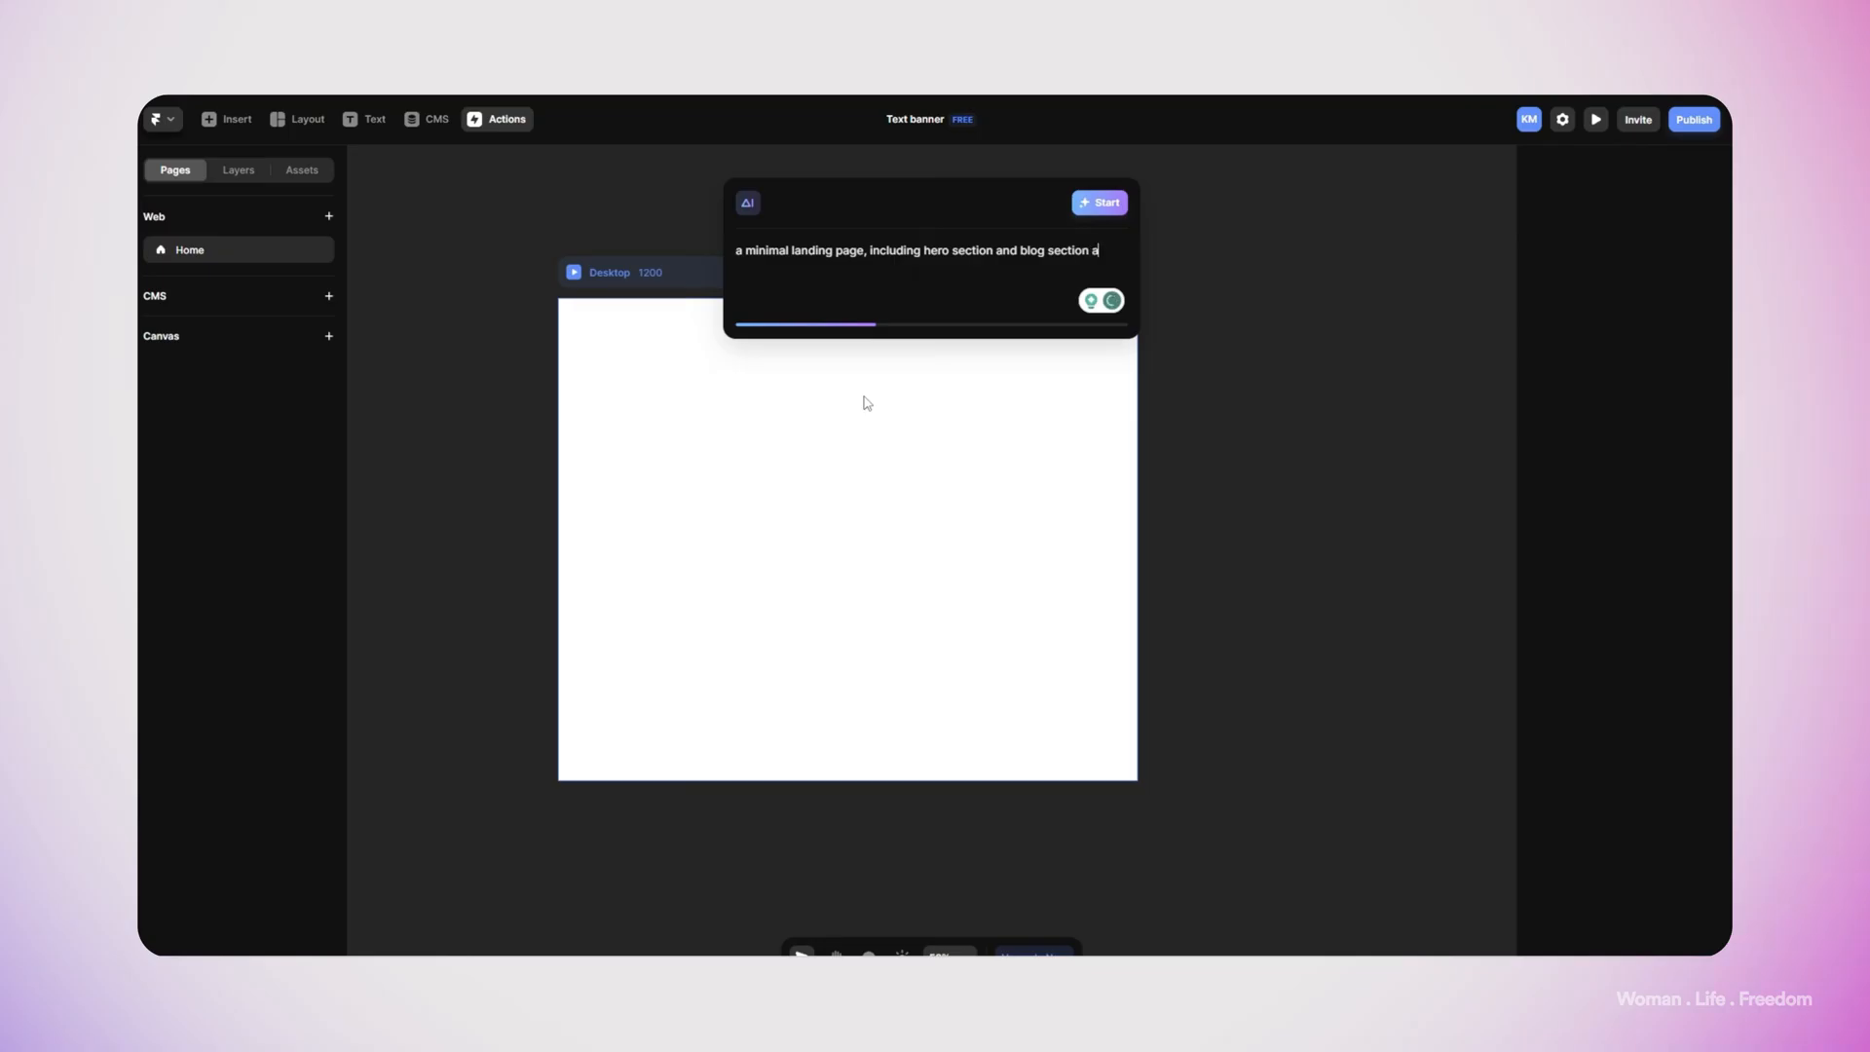
click(1100, 202)
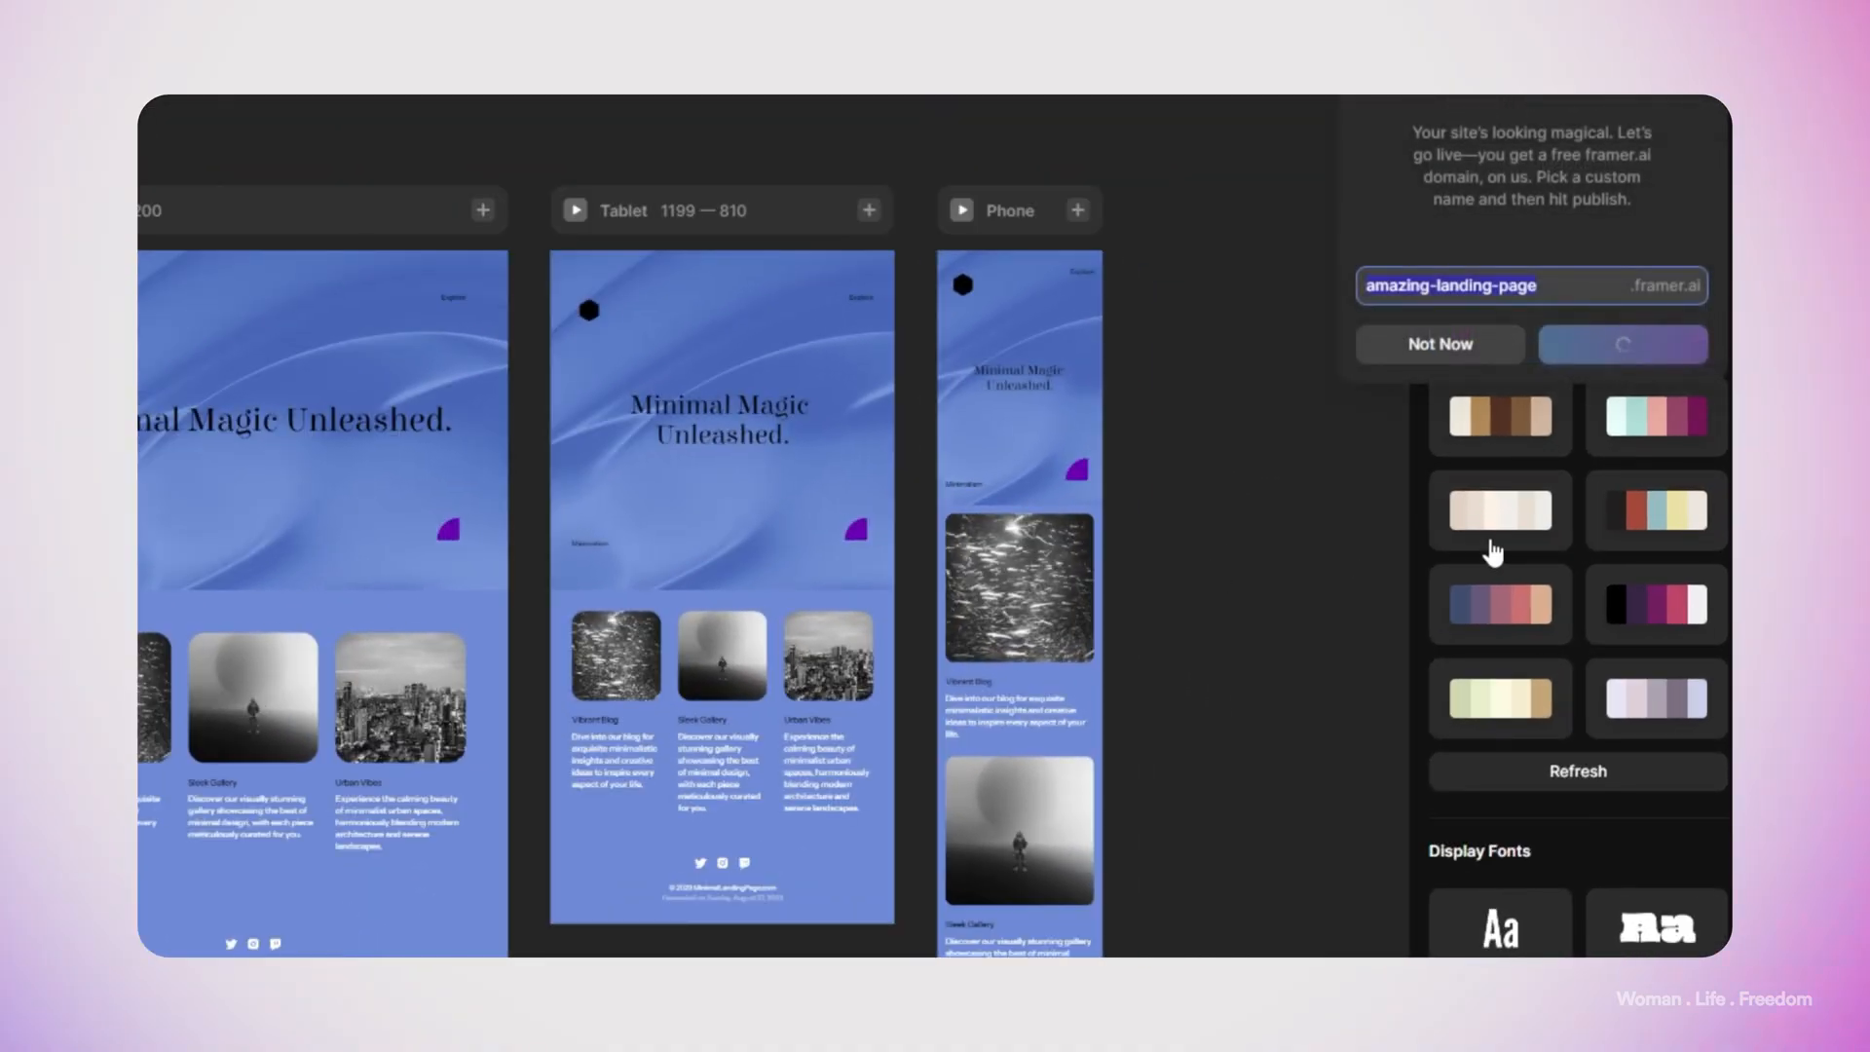
Apply the black-and-cream palette and the condensed display heading font
click(1500, 510)
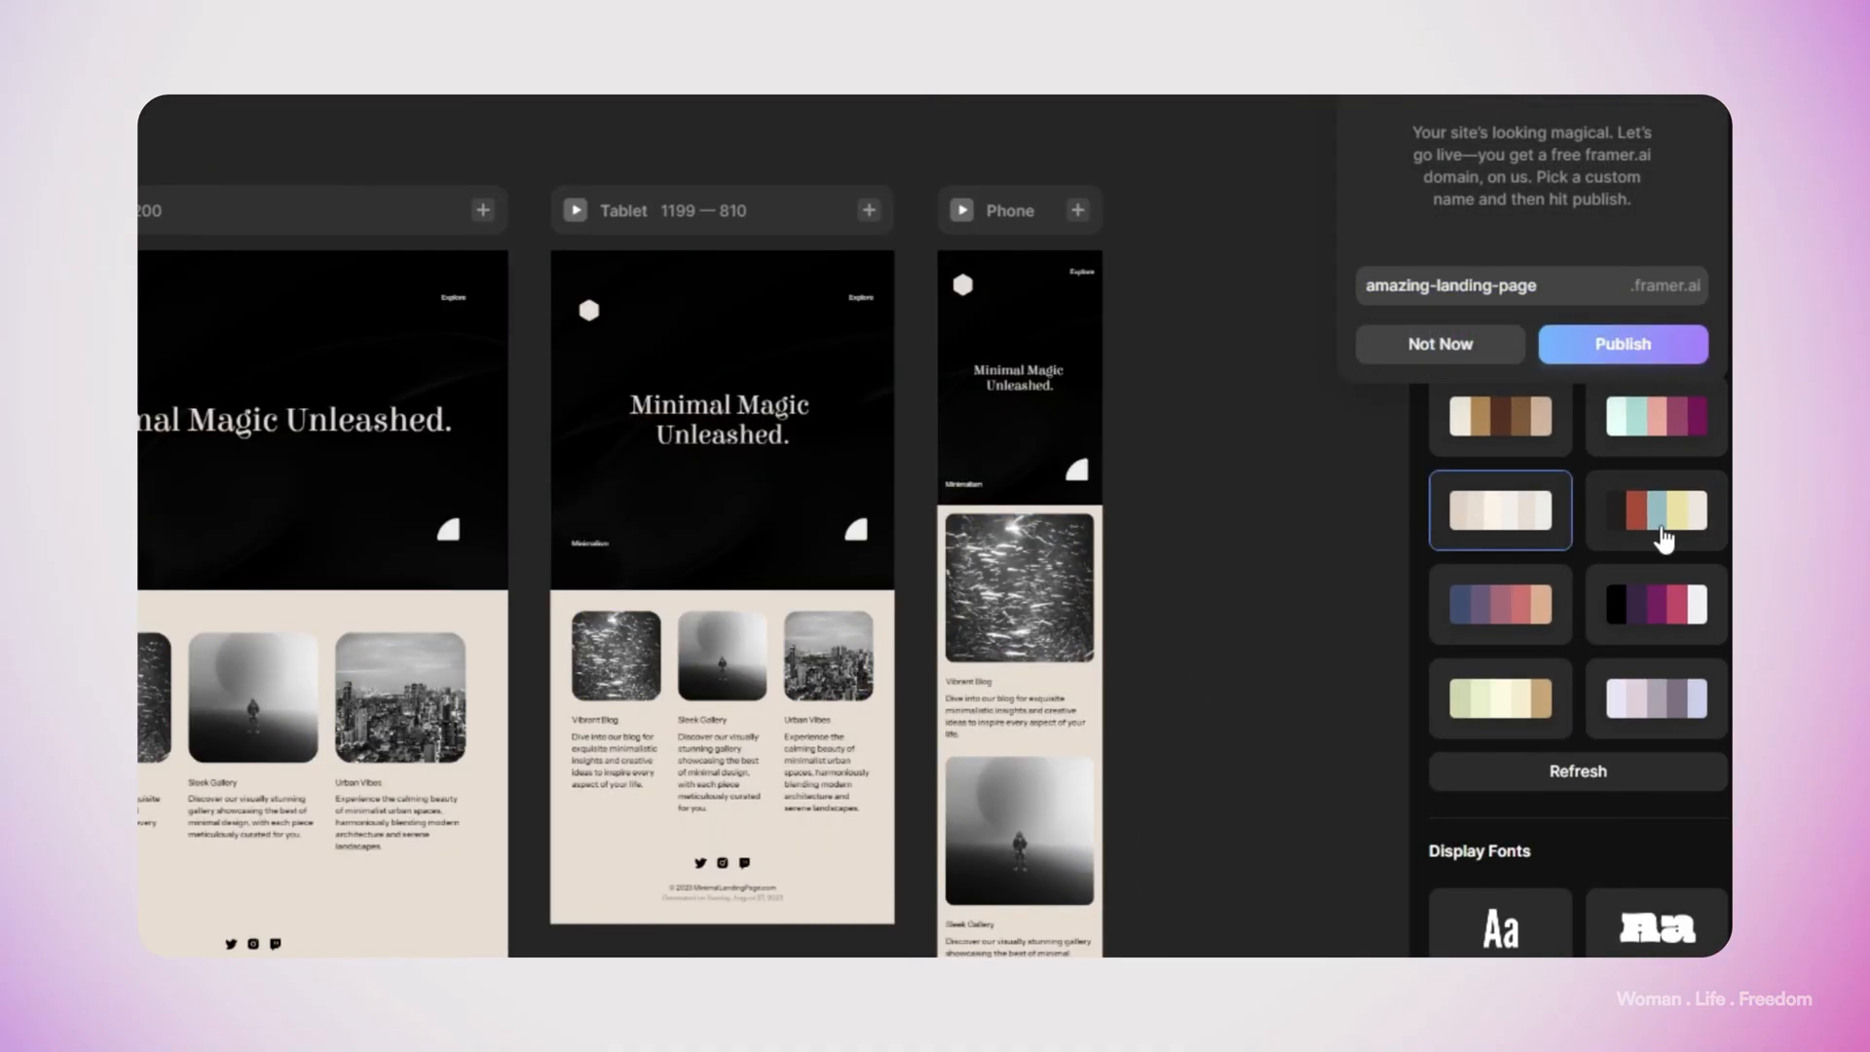
click(1654, 510)
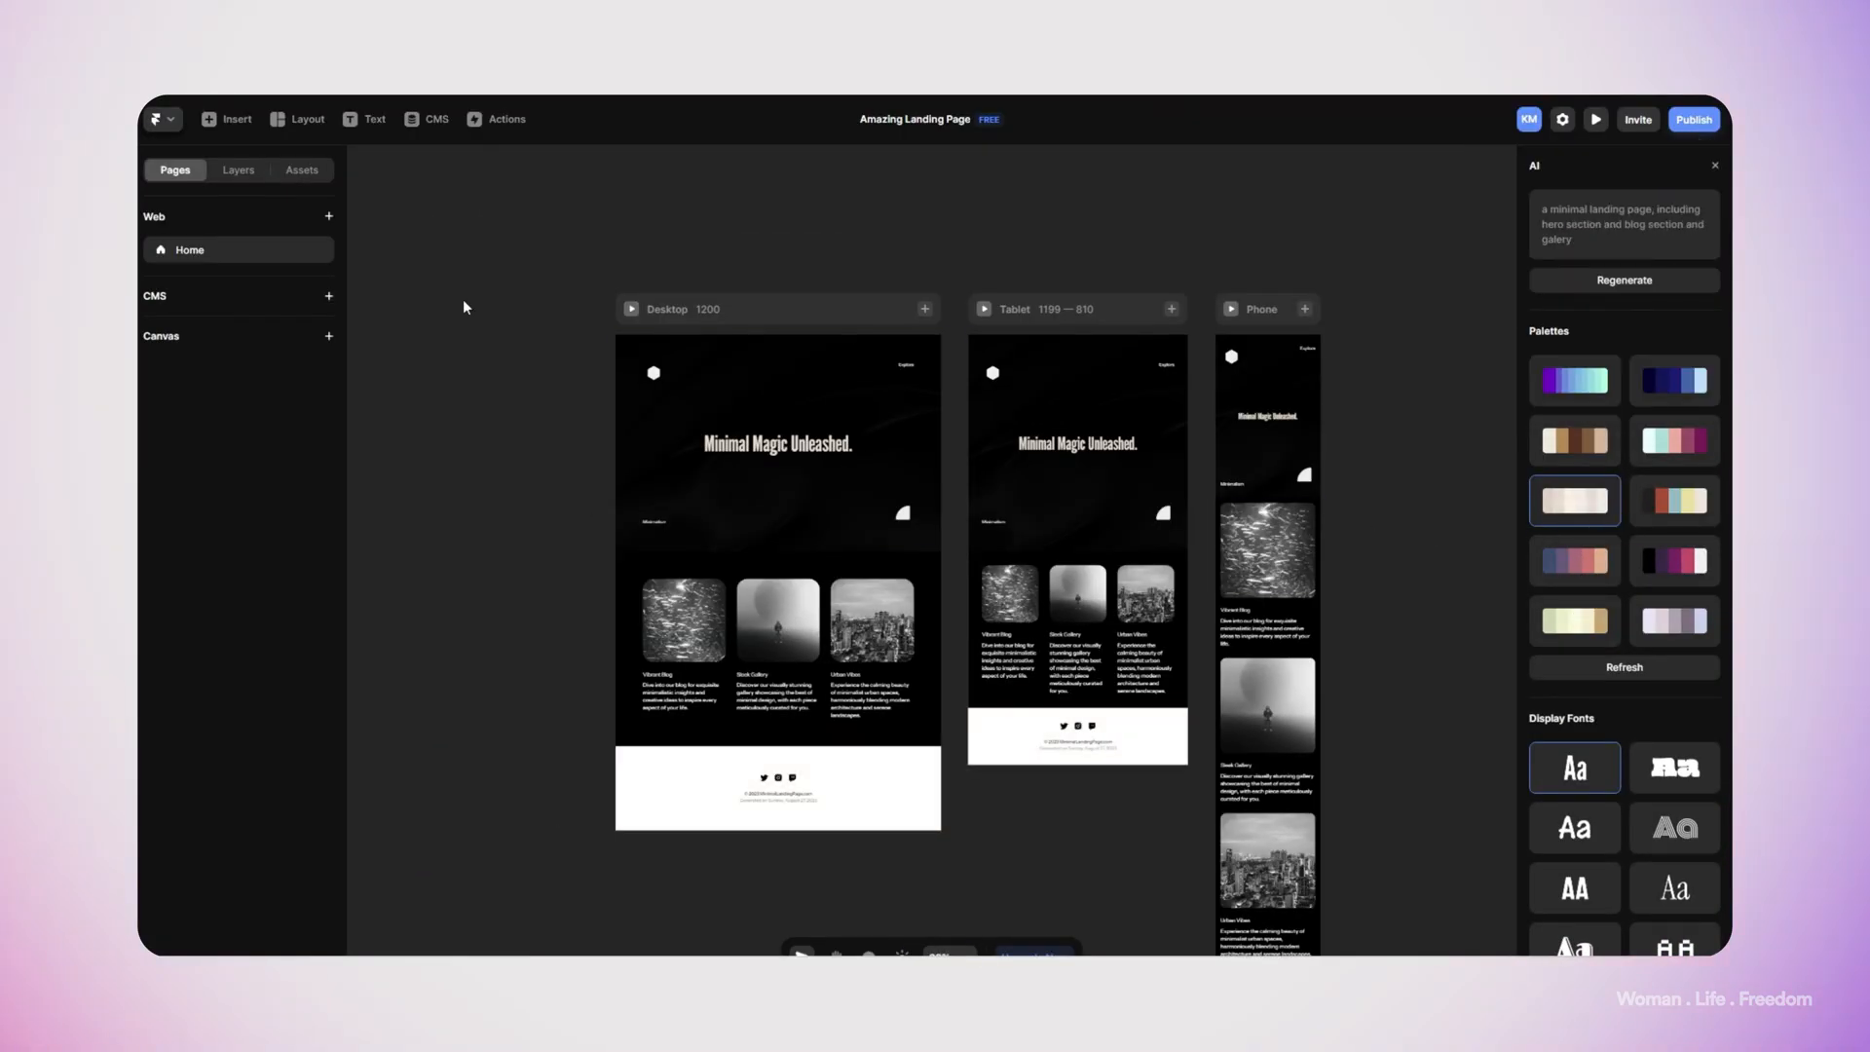
click(302, 169)
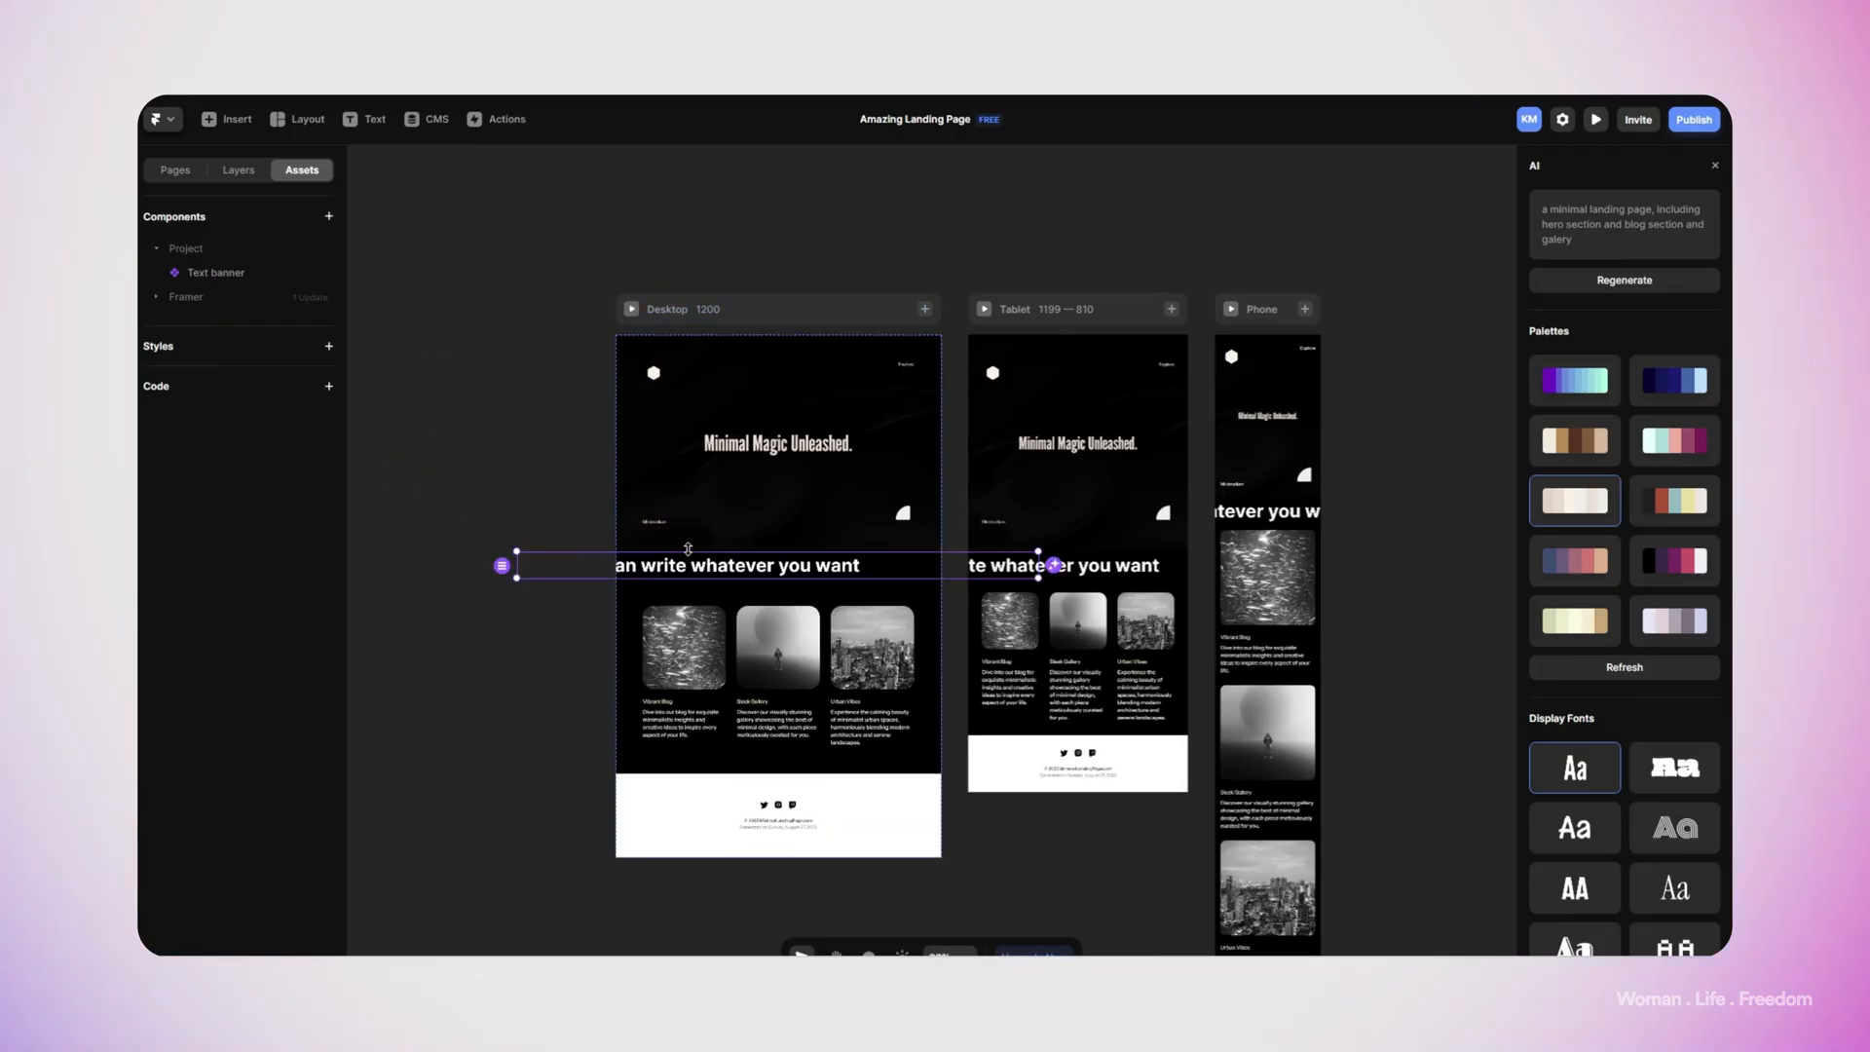
mouse_move(1679, 187)
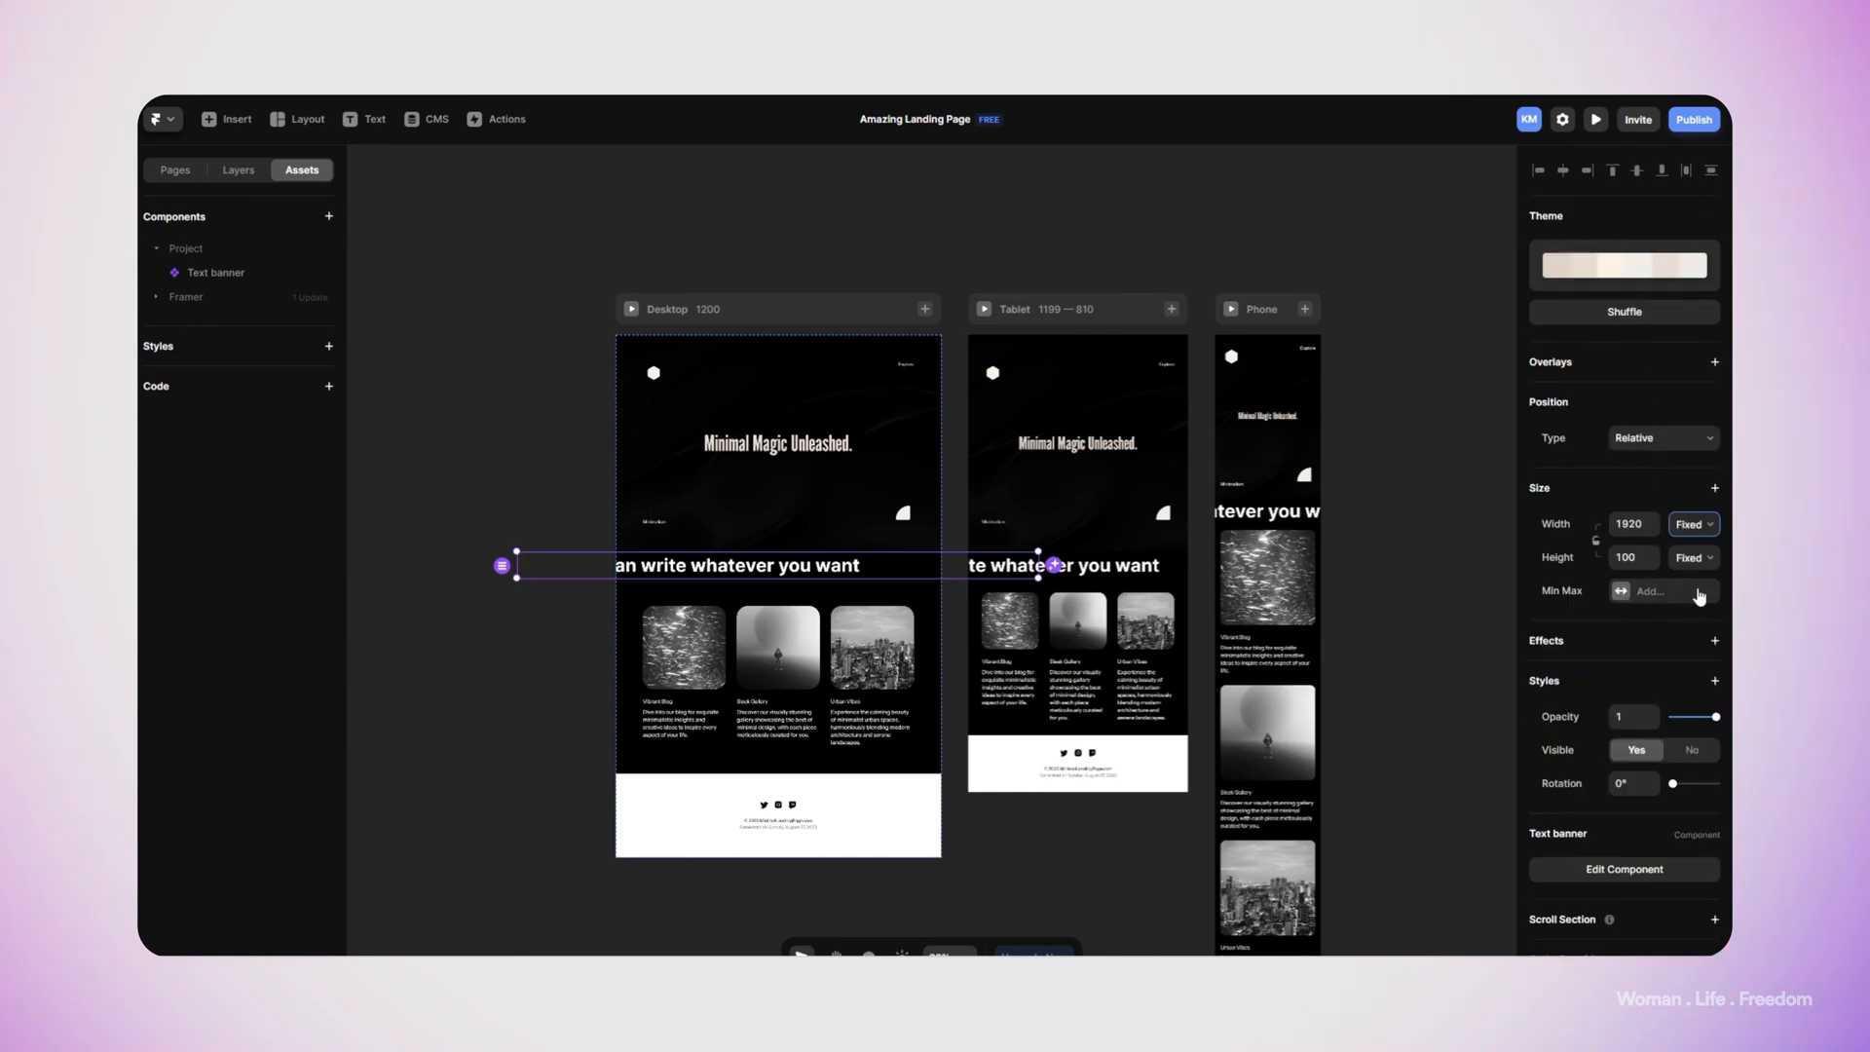
Set the Text banner's width to Fill so it spans the page, then preview
click(1694, 524)
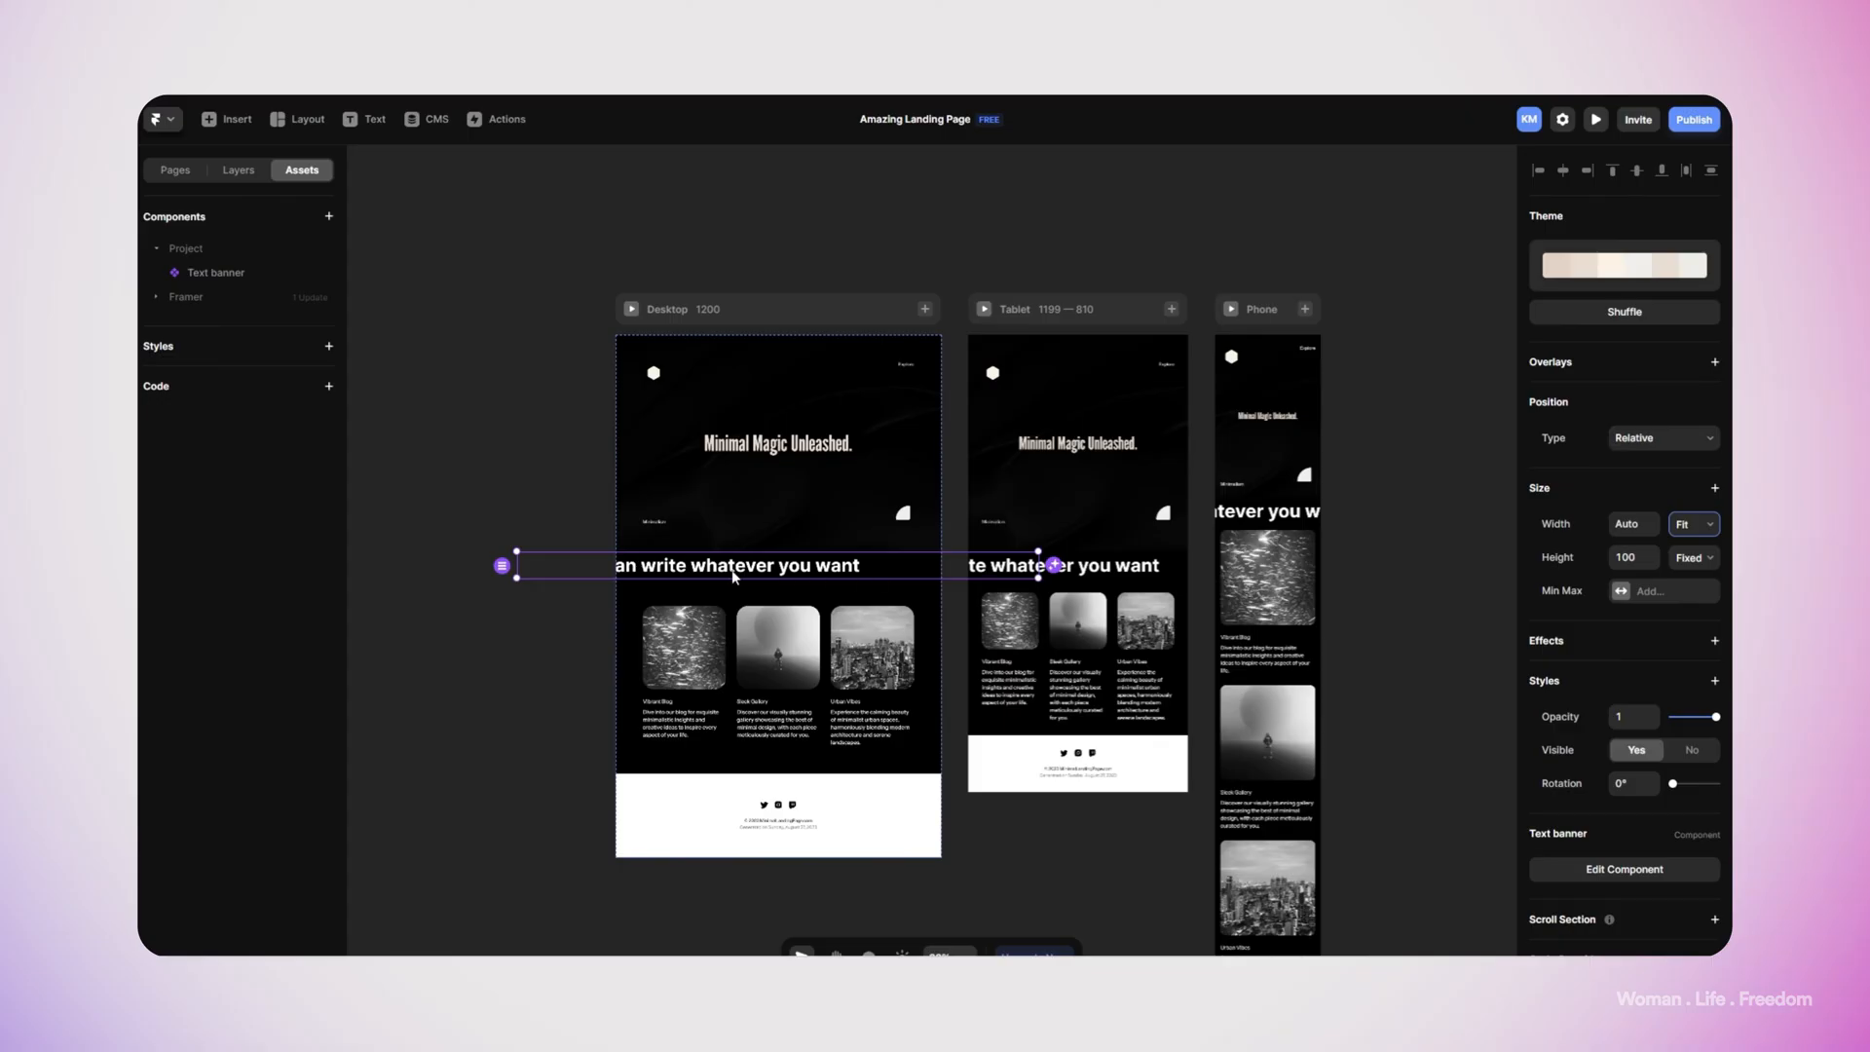
click(174, 170)
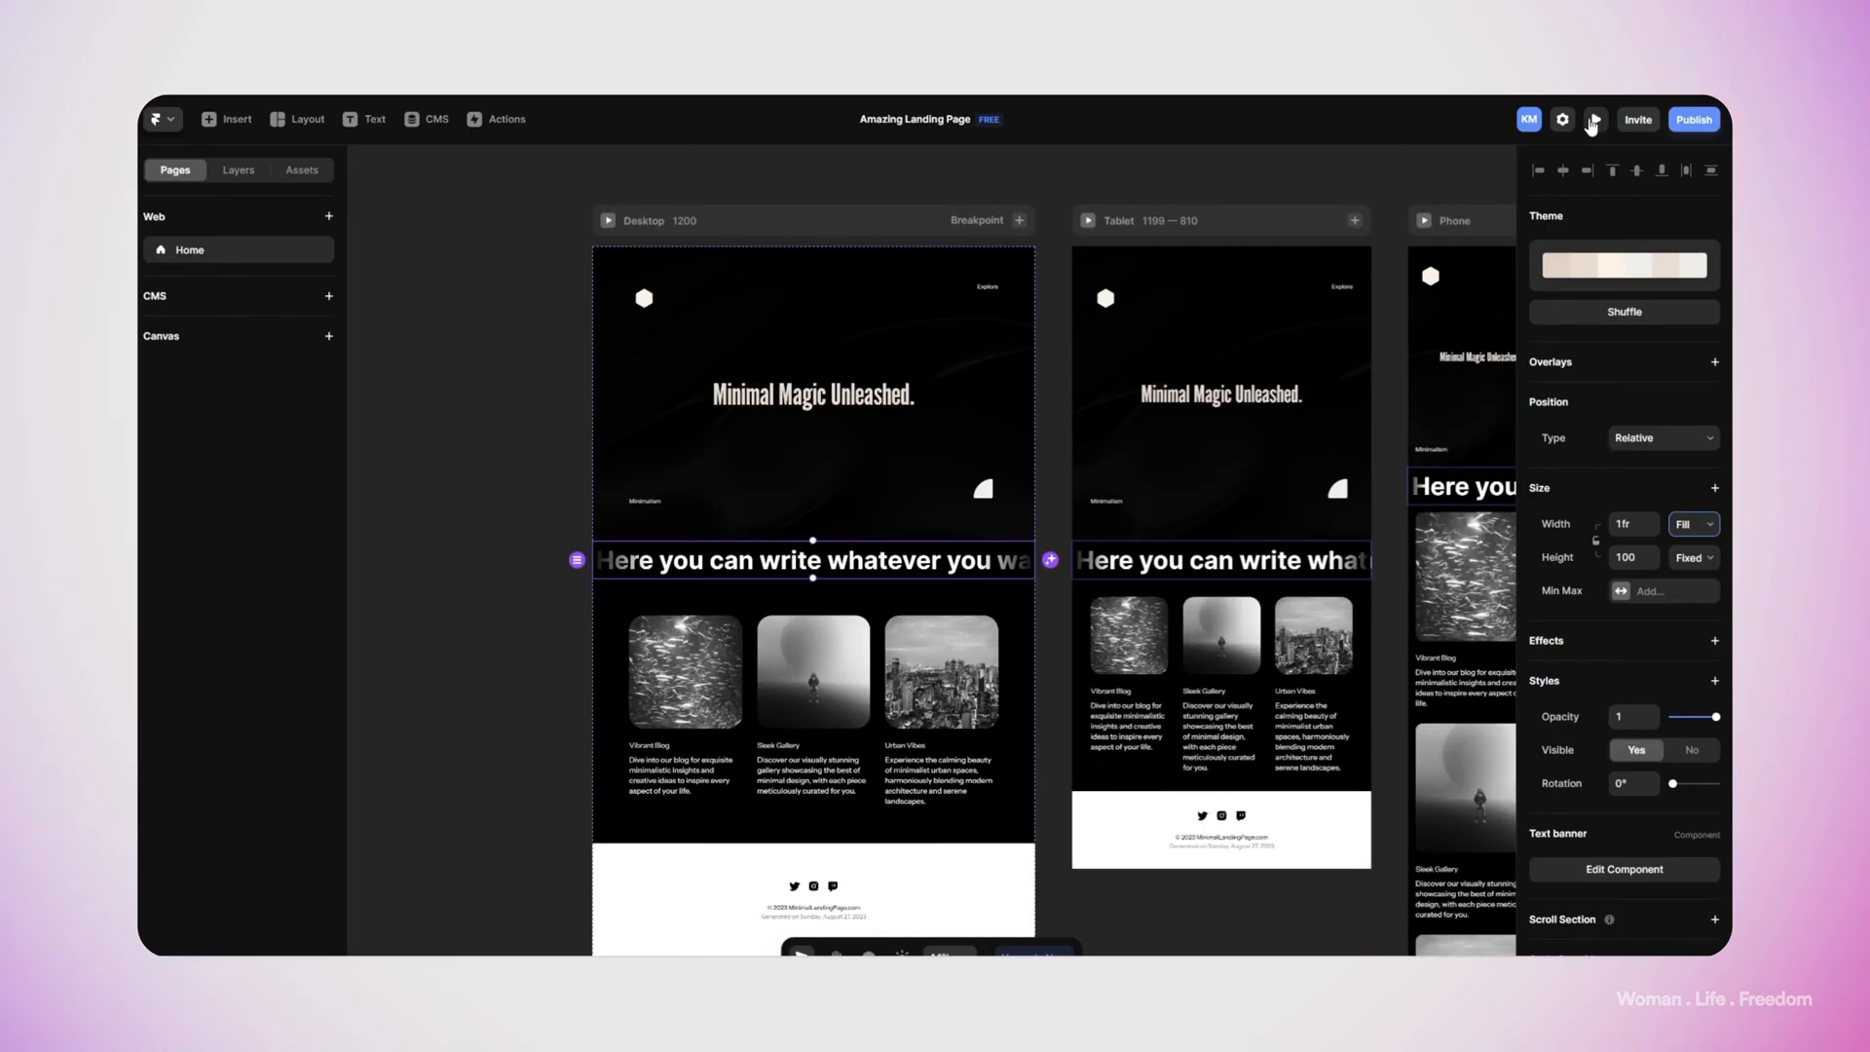
click(1594, 119)
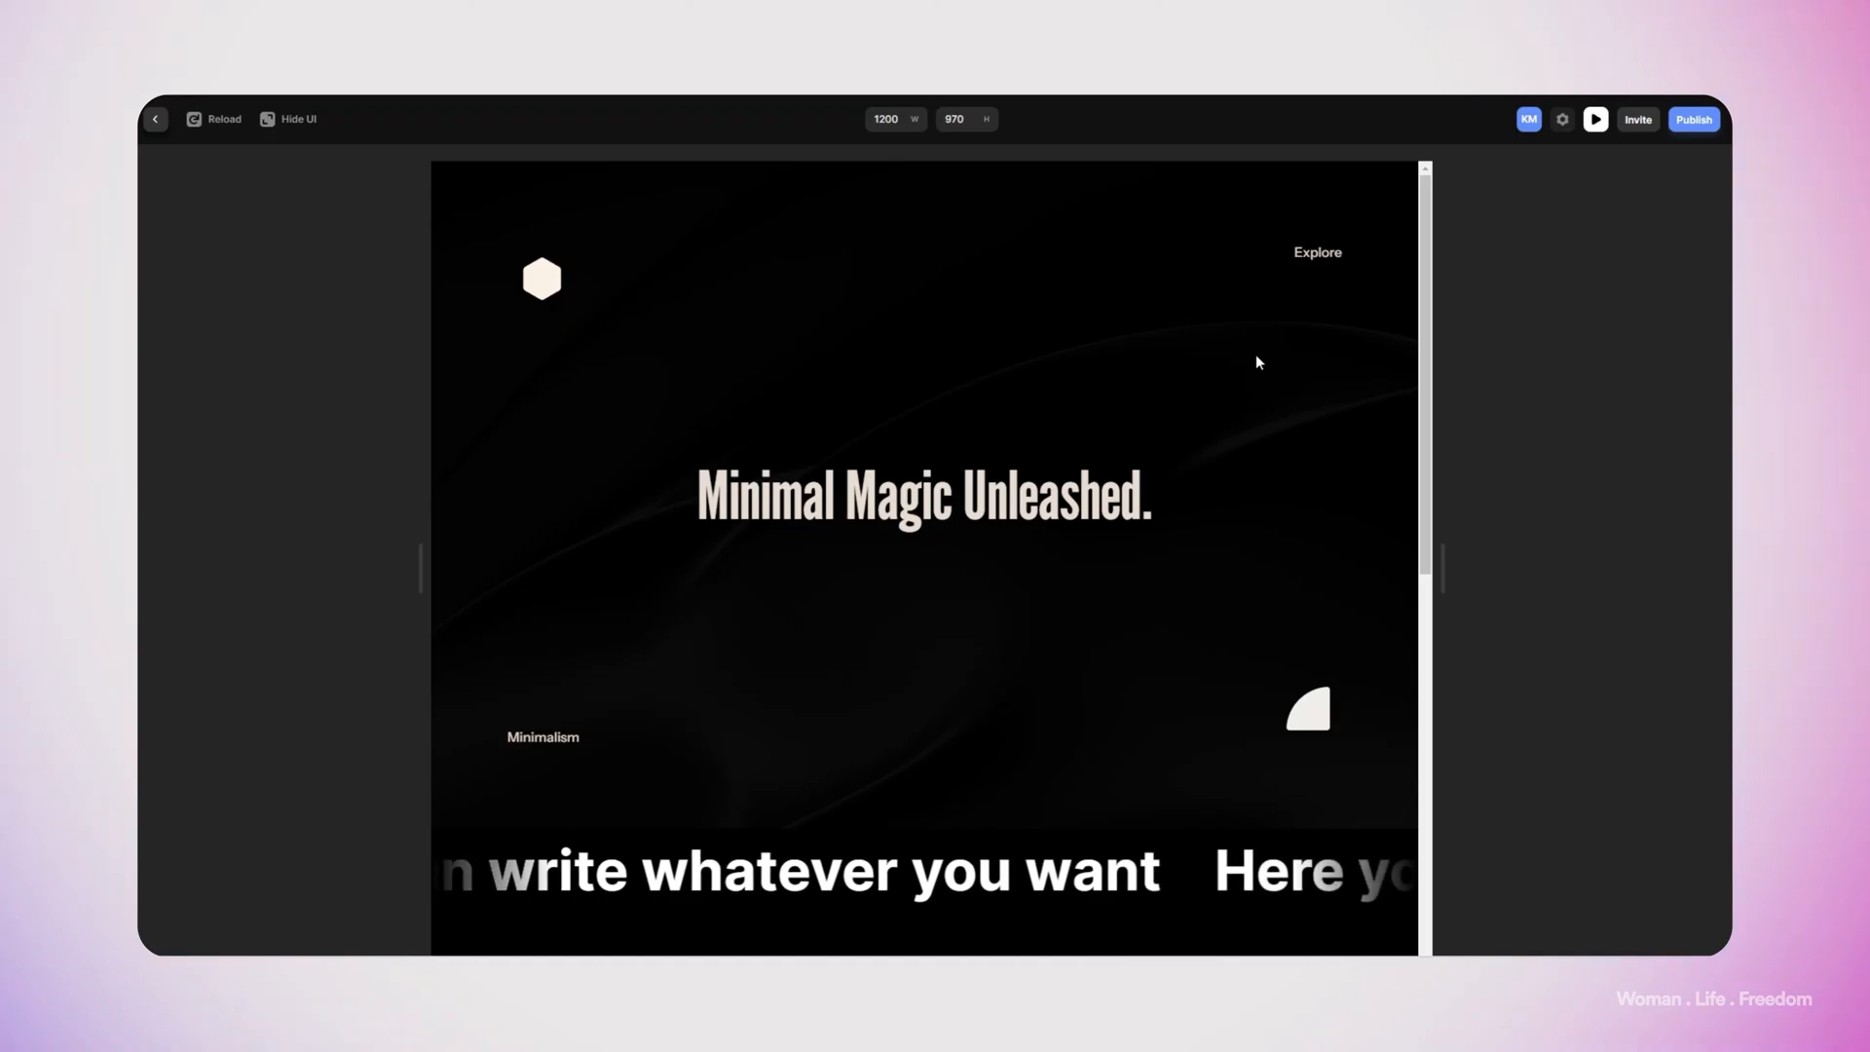
Scroll the preview to check the text banner scrolling beneath the hero
scroll(down, 3)
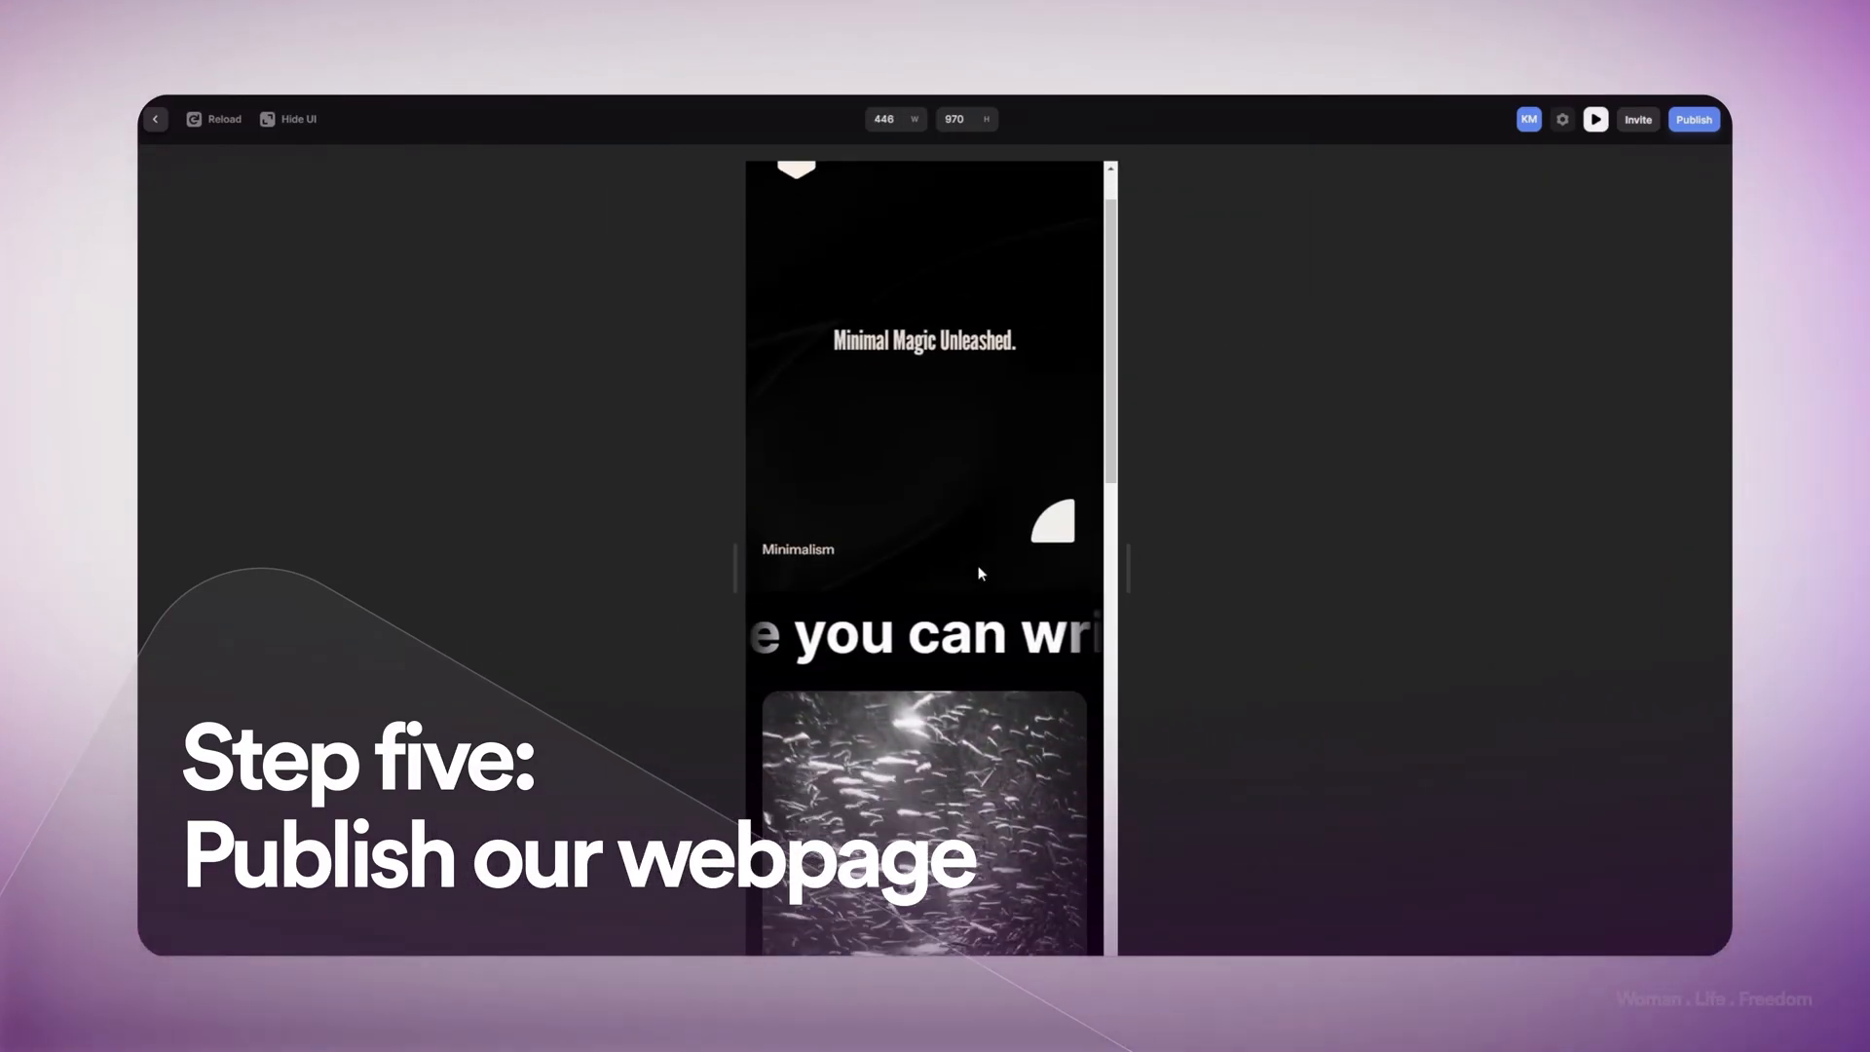
scroll(down, 3)
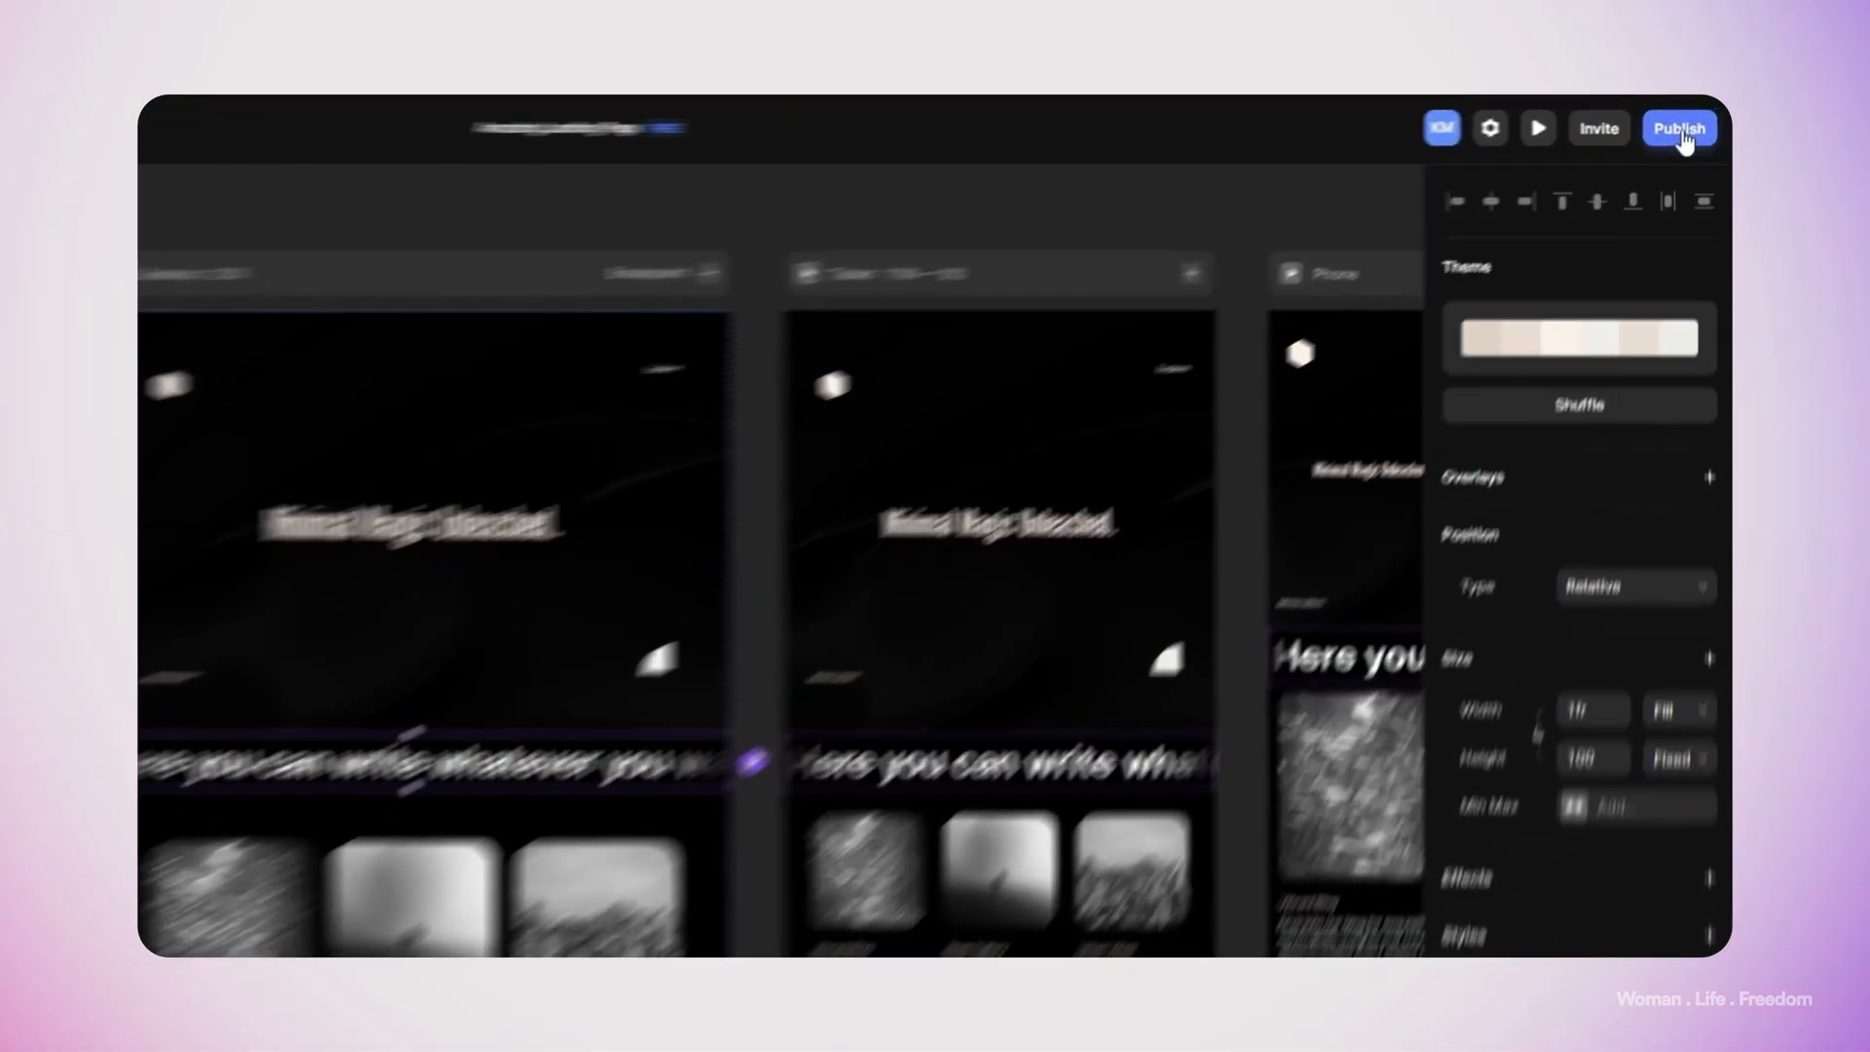
Publish the site under the amazing-landing-page name
click(1678, 128)
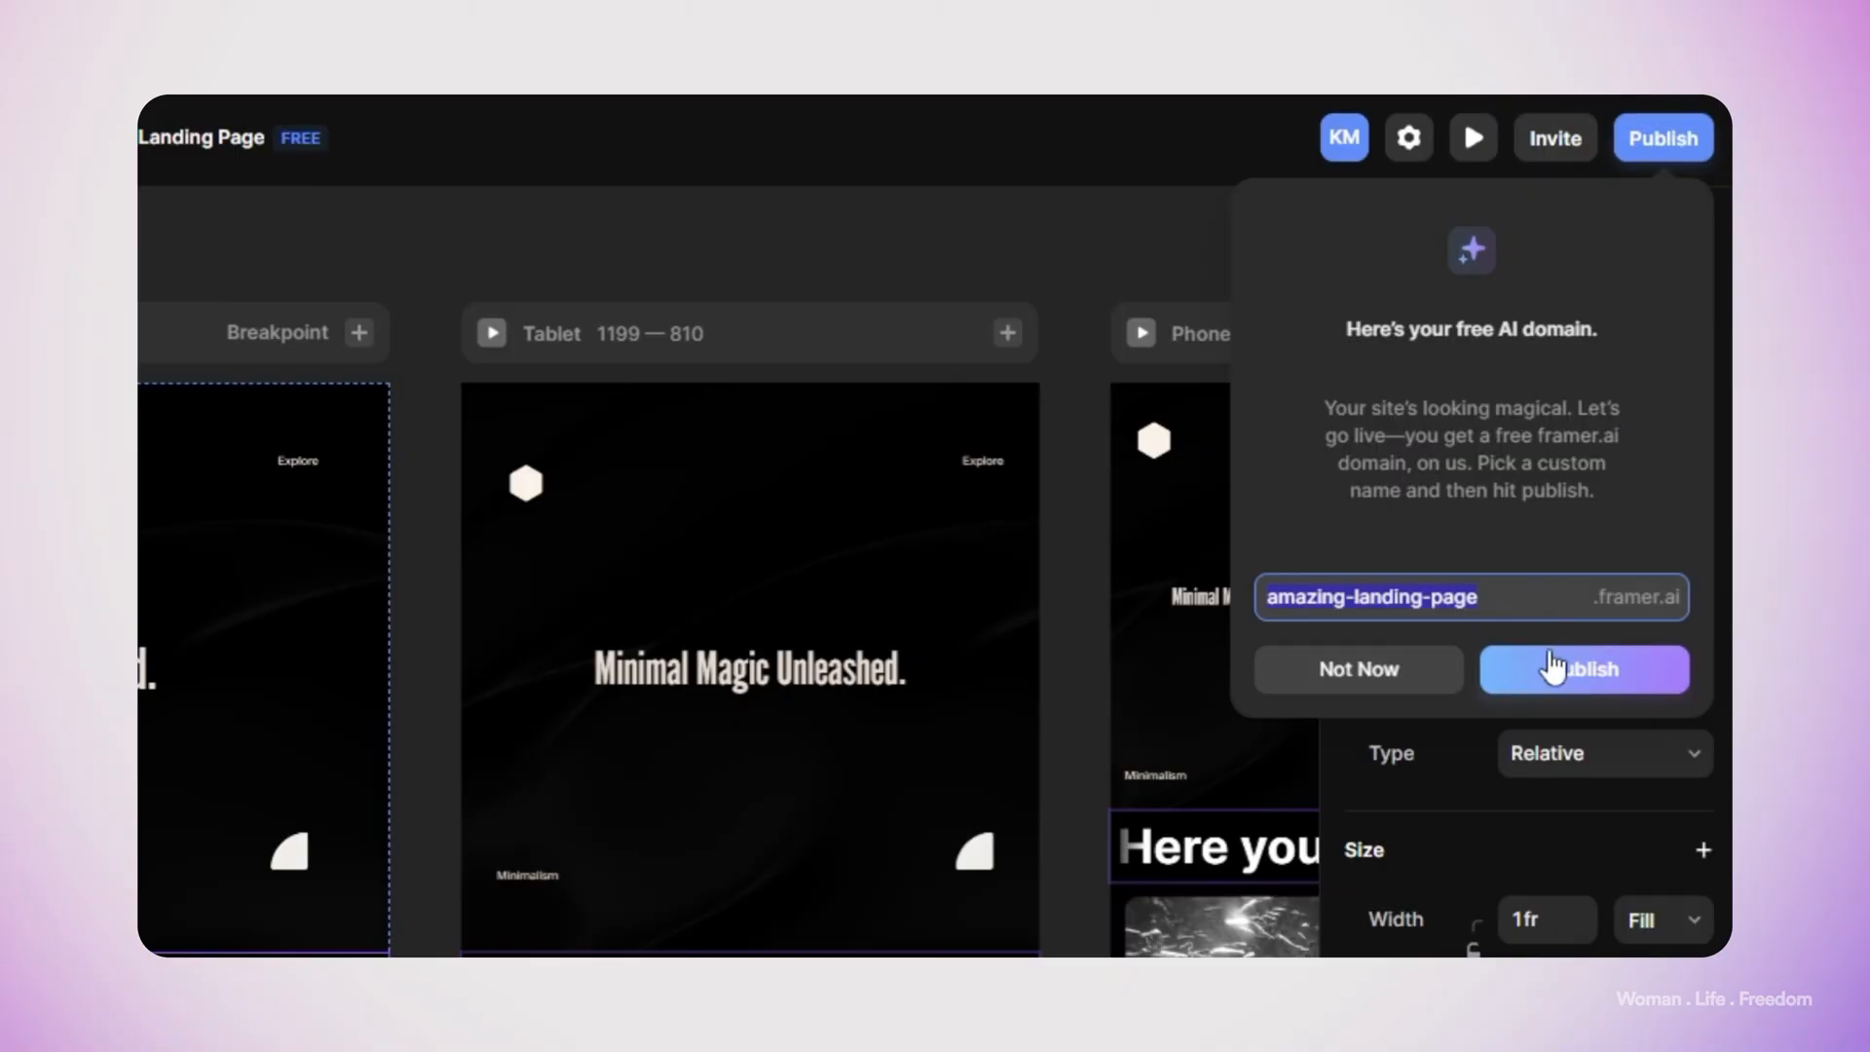
click(1583, 669)
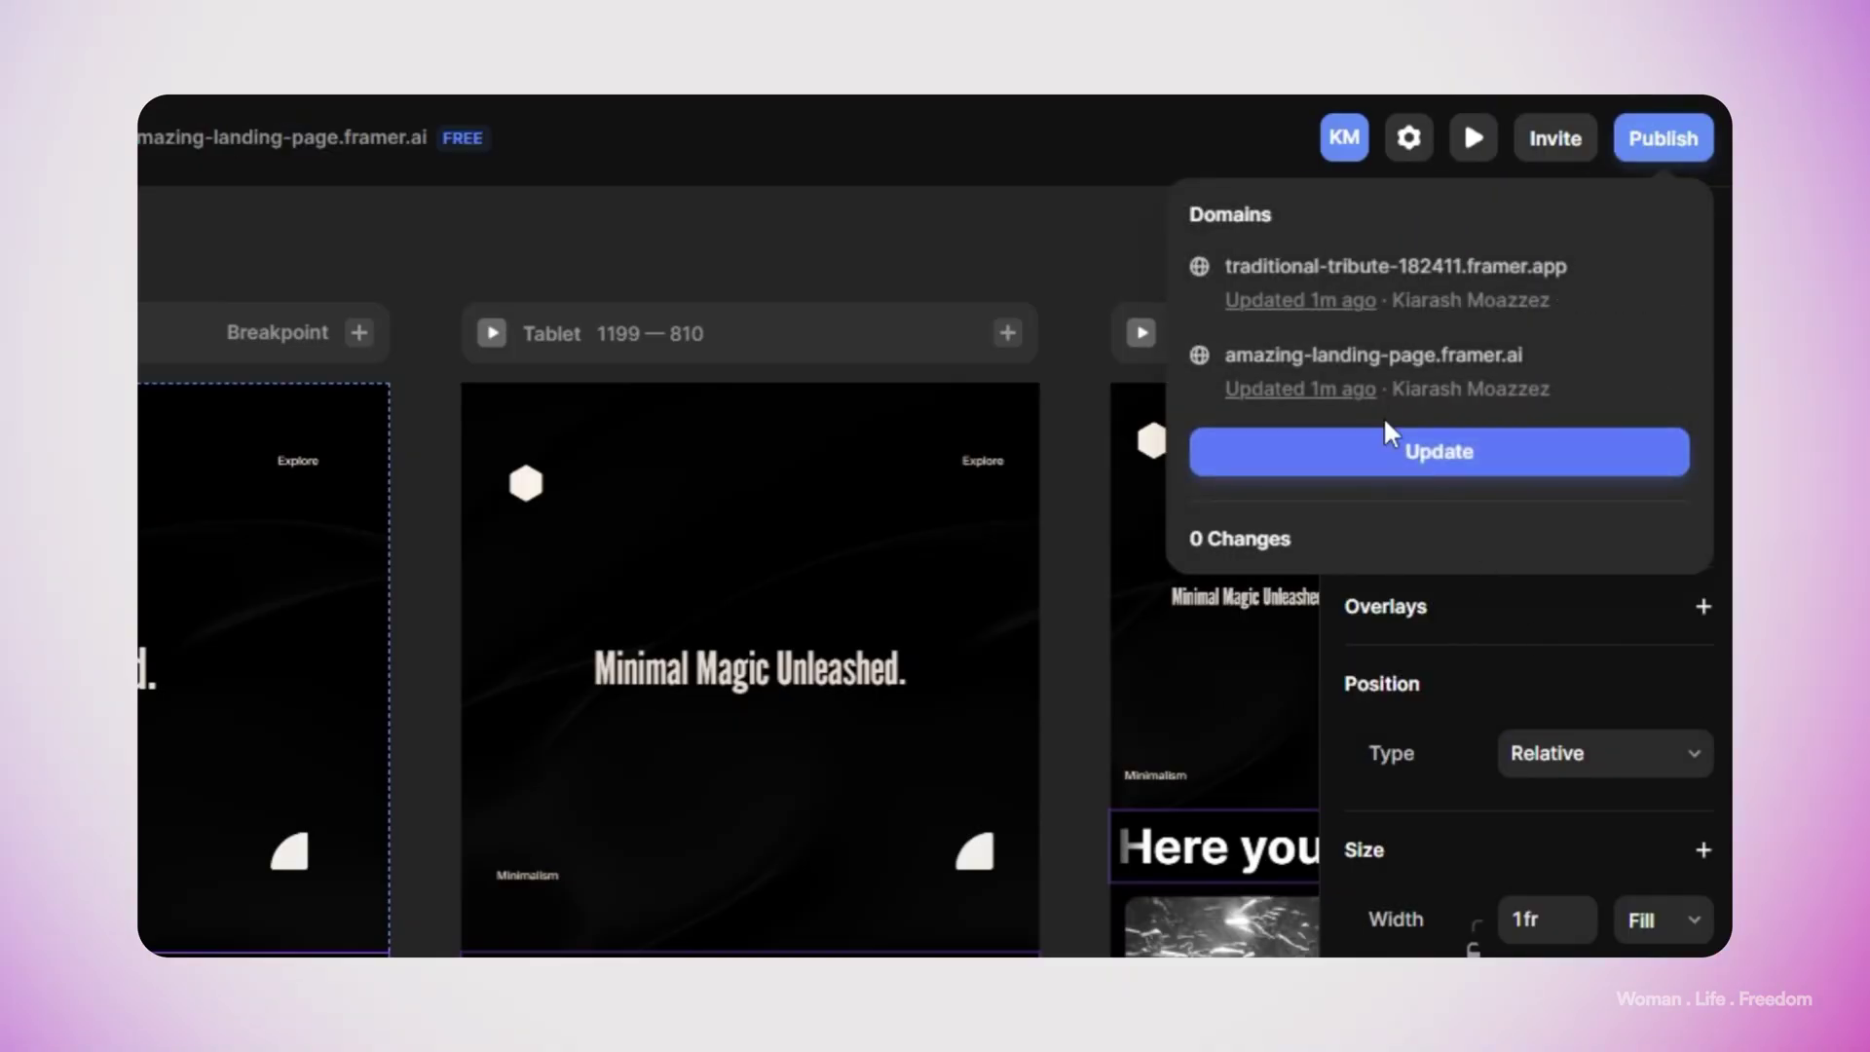
mouse_move(1323, 276)
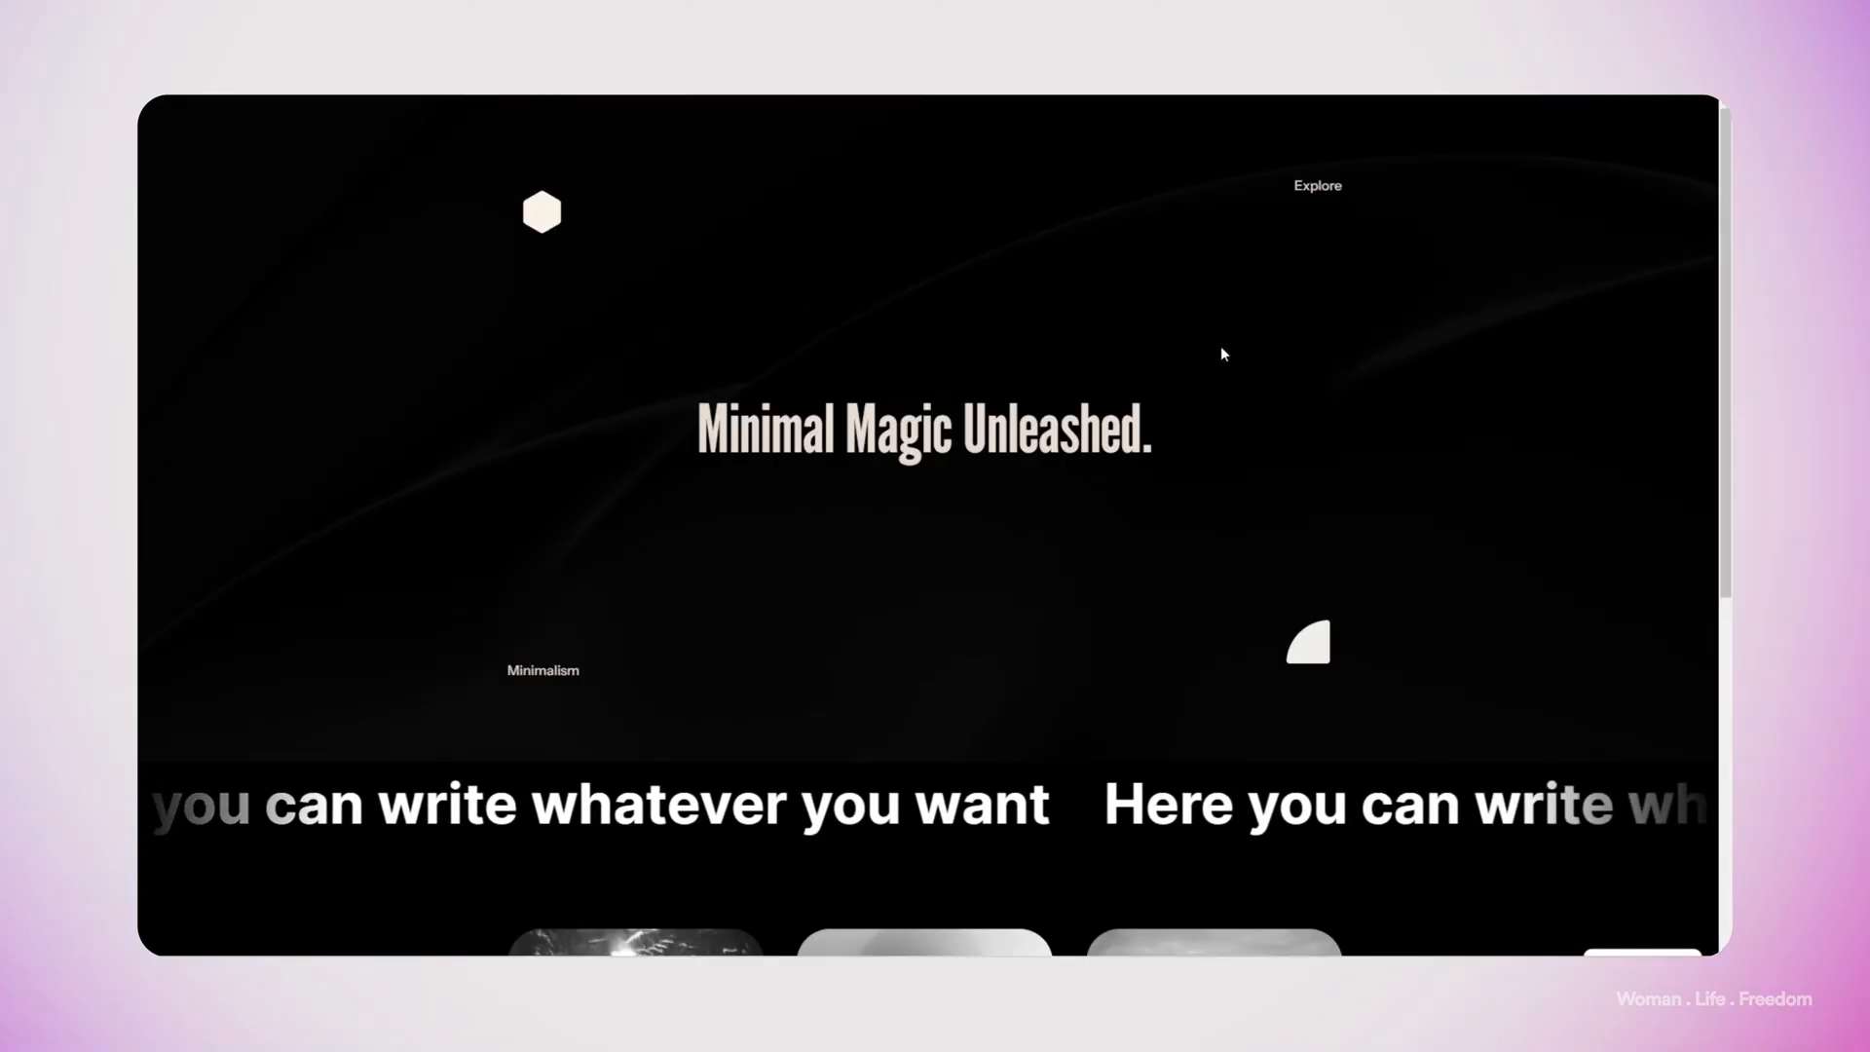
Scroll through the live framer.ai page to the footer and back up
scroll(down, 3)
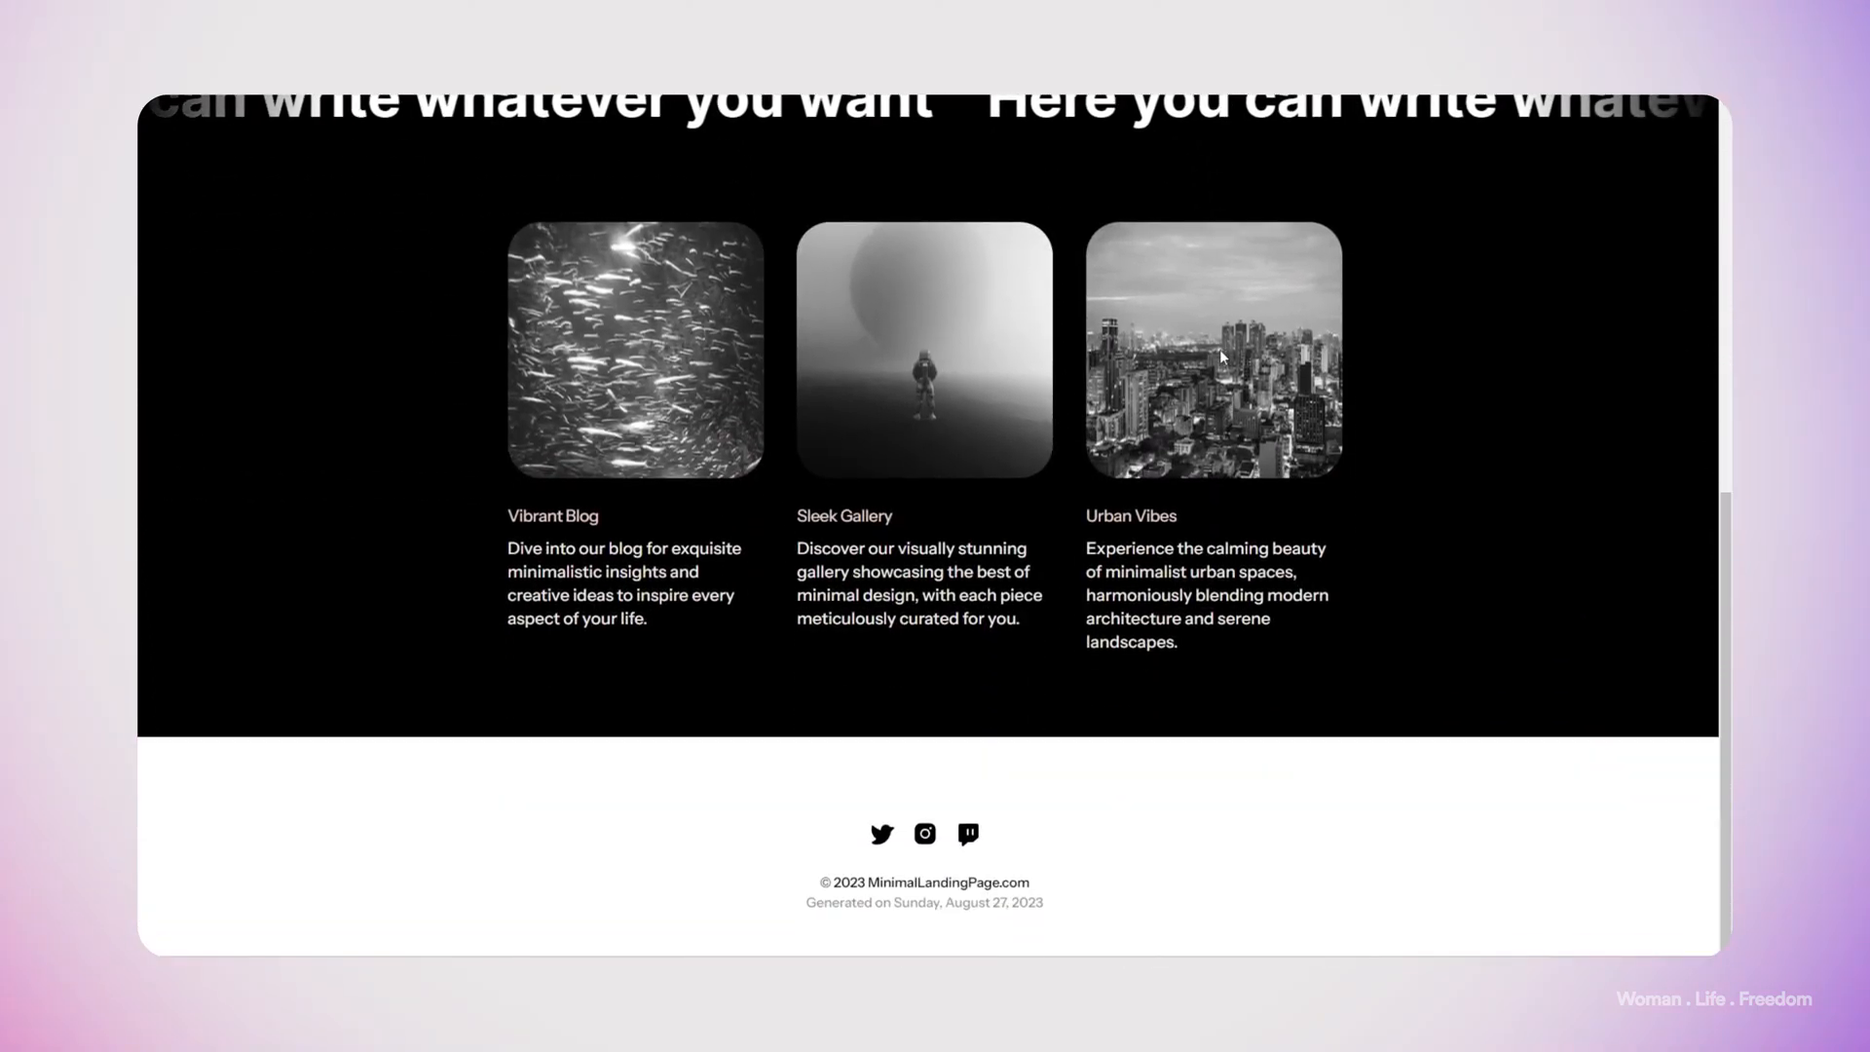
scroll(up, 3)
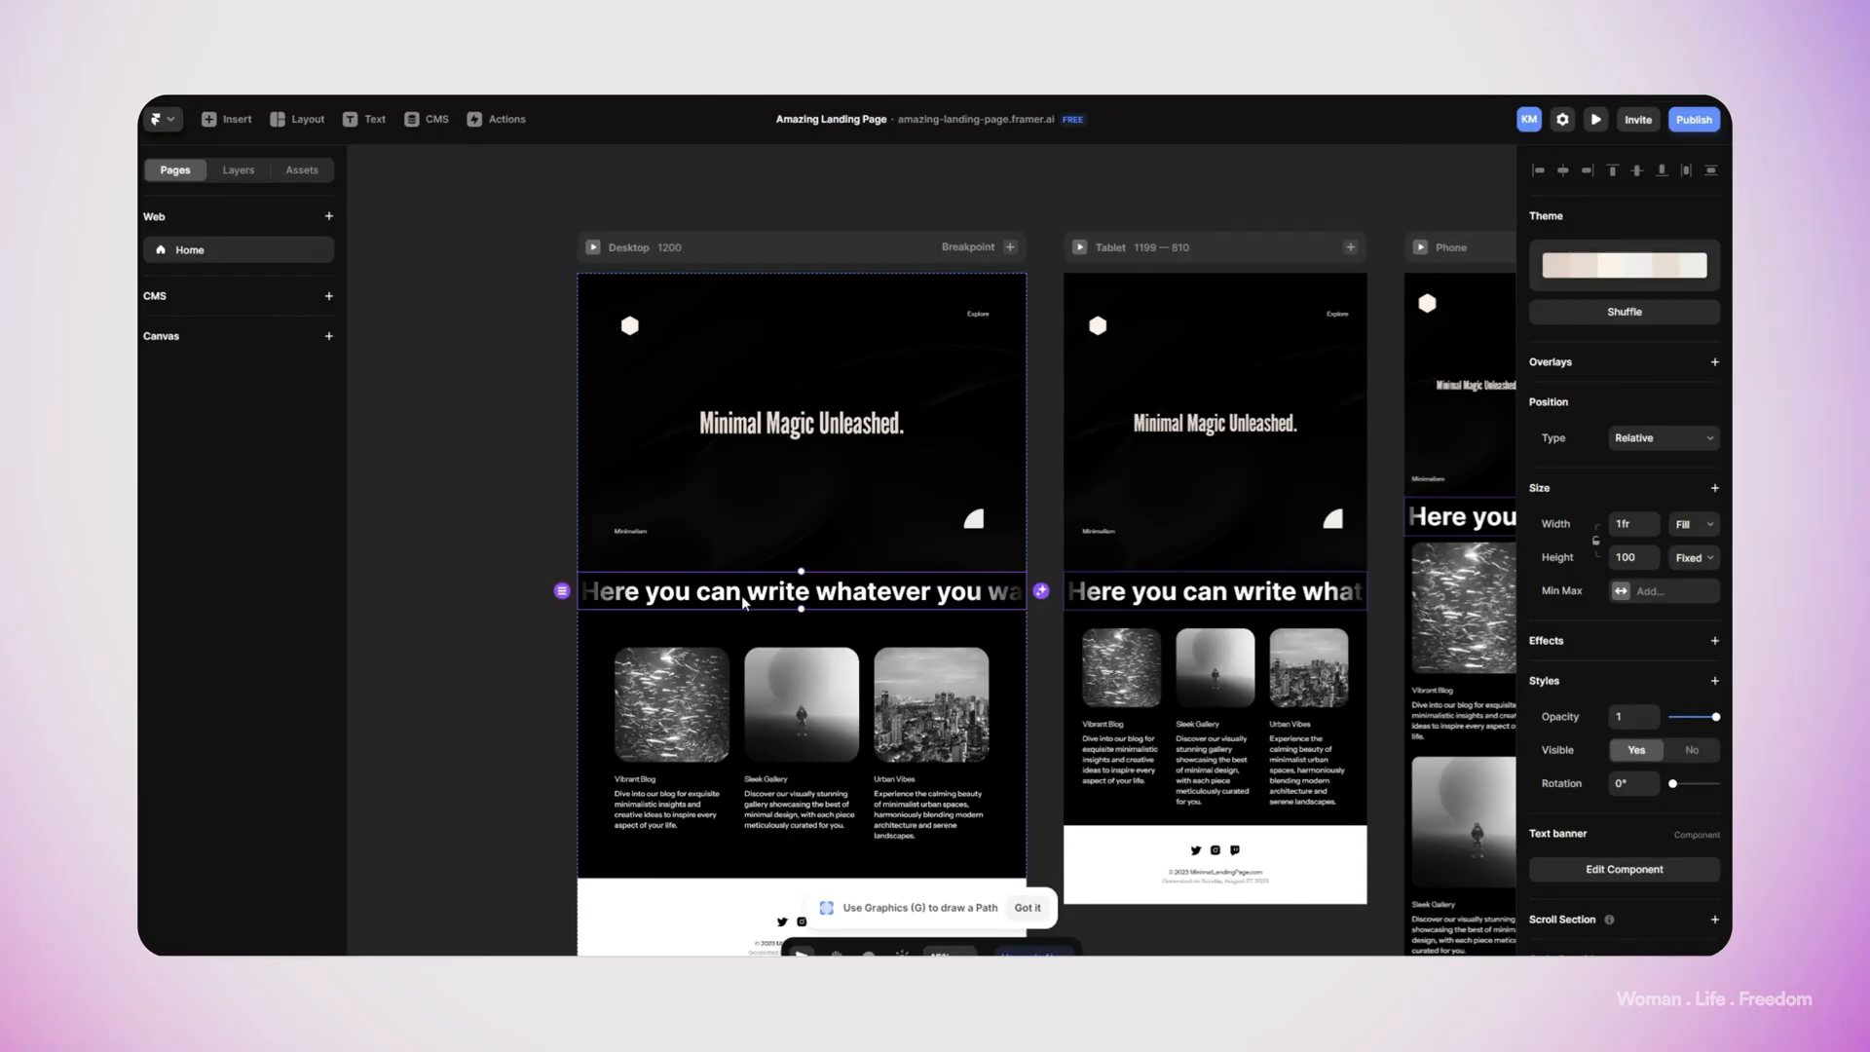
Set the Text banner's position type to Absolute and rotate it 7°
click(1663, 438)
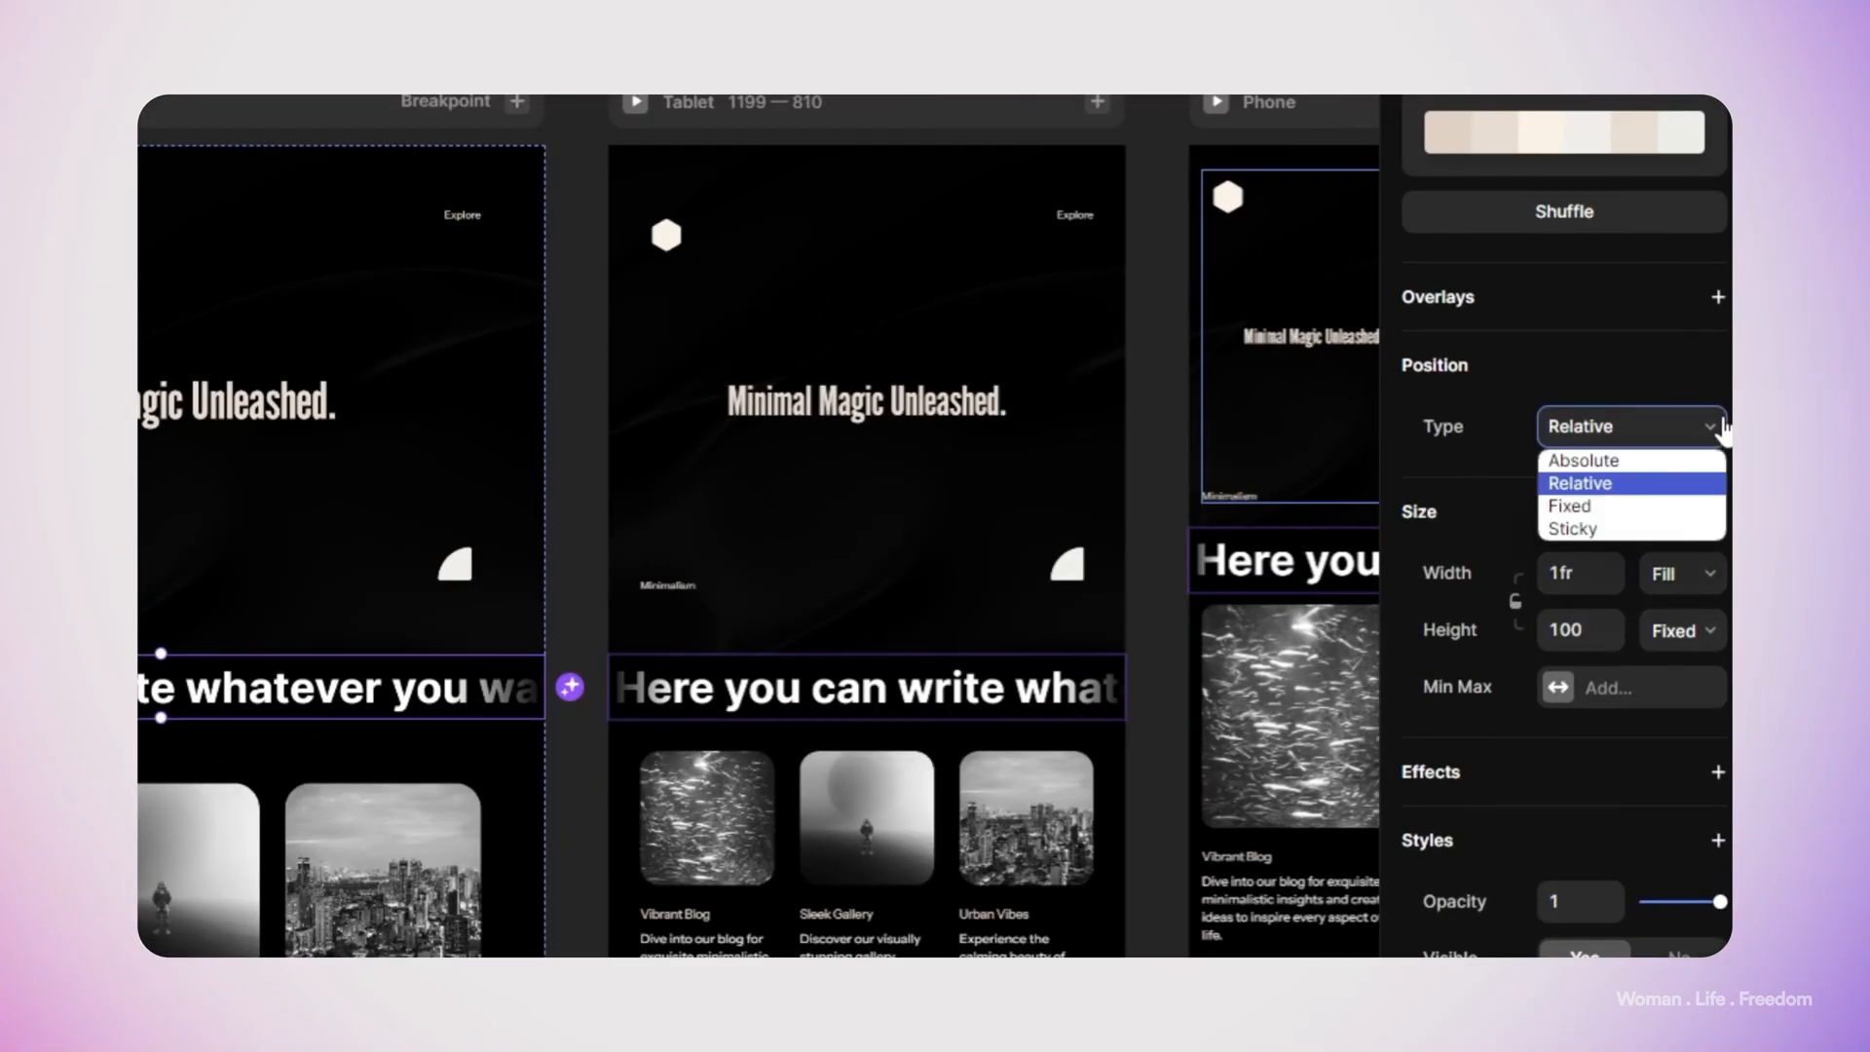
click(1582, 460)
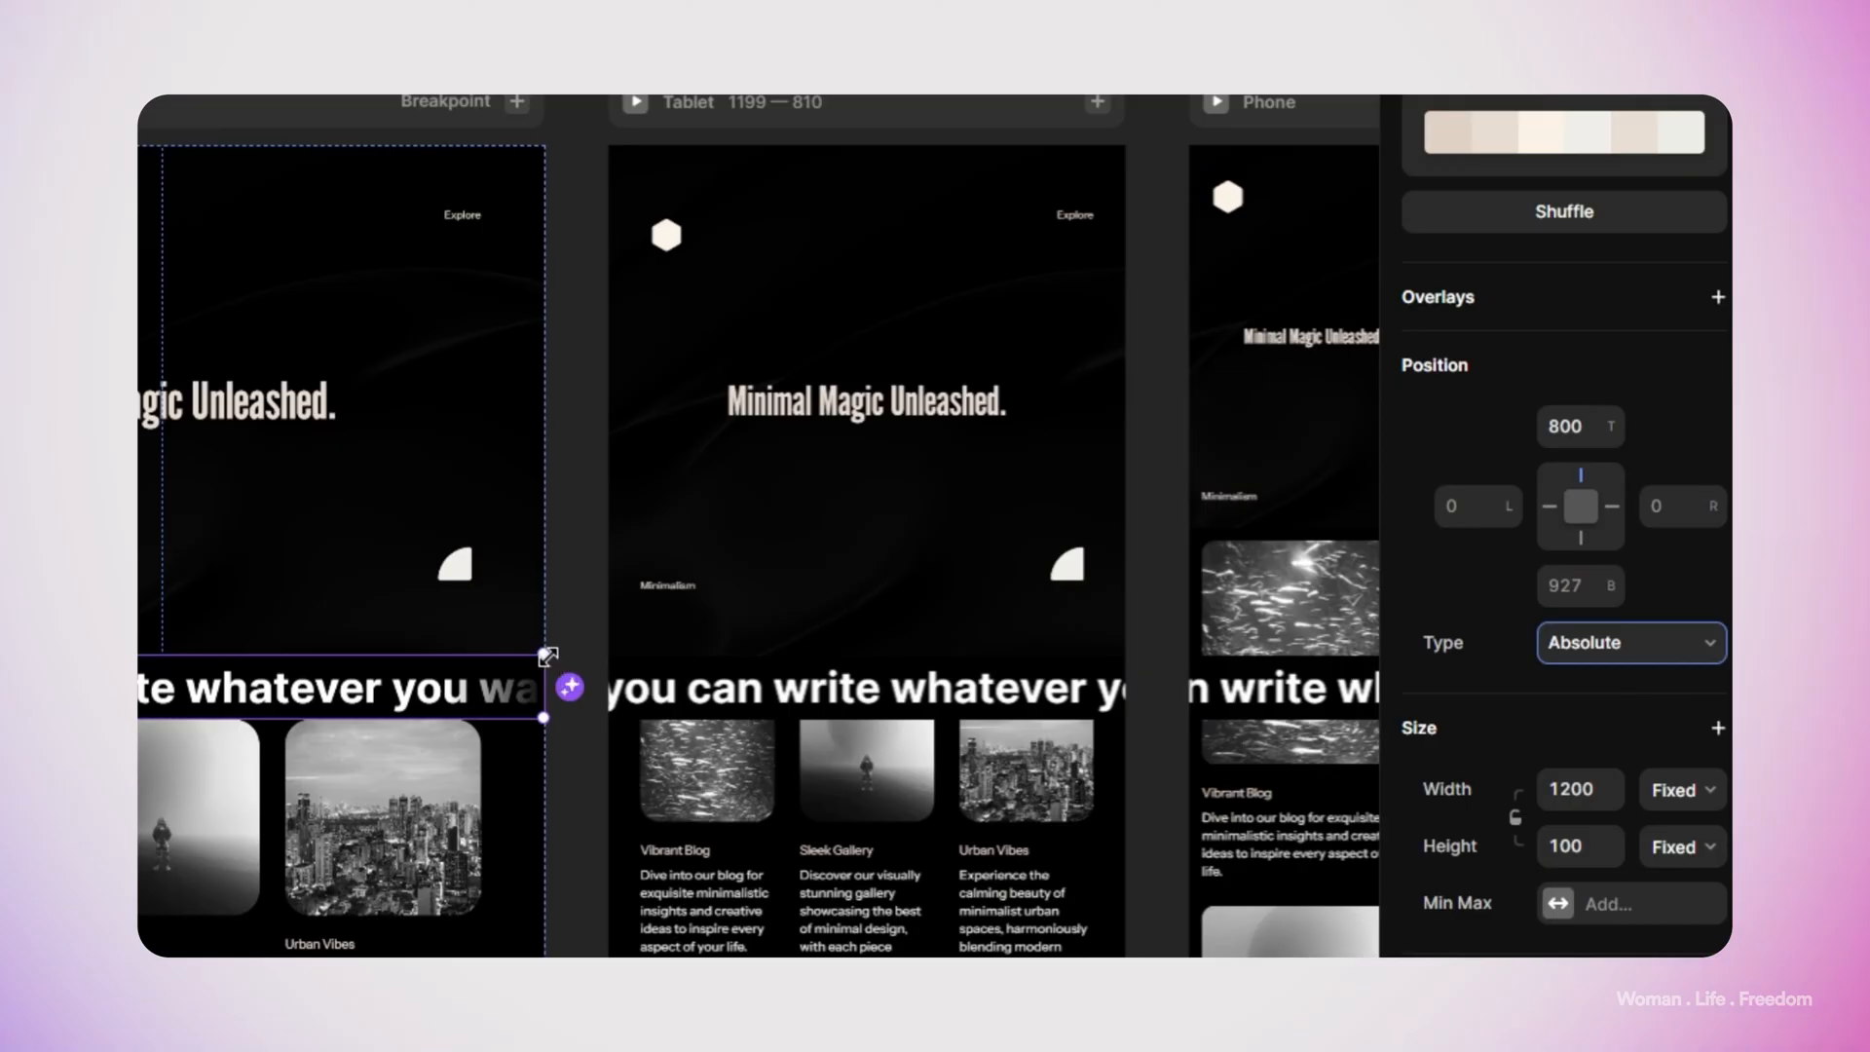
scroll(down, 3)
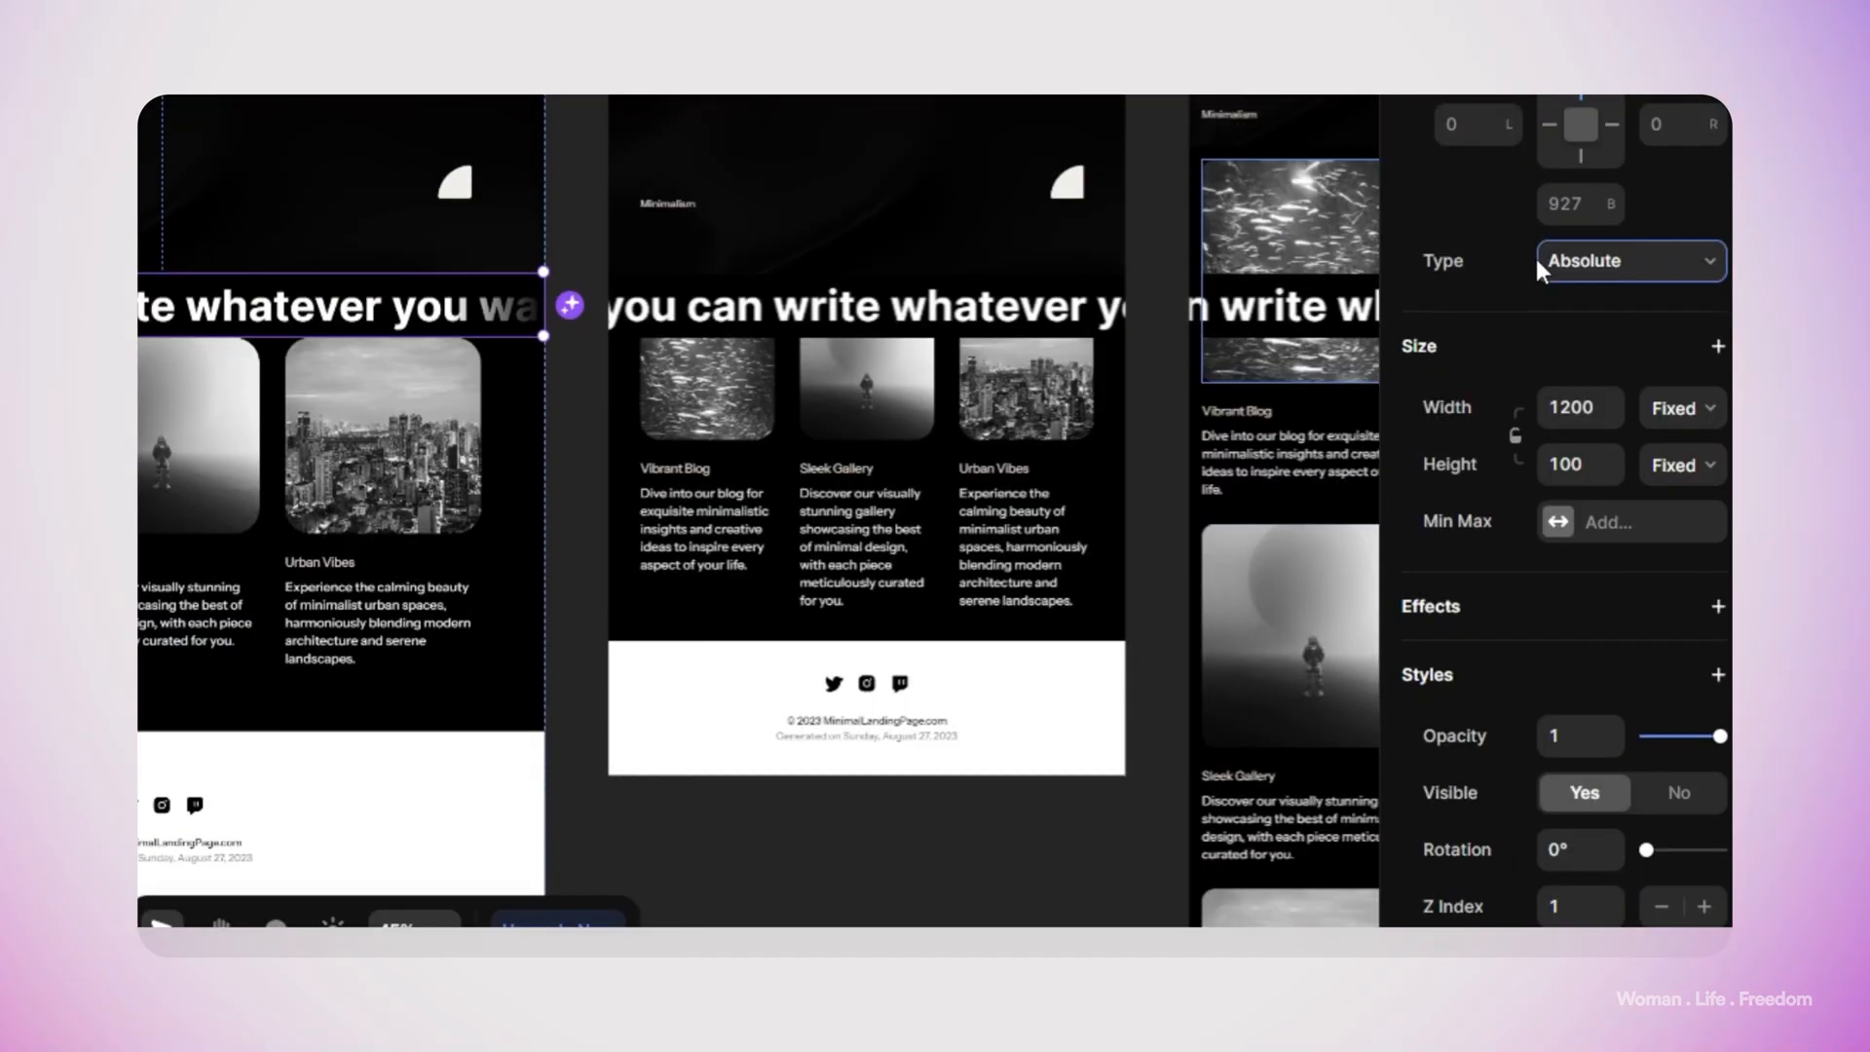
scroll(down, 3)
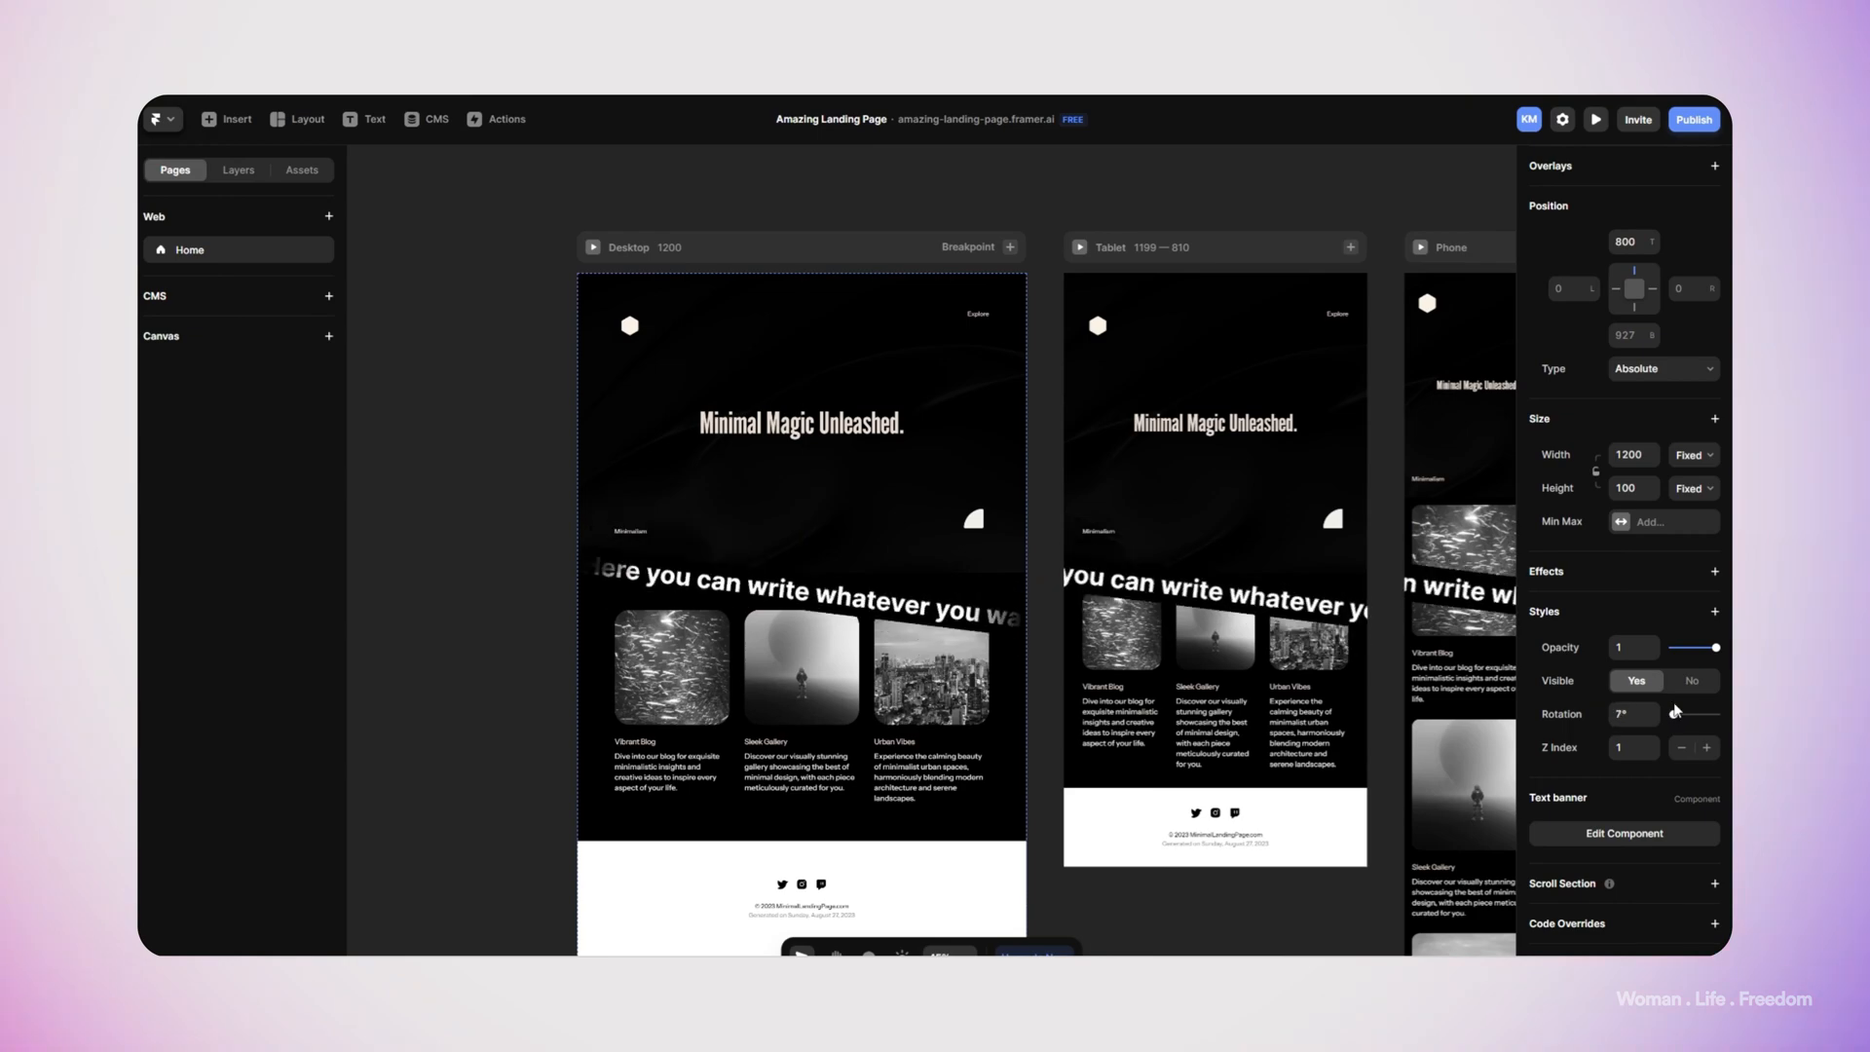
Preview the page narrowed to 540 px wide and scroll down
click(1594, 120)
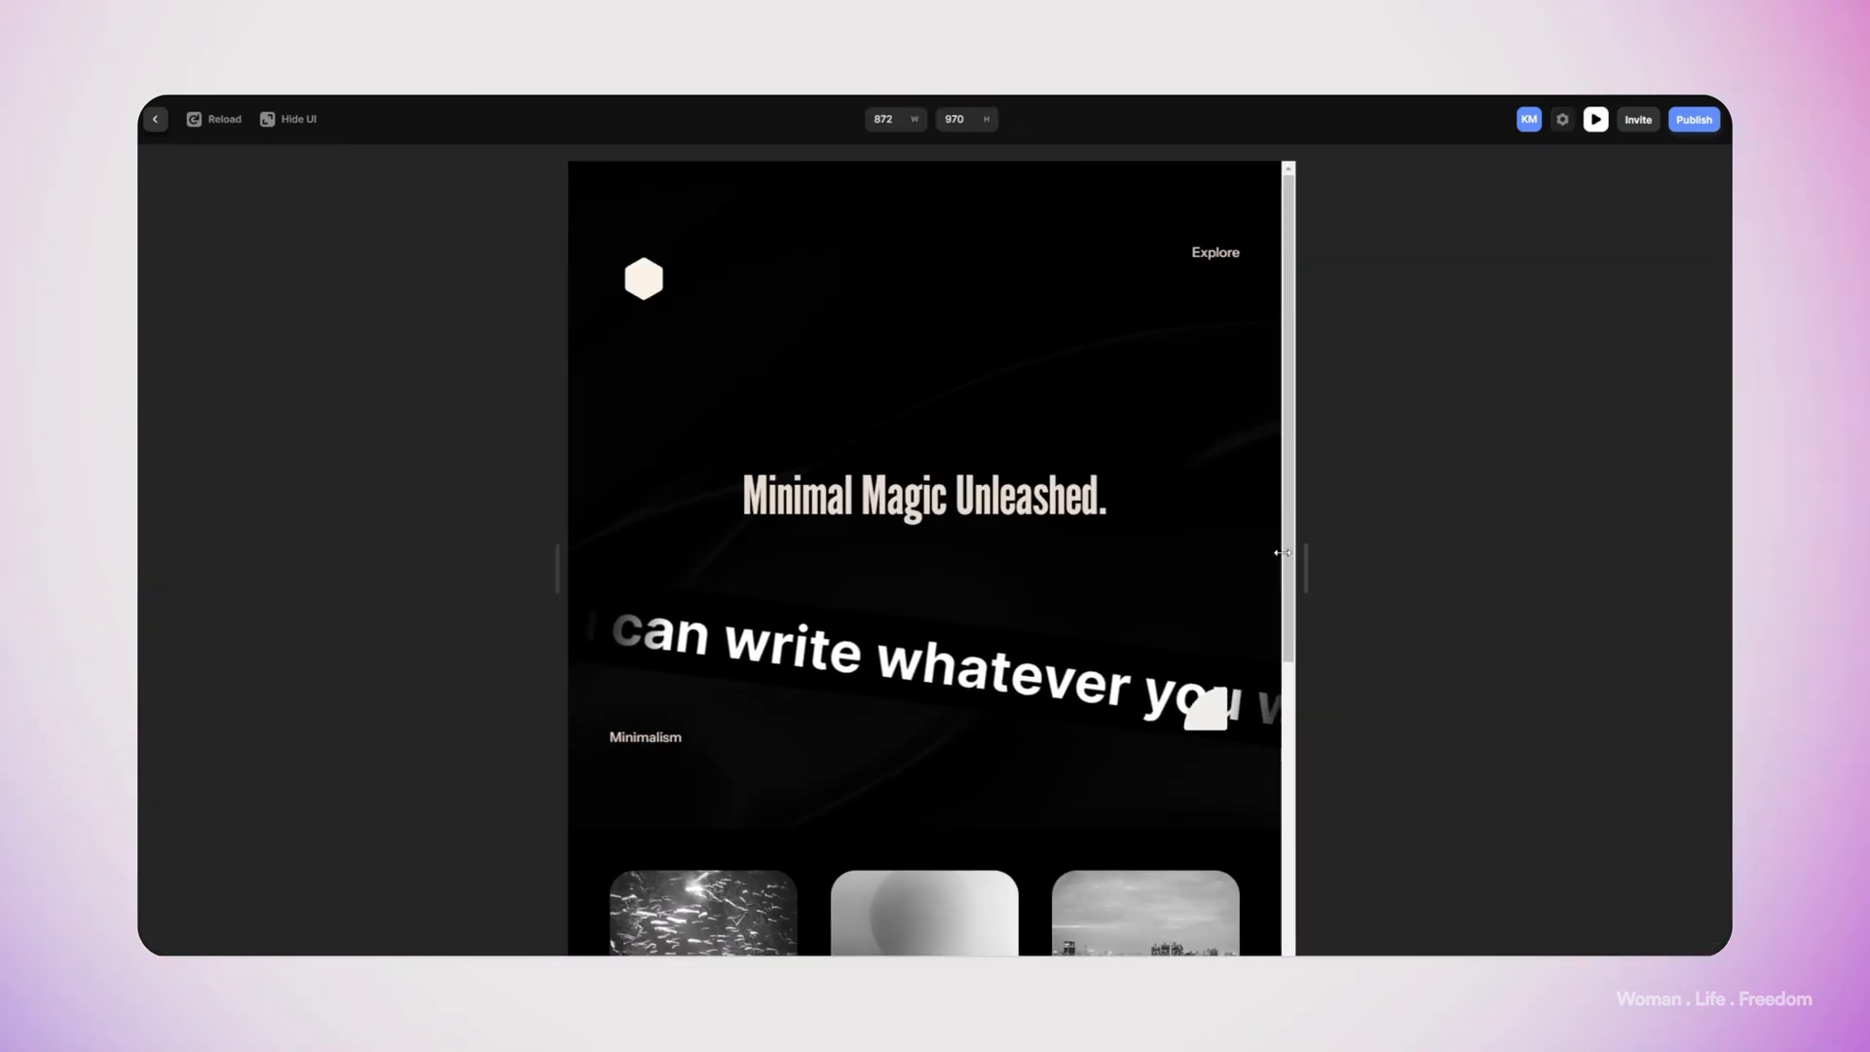
drag(1287, 569, 1151, 558)
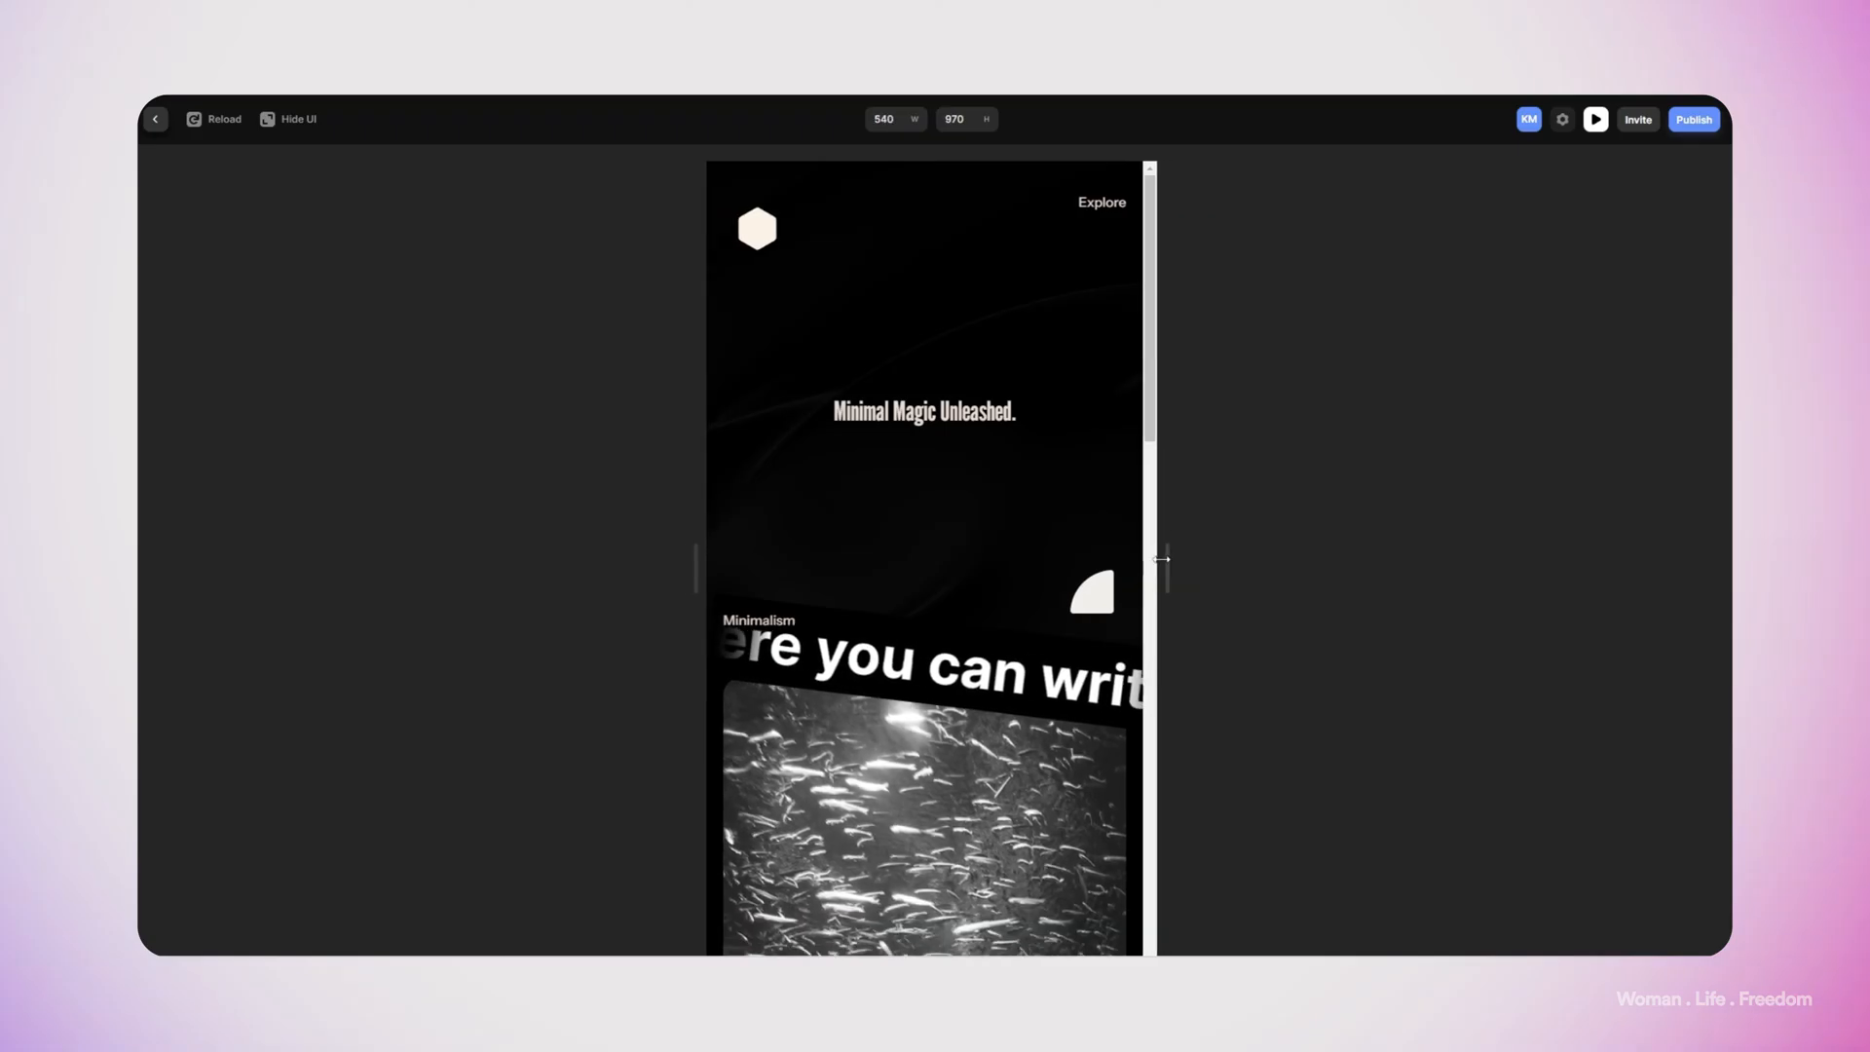
scroll(down, 3)
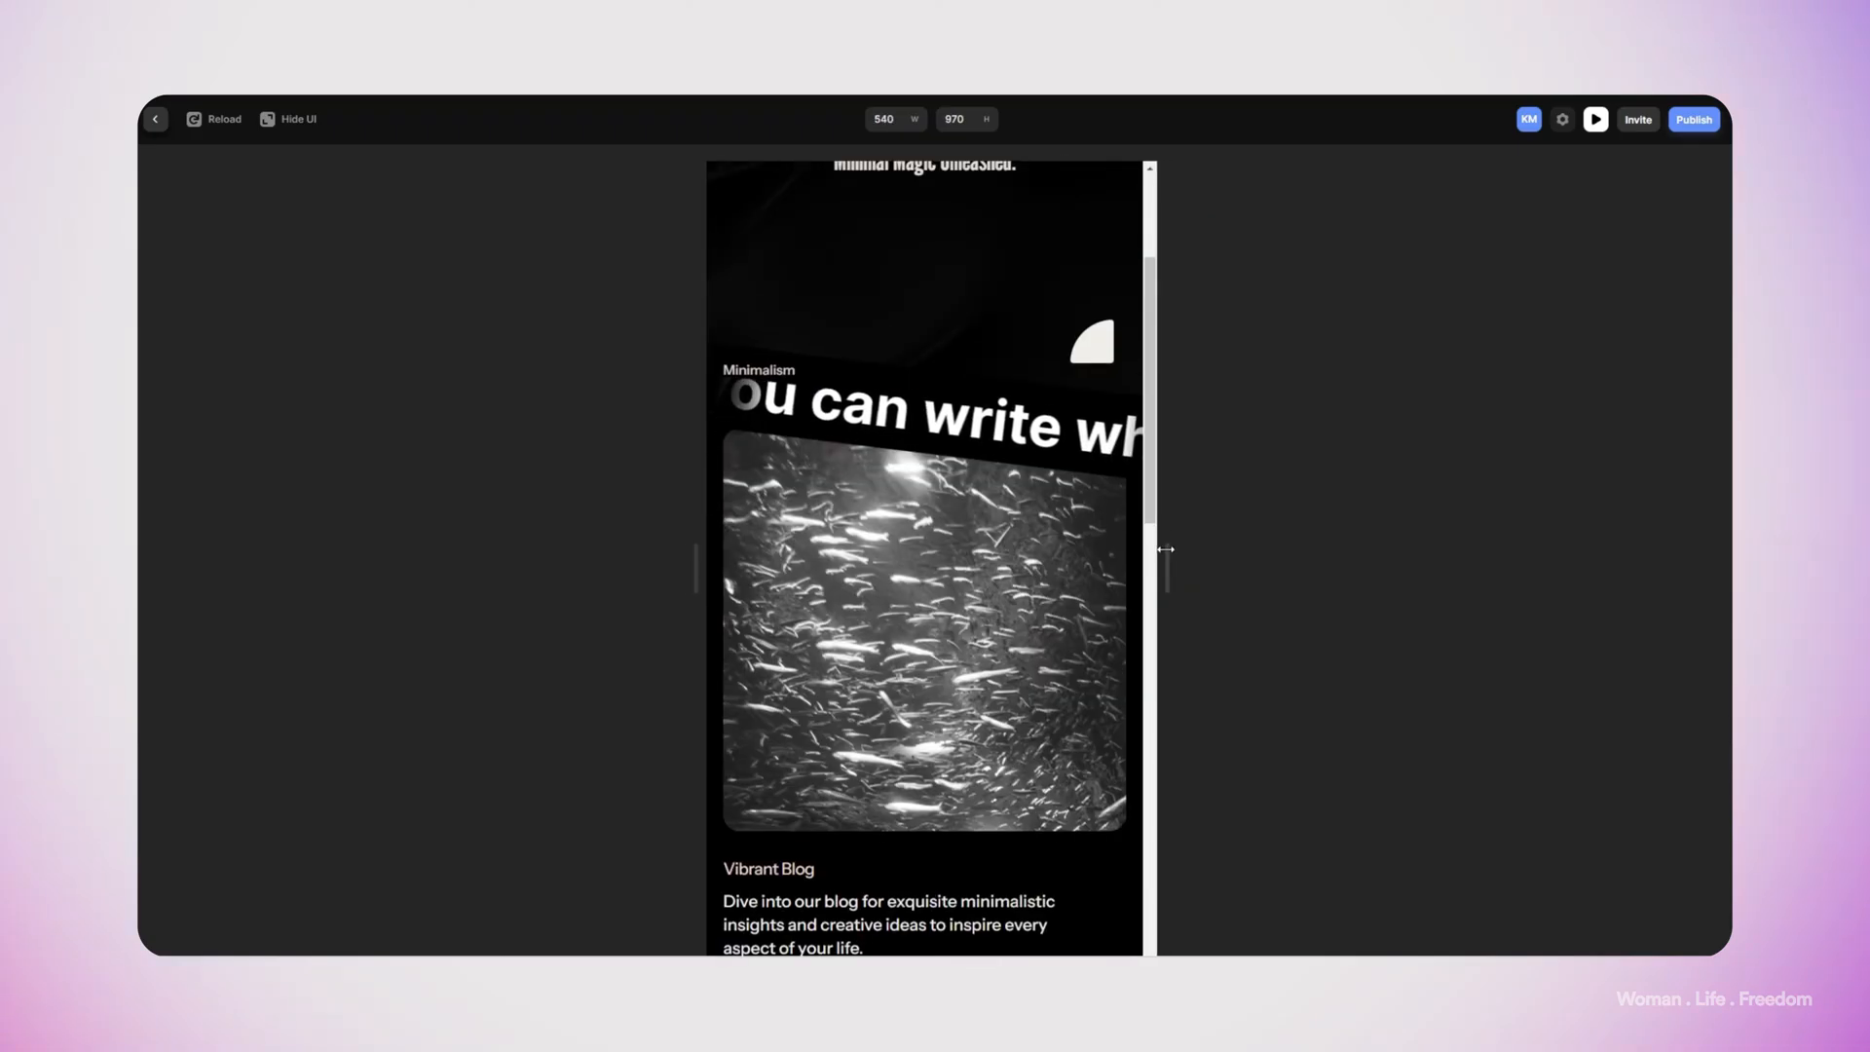